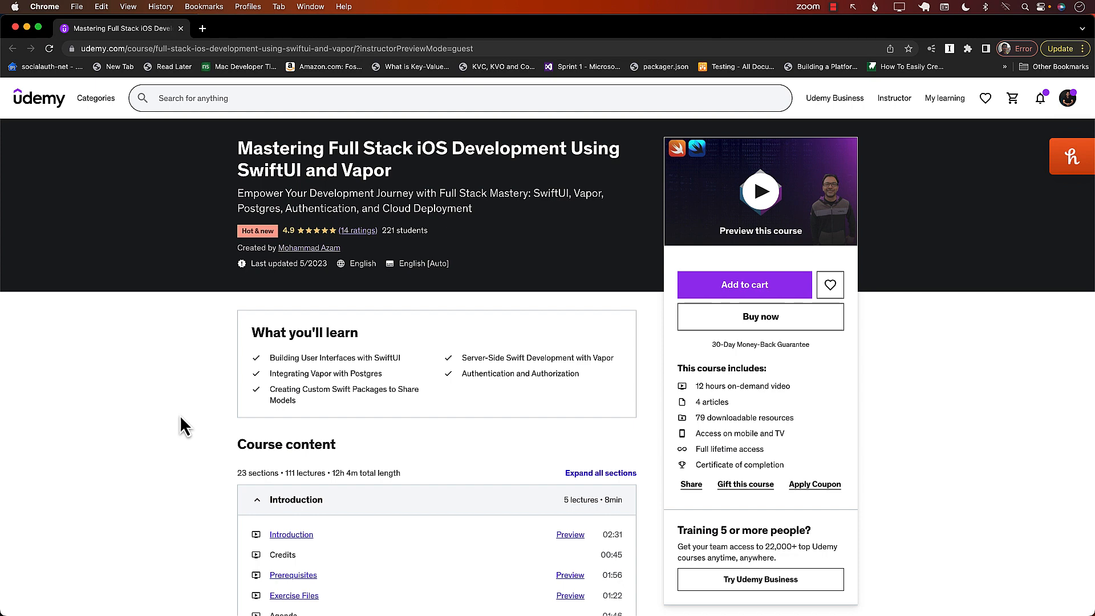
Expand all course sections on Udemy and scroll through the full lecture list.
{"action": "scroll", "scroll_direction": "down", "scroll_amount": 3}
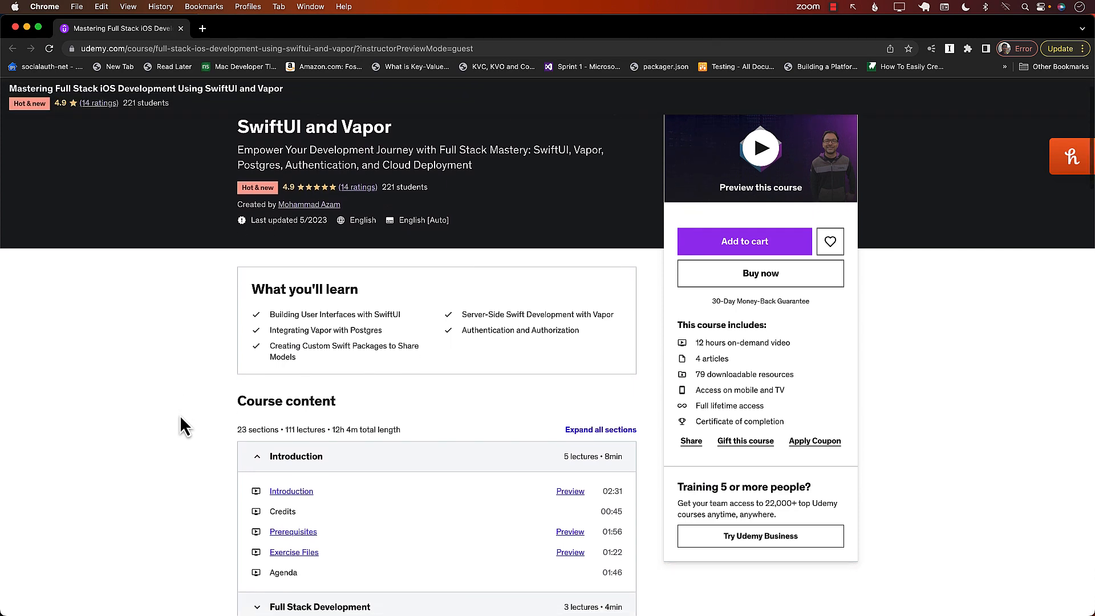
{"action": "mouse_move", "coordinate": [588, 437]}
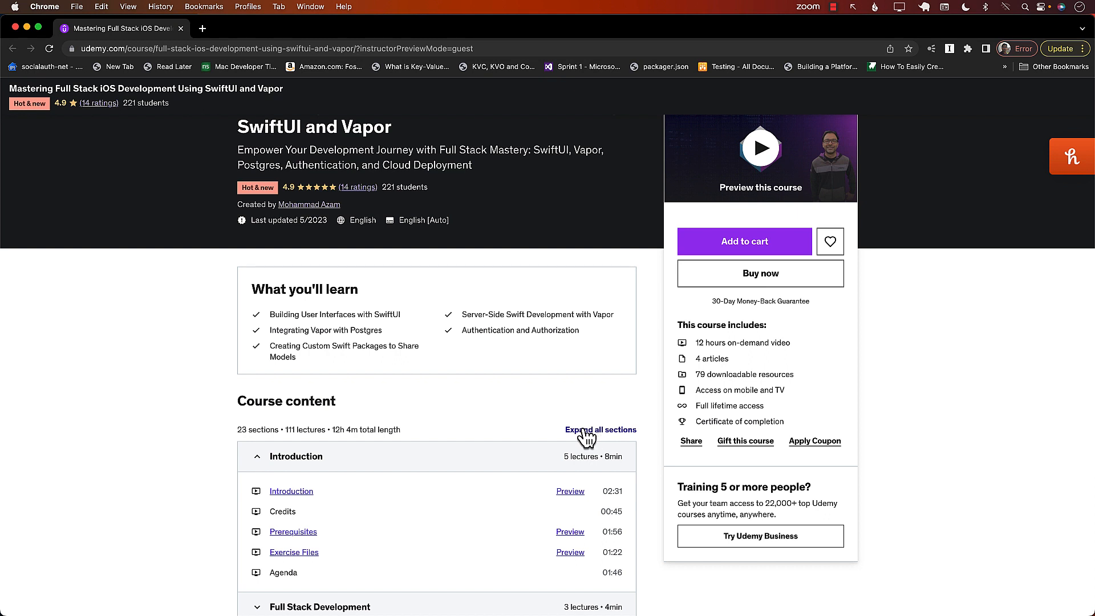
{"action": "left_click", "coordinate": [601, 430]}
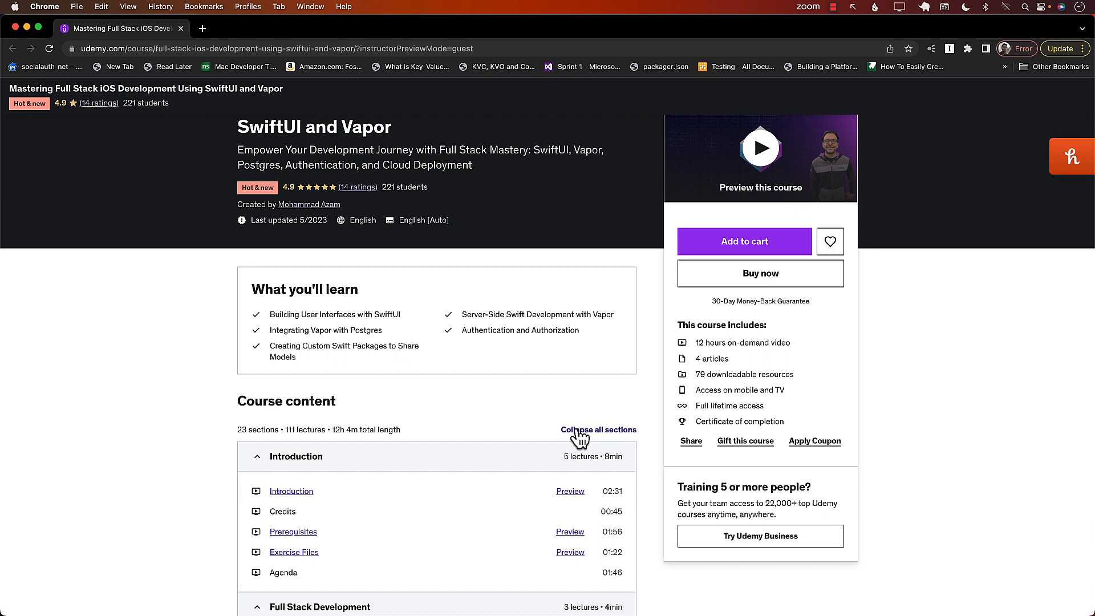
{"action": "mouse_move", "coordinate": [460, 405]}
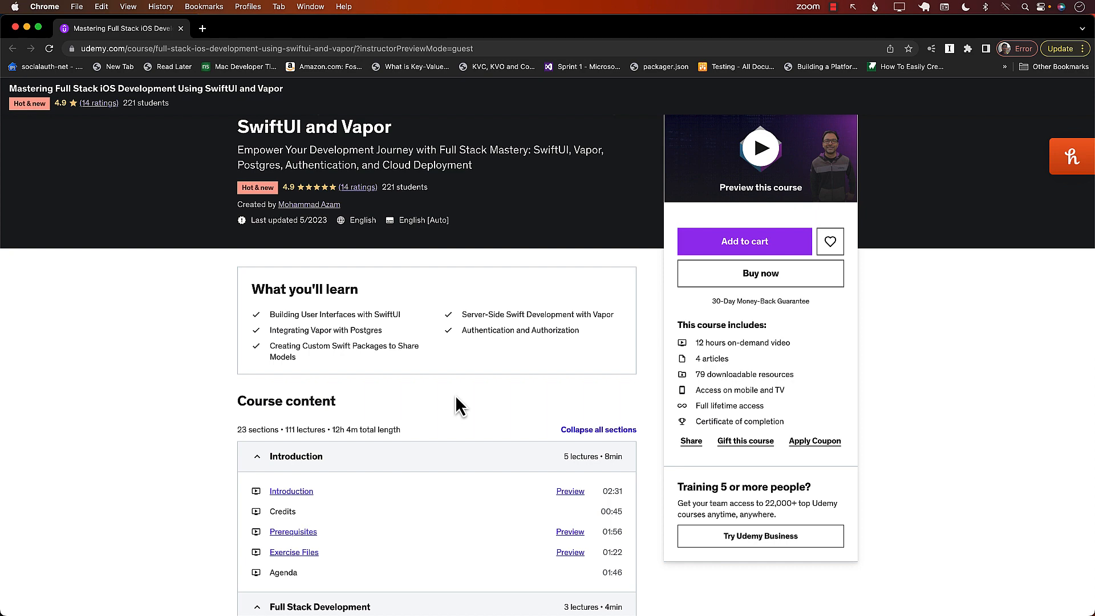
{"action": "scroll", "scroll_direction": "down", "scroll_amount": 3}
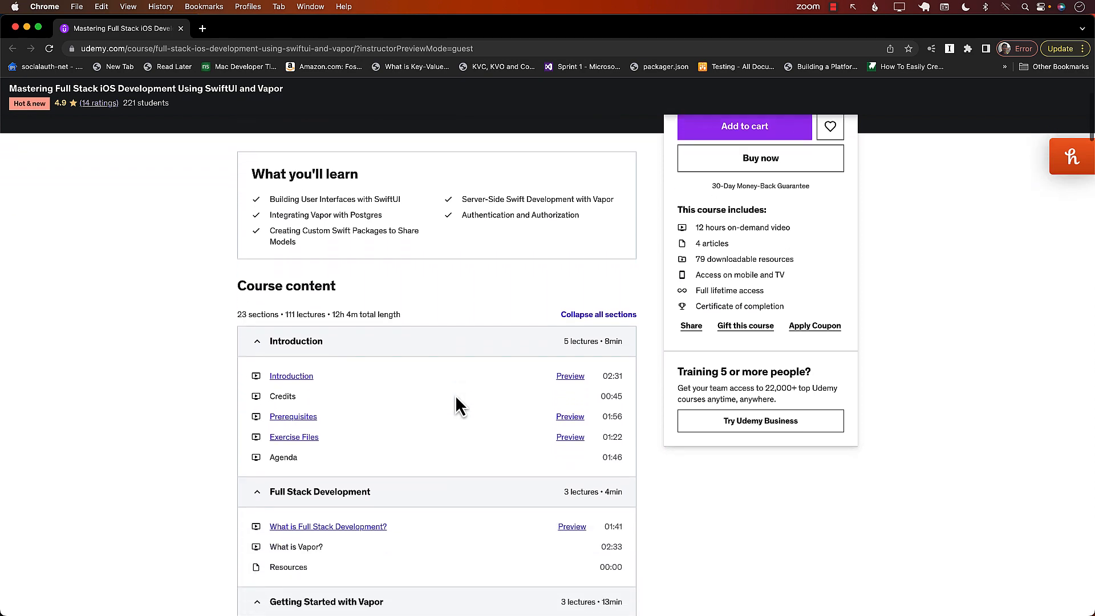
{"action": "scroll", "scroll_direction": "down", "scroll_amount": 3}
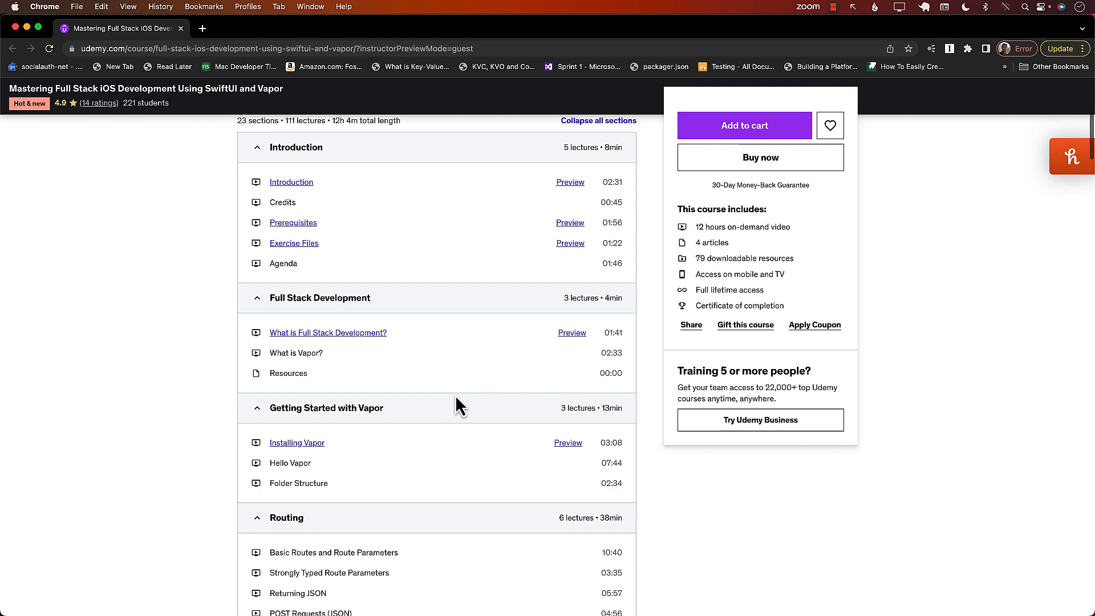
{"action": "scroll", "scroll_direction": "down", "scroll_amount": 3}
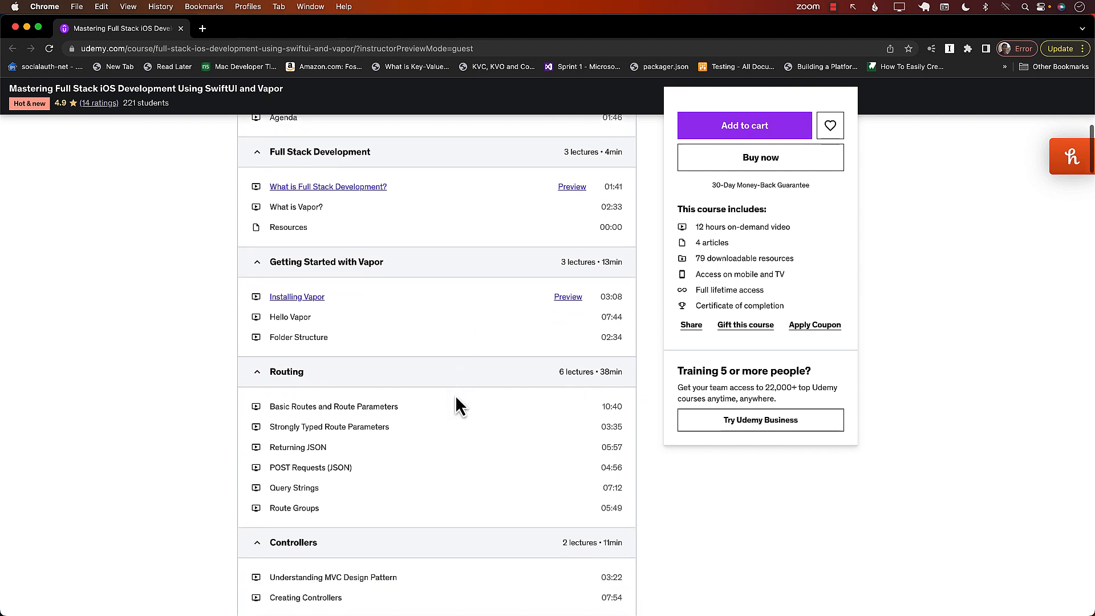
{"action": "scroll", "scroll_direction": "down", "scroll_amount": 3}
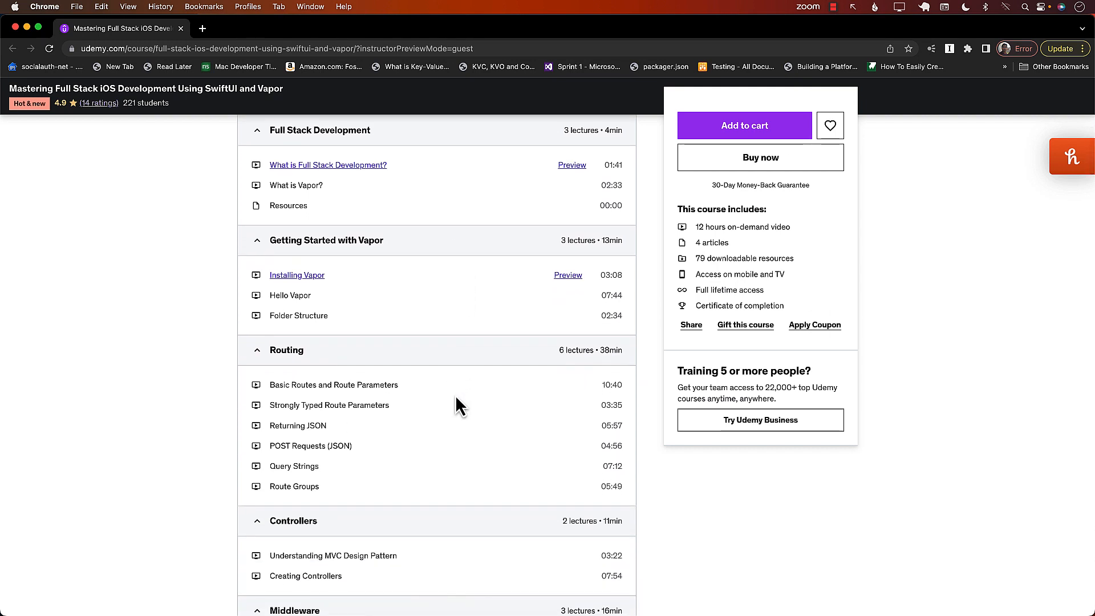
{"action": "scroll", "scroll_direction": "down", "scroll_amount": 3}
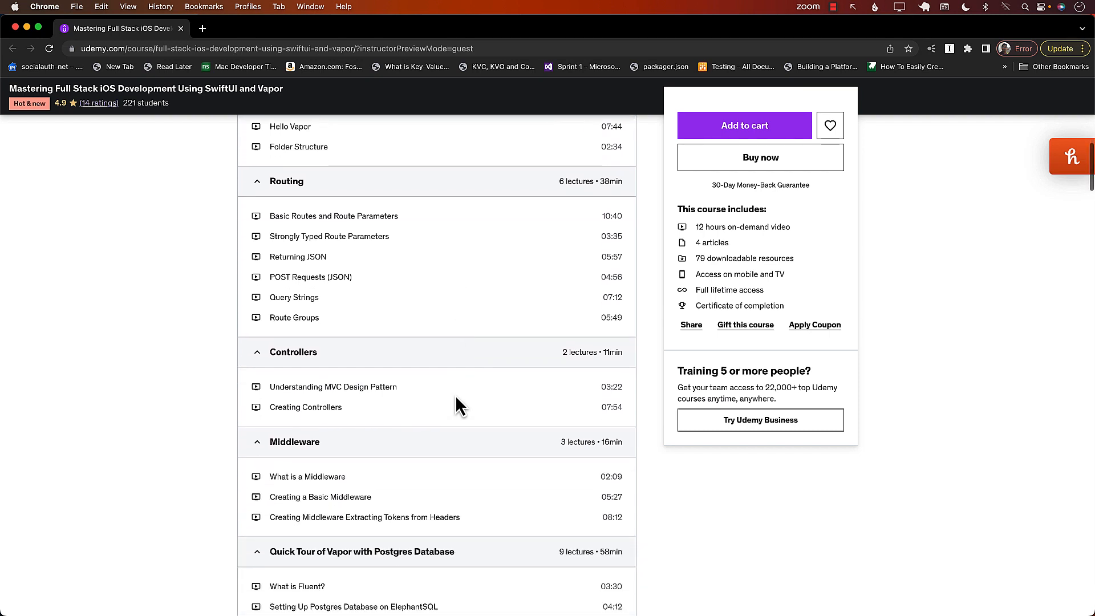
{"action": "scroll", "scroll_direction": "down", "scroll_amount": 3}
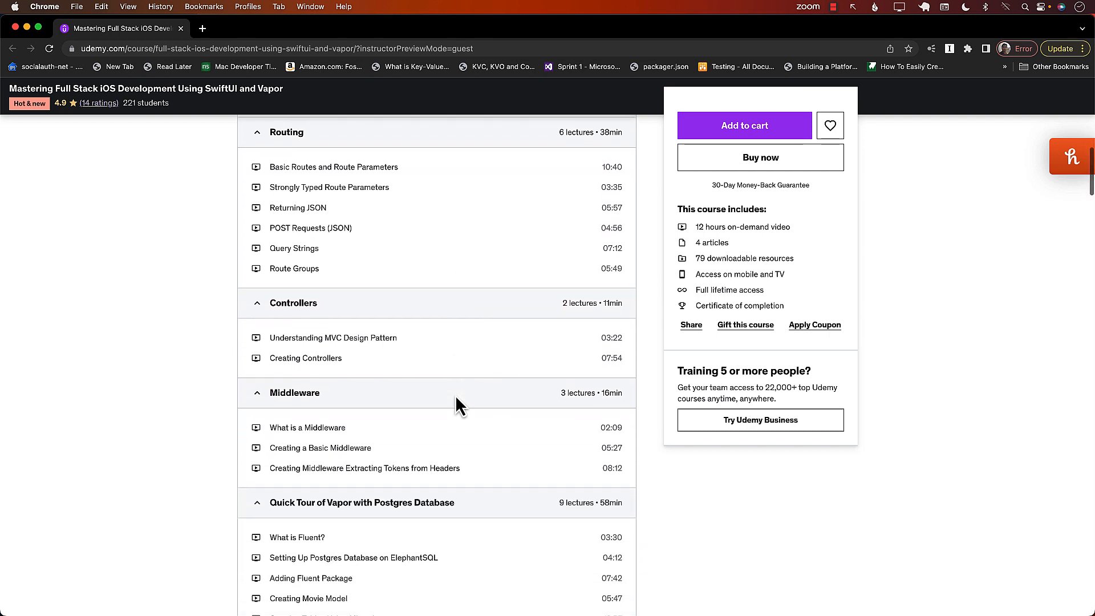
{"action": "scroll", "scroll_direction": "down", "scroll_amount": 3}
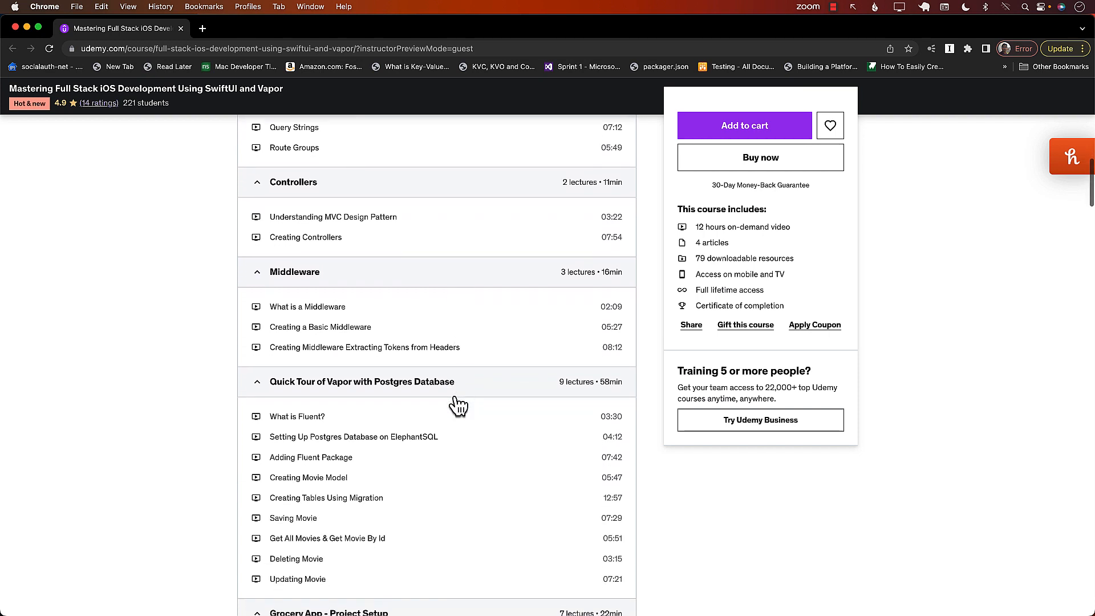
{"action": "scroll", "scroll_direction": "down", "scroll_amount": 3}
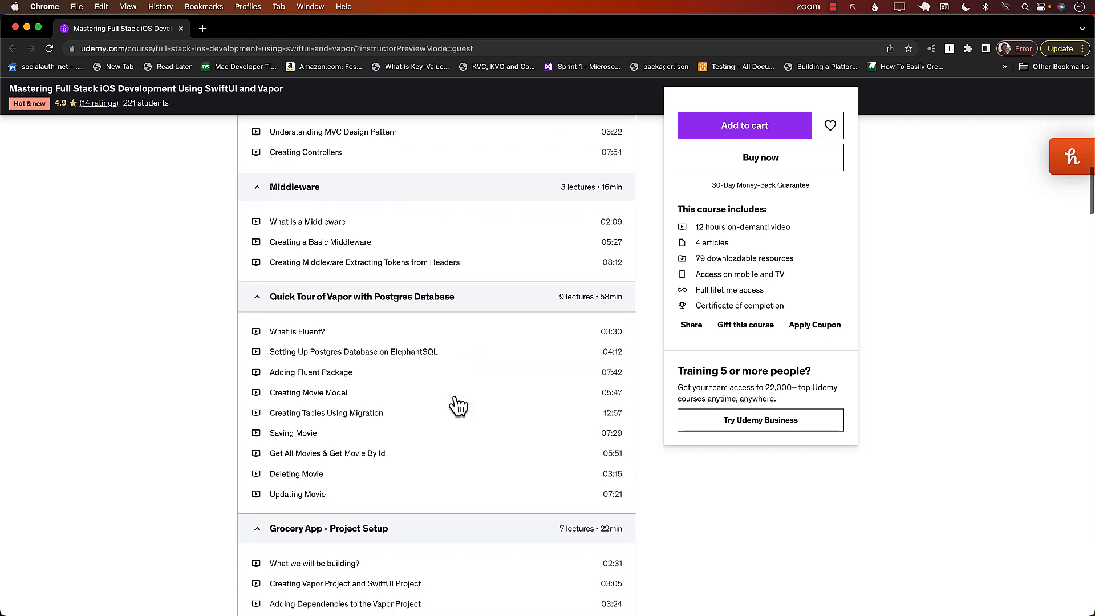
{"action": "scroll", "scroll_direction": "down", "scroll_amount": 3}
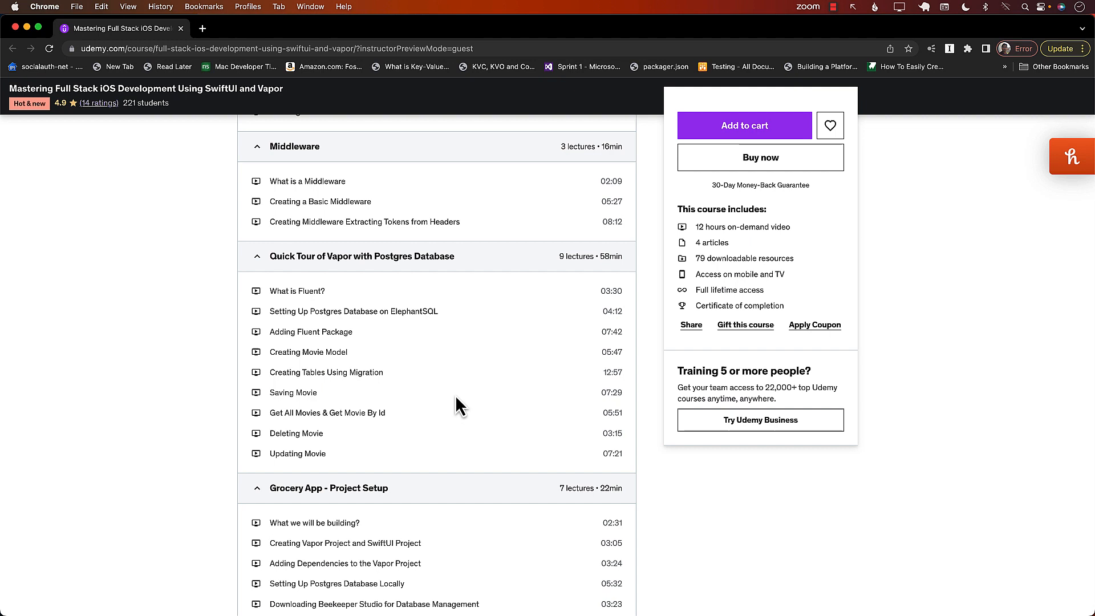
{"action": "scroll", "scroll_direction": "down", "scroll_amount": 3}
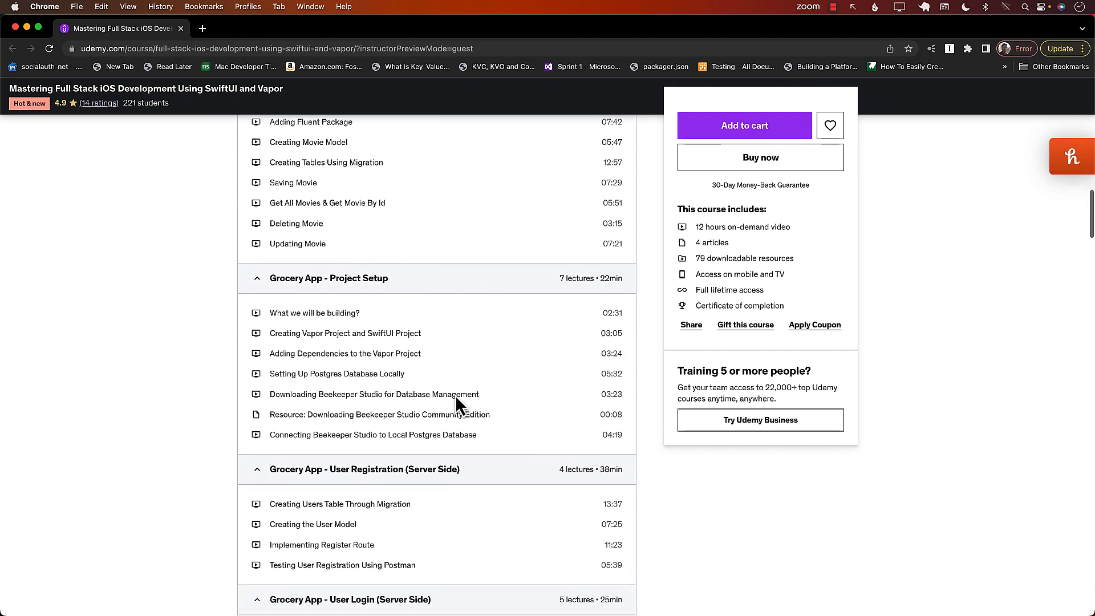
{"action": "scroll", "scroll_direction": "down", "scroll_amount": 3}
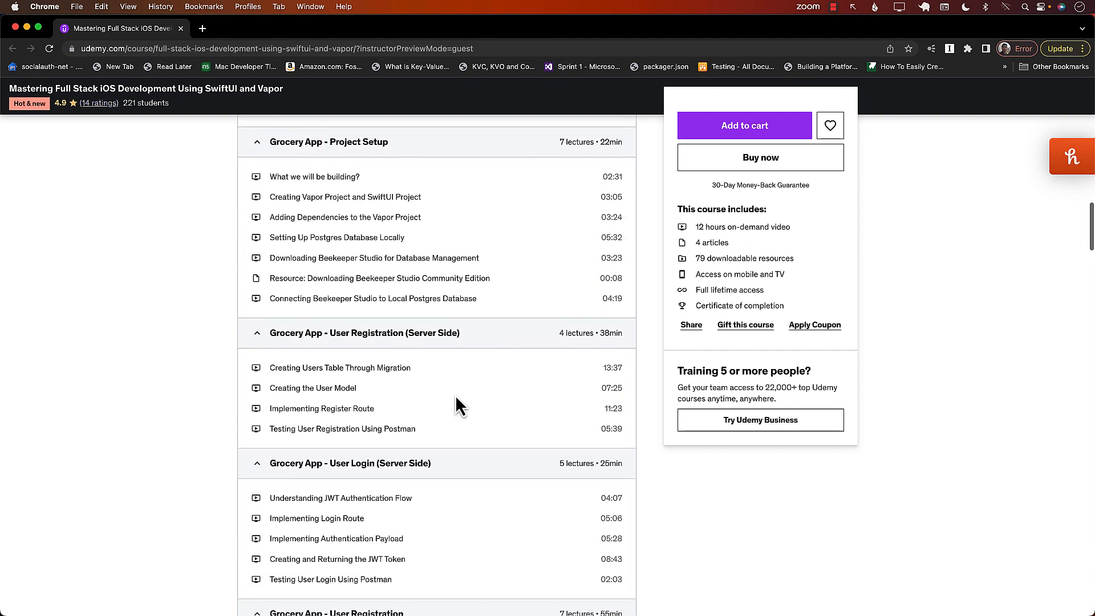
{"action": "scroll", "scroll_direction": "down", "scroll_amount": 3}
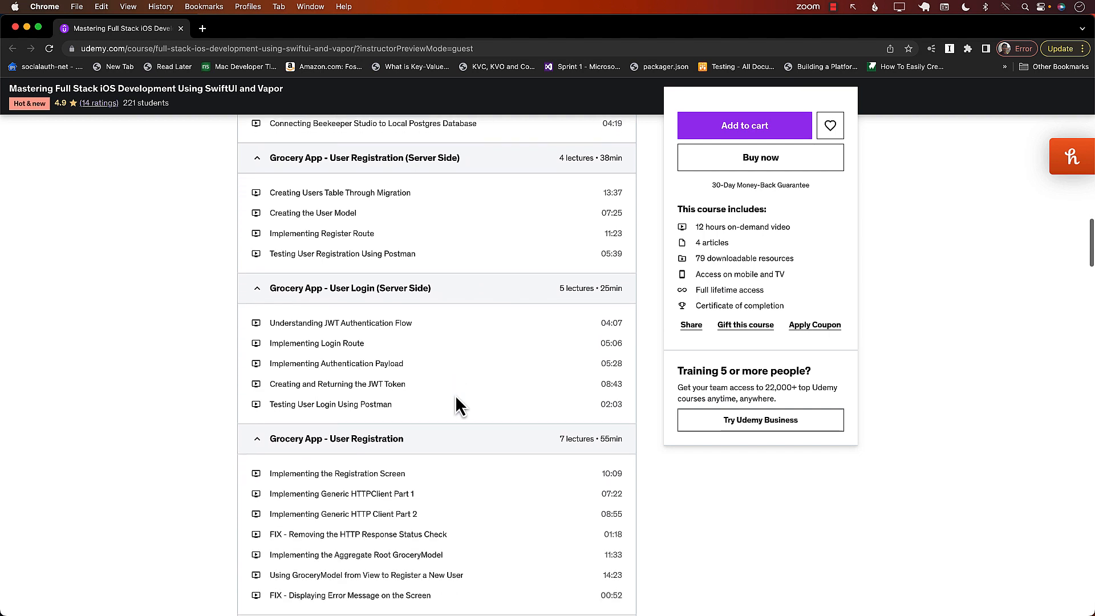
{"action": "scroll", "scroll_direction": "down", "scroll_amount": 3}
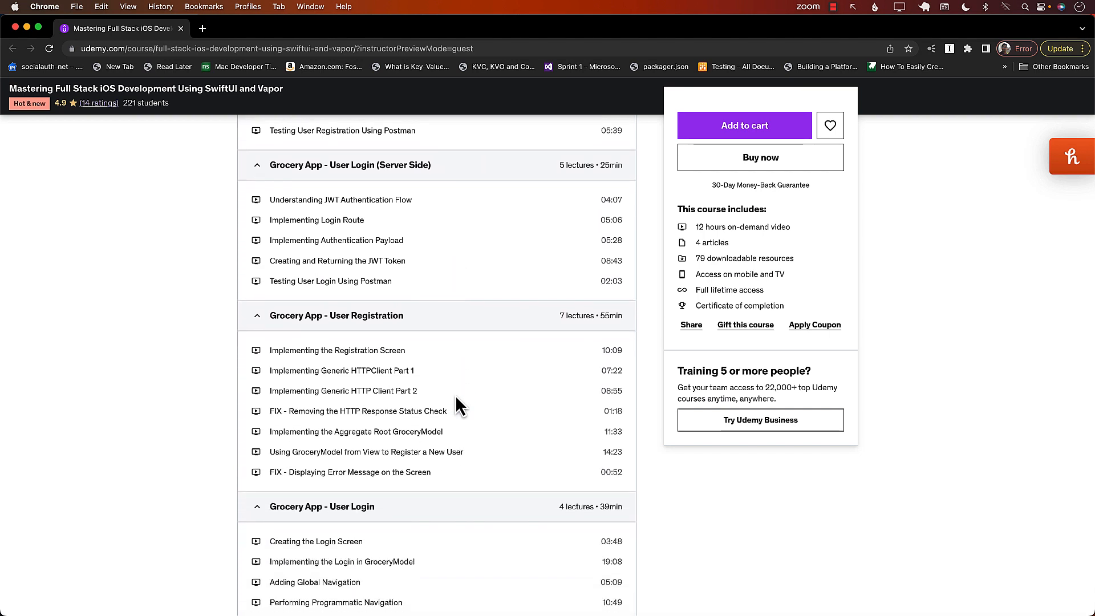
{"action": "scroll", "scroll_direction": "down", "scroll_amount": 3}
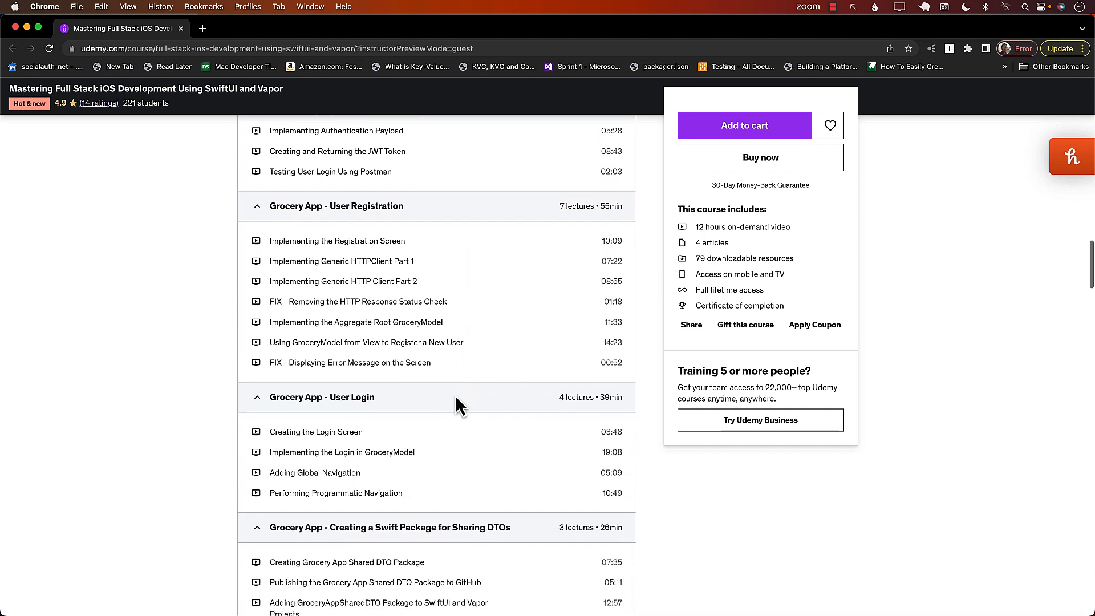
{"action": "scroll", "scroll_direction": "down", "scroll_amount": 3}
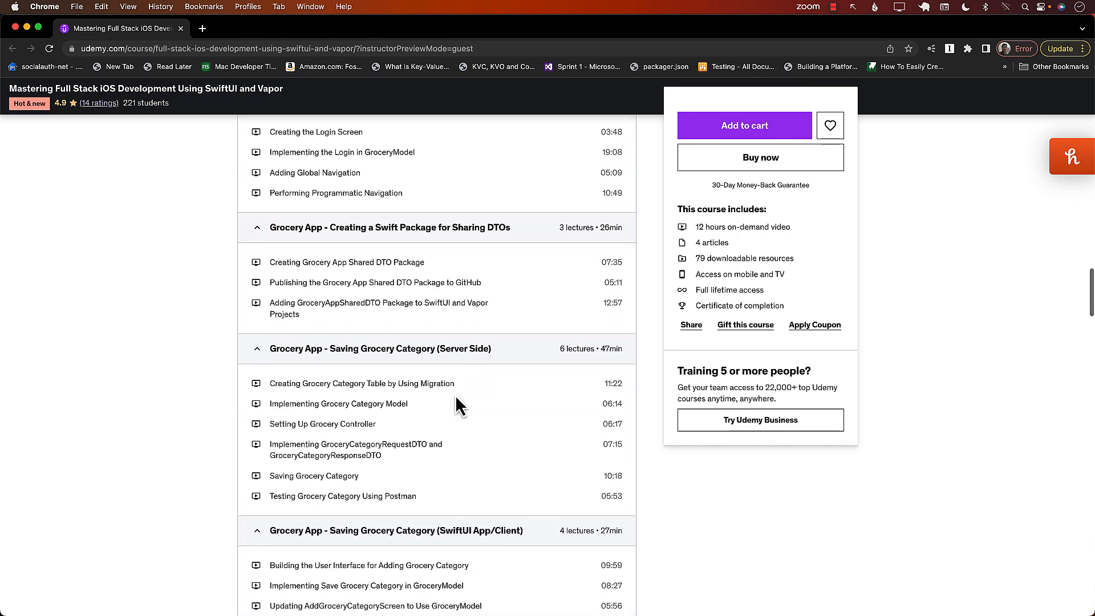
{"action": "scroll", "scroll_direction": "down", "scroll_amount": 3}
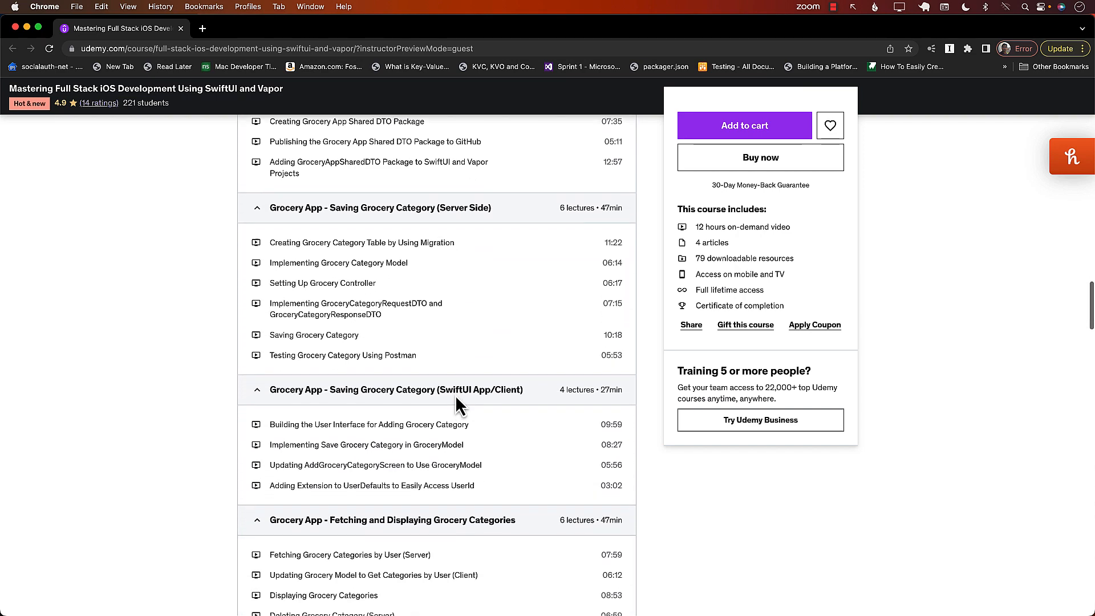
{"action": "scroll", "scroll_direction": "down", "scroll_amount": 3}
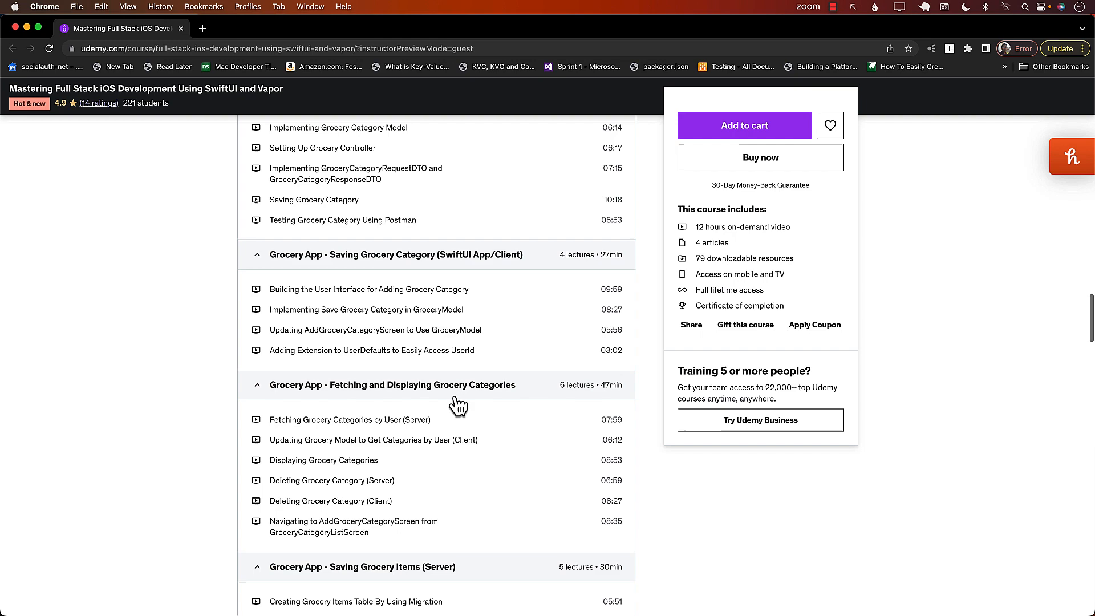
{"action": "scroll", "scroll_direction": "down", "scroll_amount": 3}
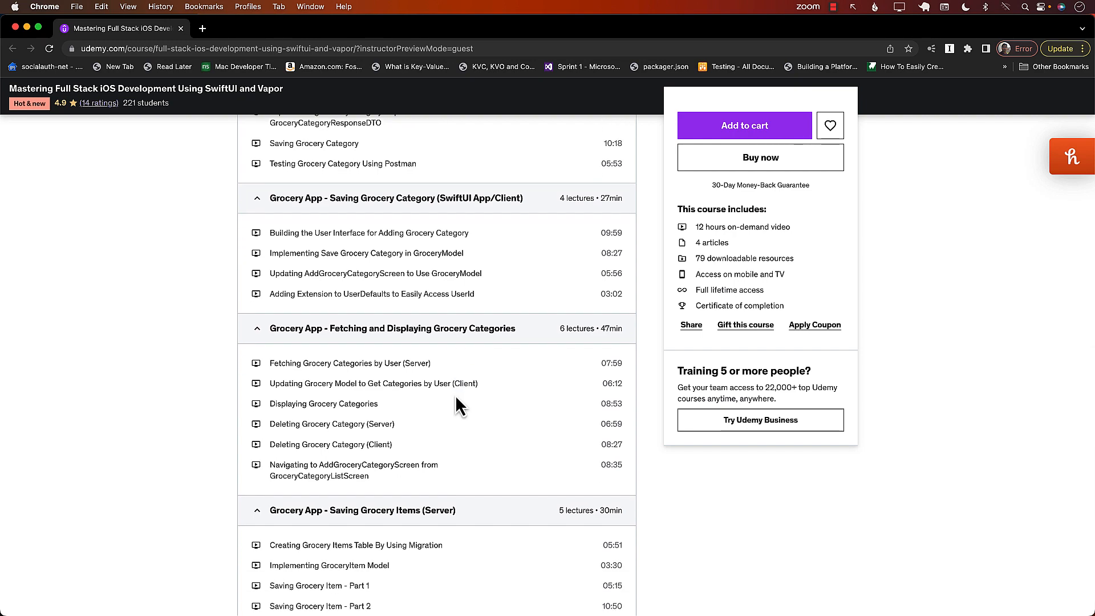
{"action": "scroll", "scroll_direction": "down", "scroll_amount": 3}
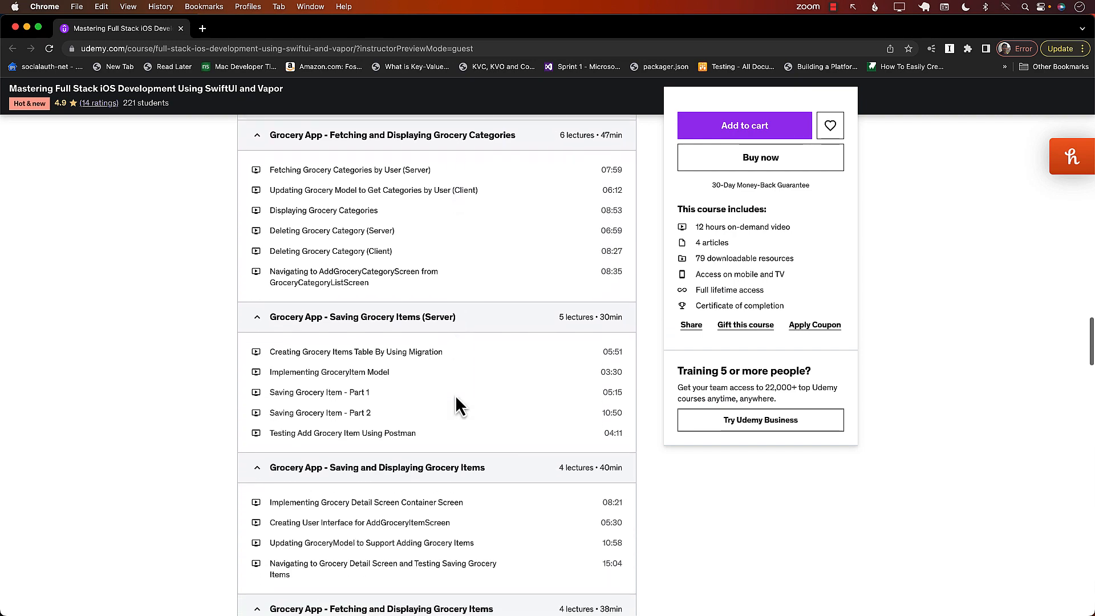
{"action": "scroll", "scroll_direction": "down", "scroll_amount": 3}
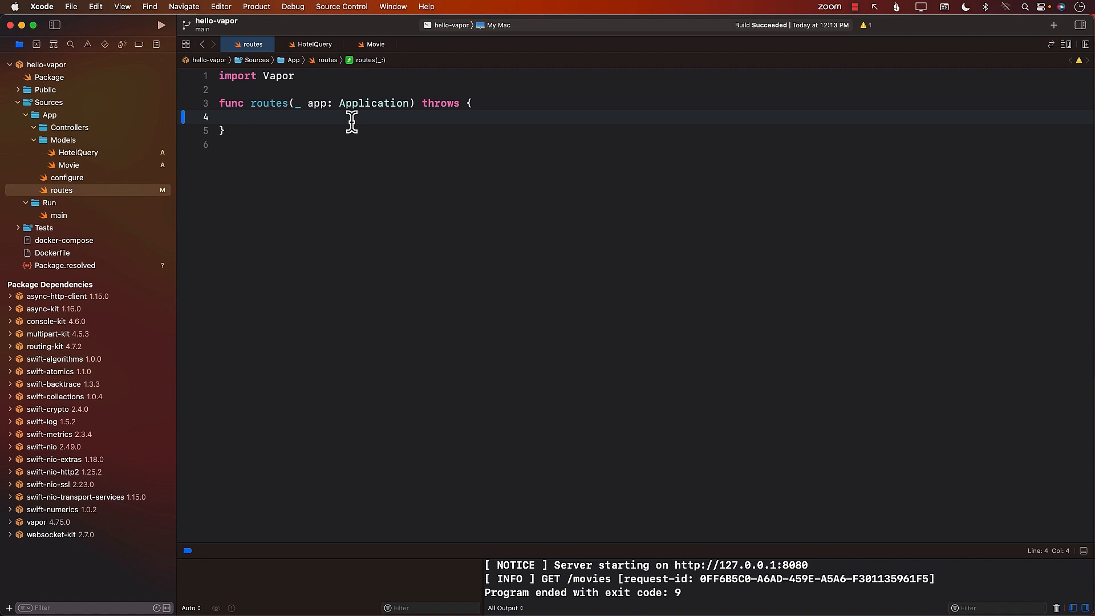
Focus inside routes() in routes.swift, then select the Controllers folder in the navigator.
{"action": "left_click", "coordinate": [240, 117]}
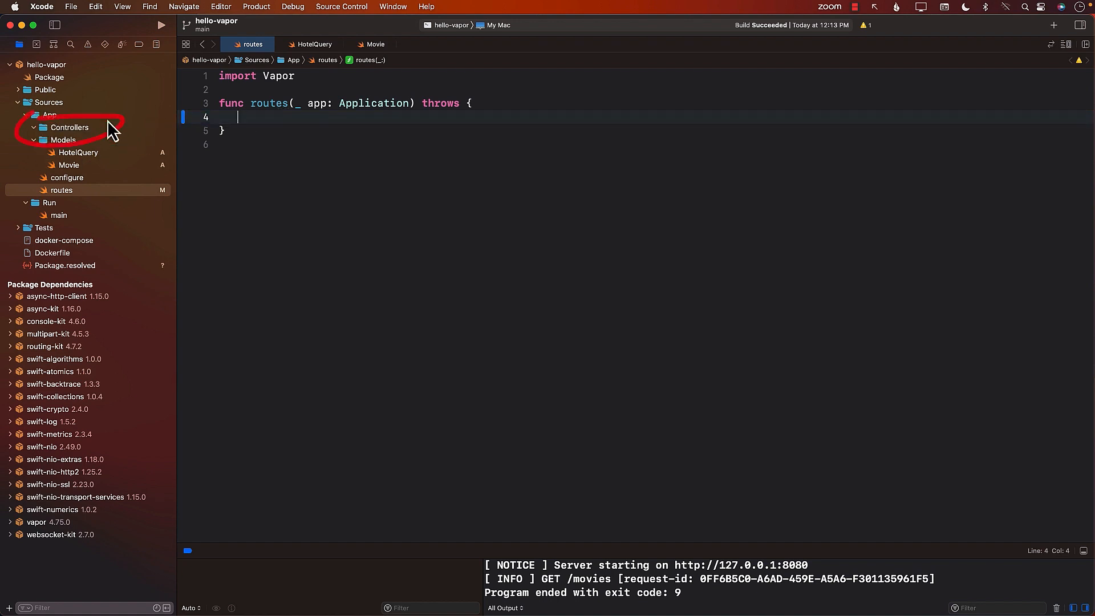
{"action": "mouse_move", "coordinate": [254, 120]}
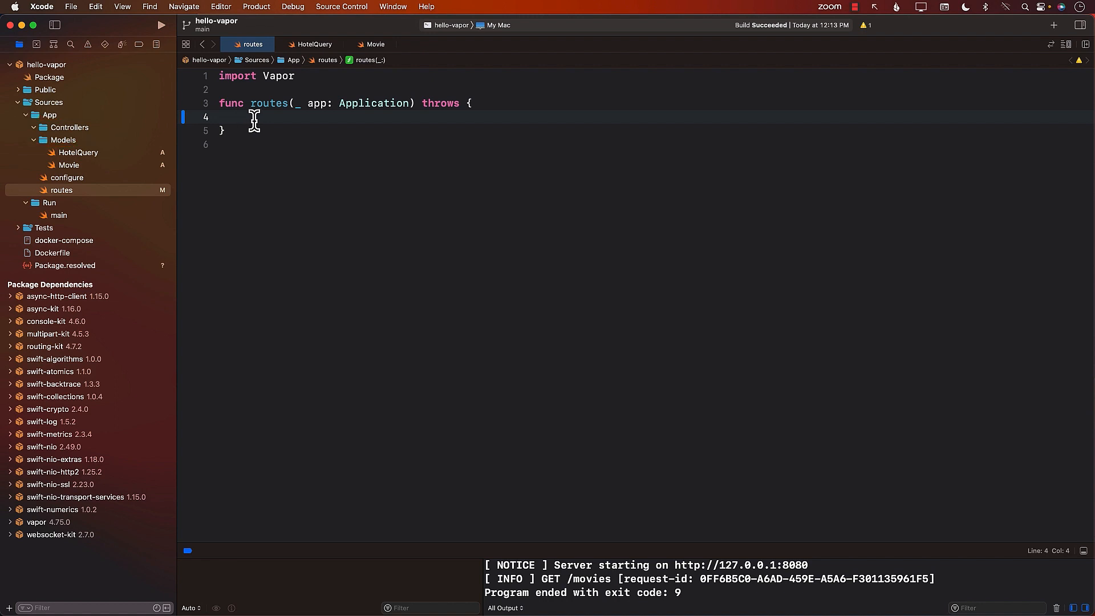
{"action": "left_click", "coordinate": [70, 127]}
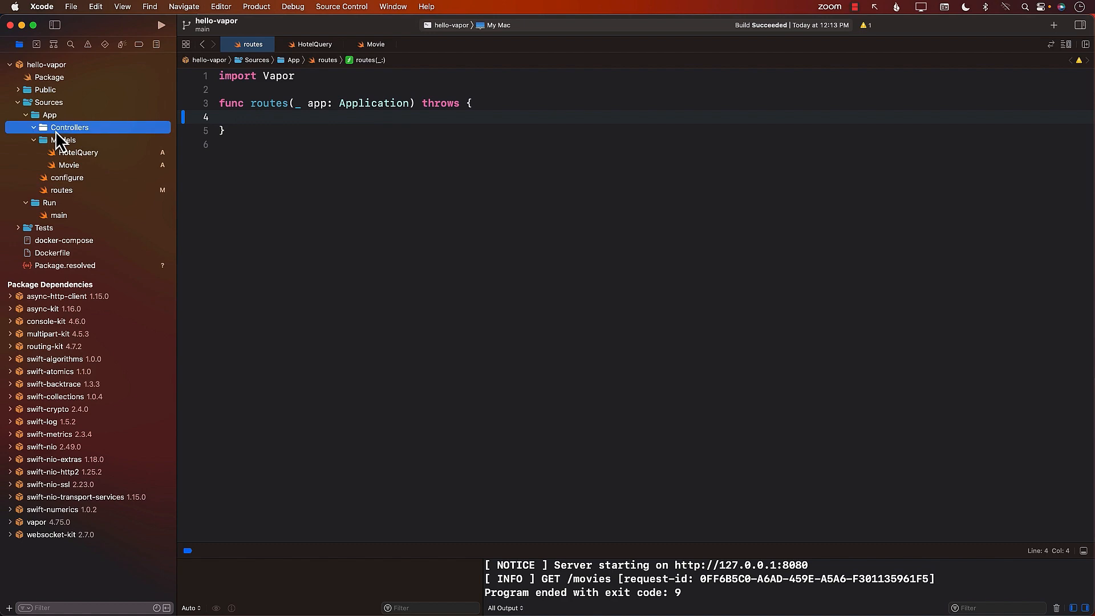
Add a new Swift file to Controllers and rename it to MoviesController.
{"action": "right_click", "coordinate": [69, 127]}
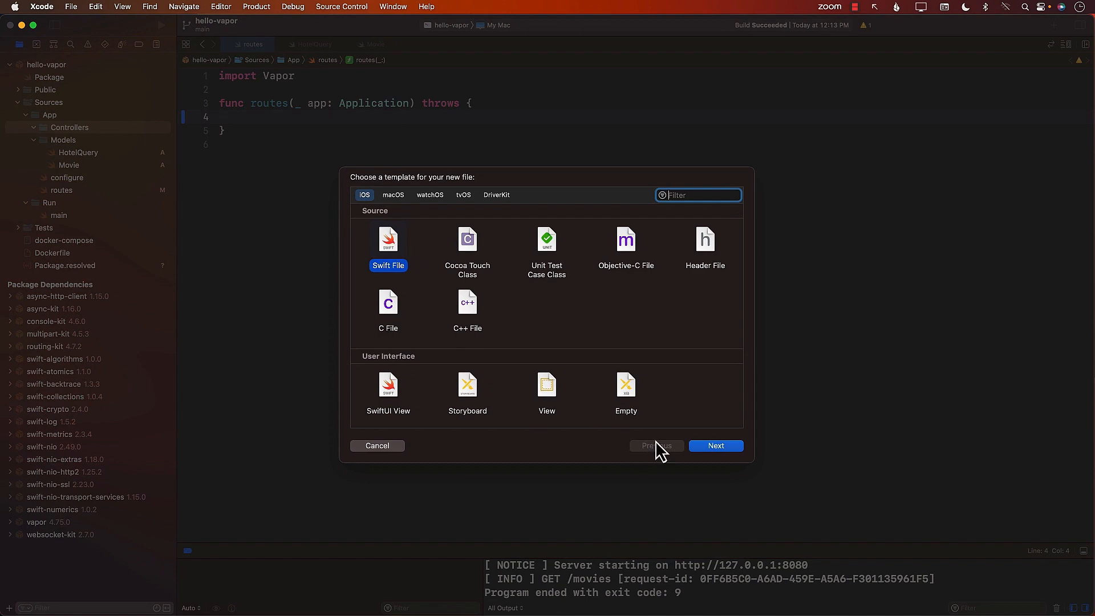
{"action": "left_click", "coordinate": [715, 446]}
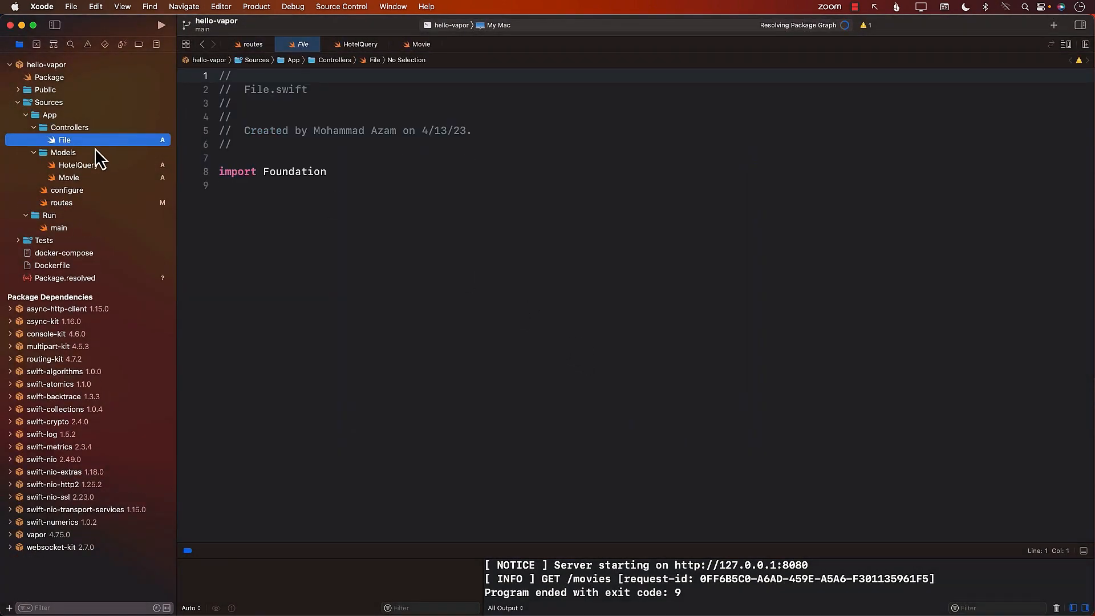
{"action": "double_click", "coordinate": [64, 139]}
{"action": "type", "text": "MoviesController"}
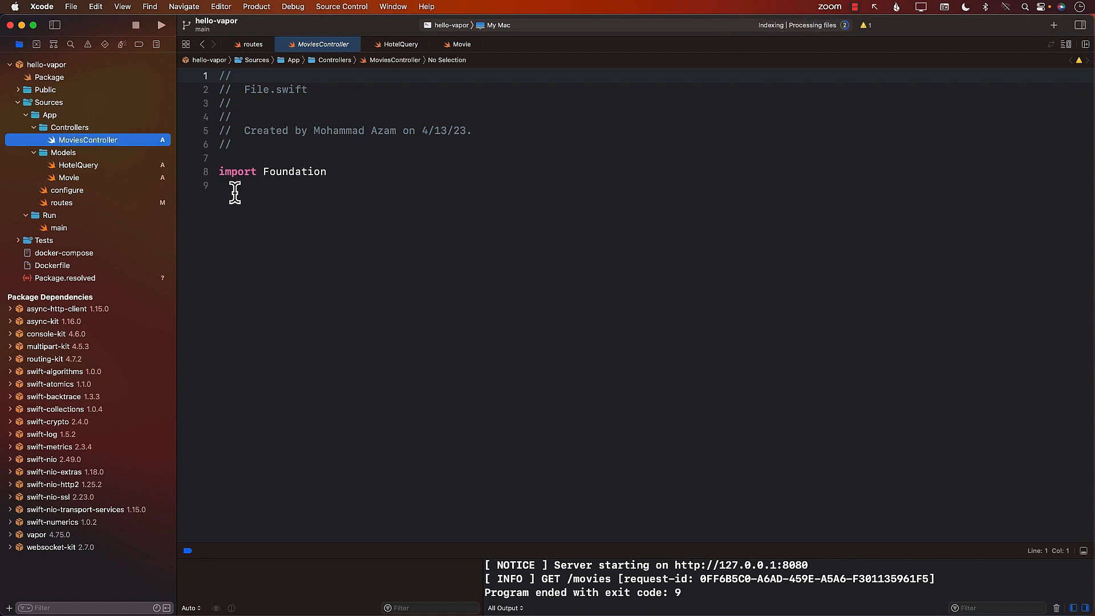
Write import Vapor and declare struct MoviesController: RouteCollection with an empty body.
{"action": "type", "text": "i"}
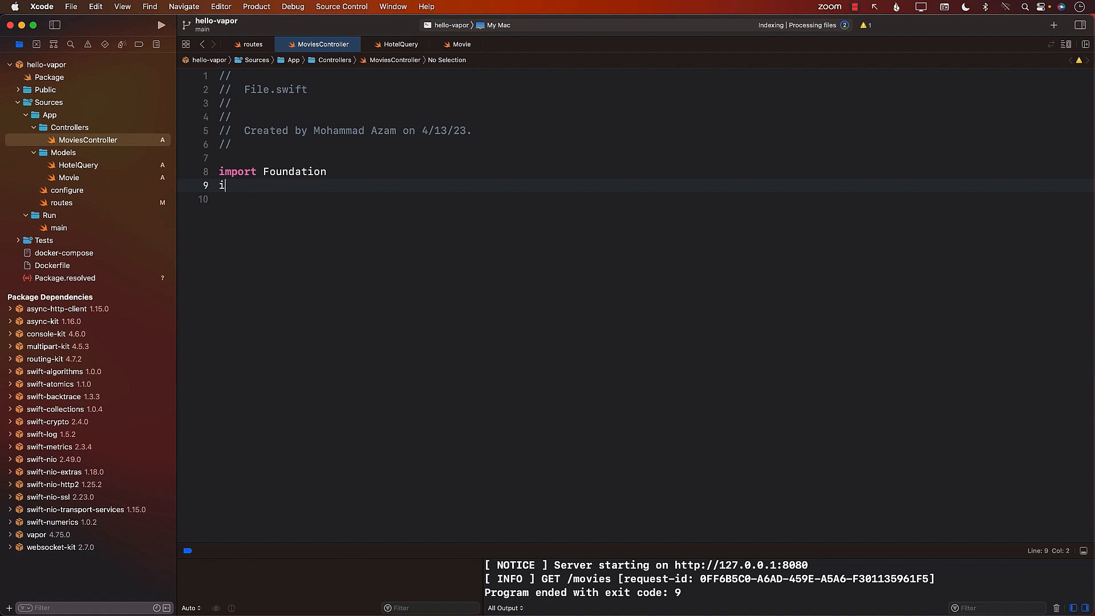
{"action": "type", "text": "mport Vapor"}
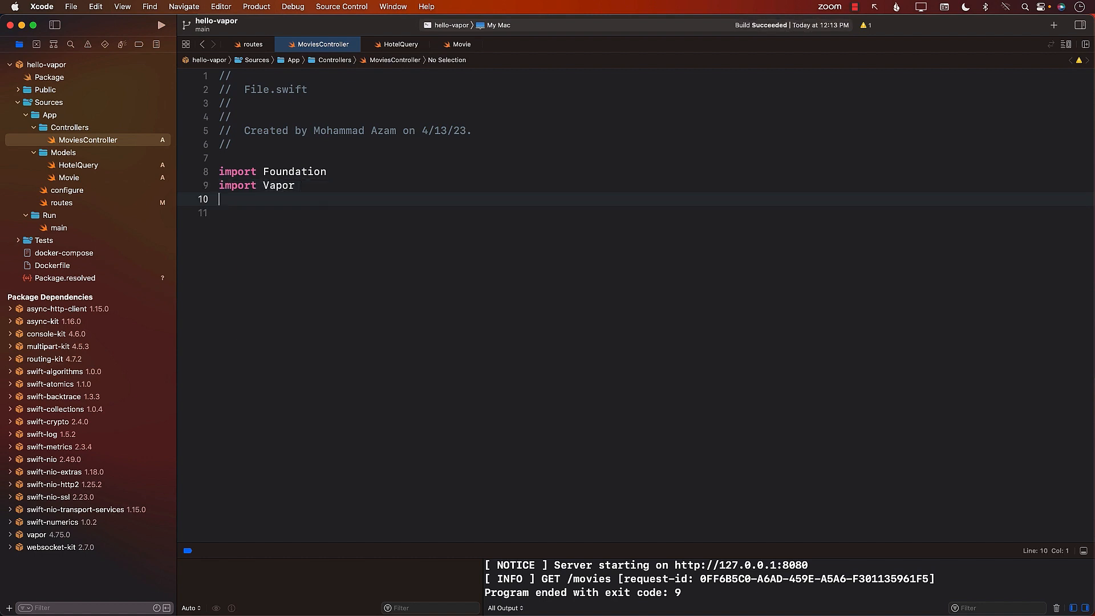
{"action": "type", "text": "struct"}
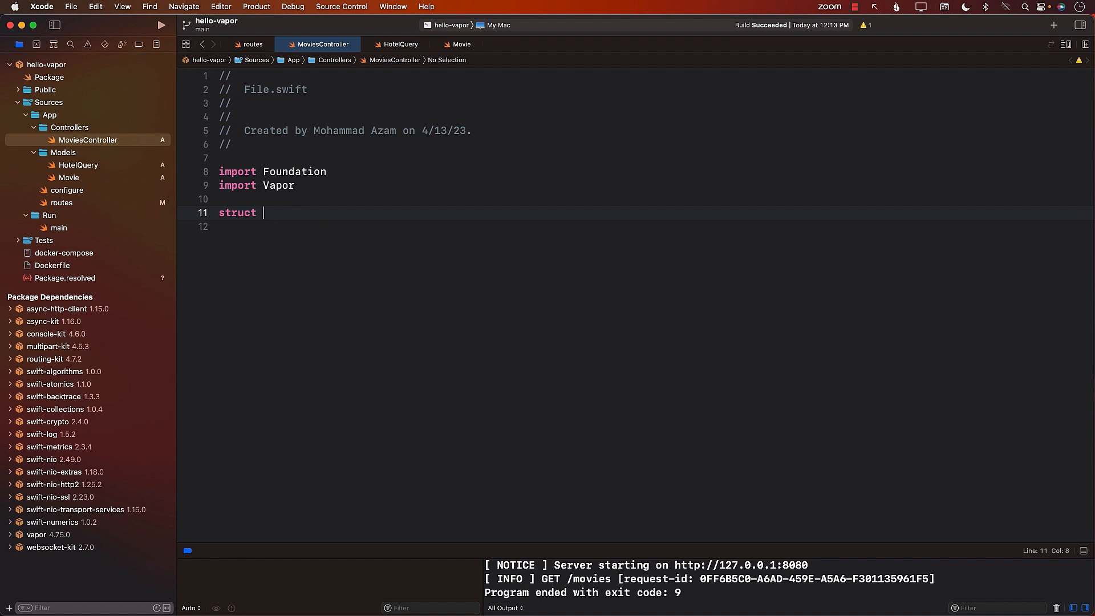
{"action": "type", "text": "Move"}
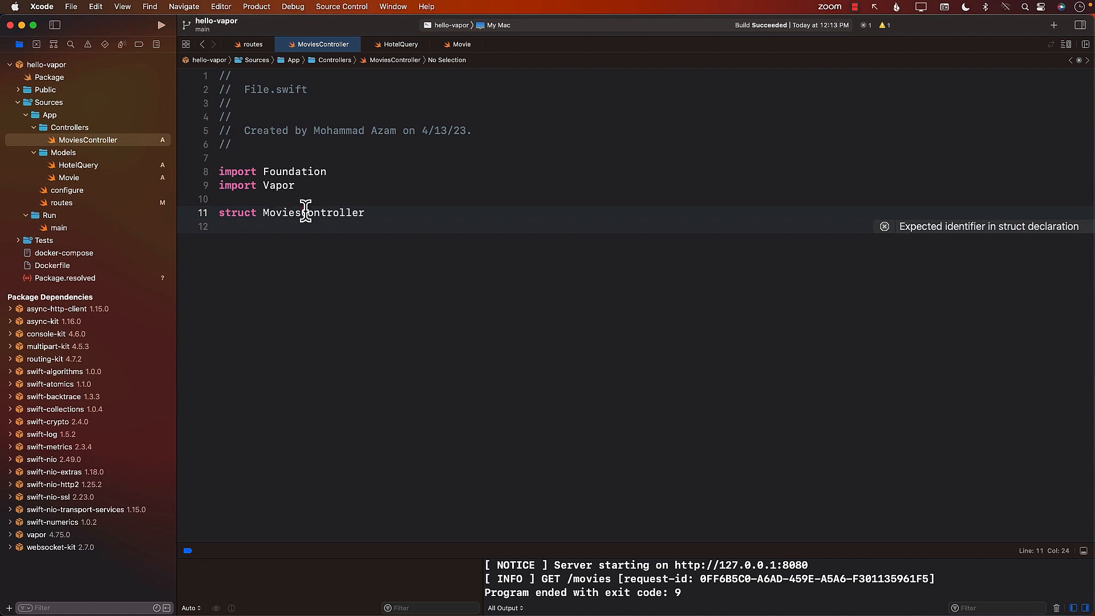
{"action": "type", "text": "Controller"}
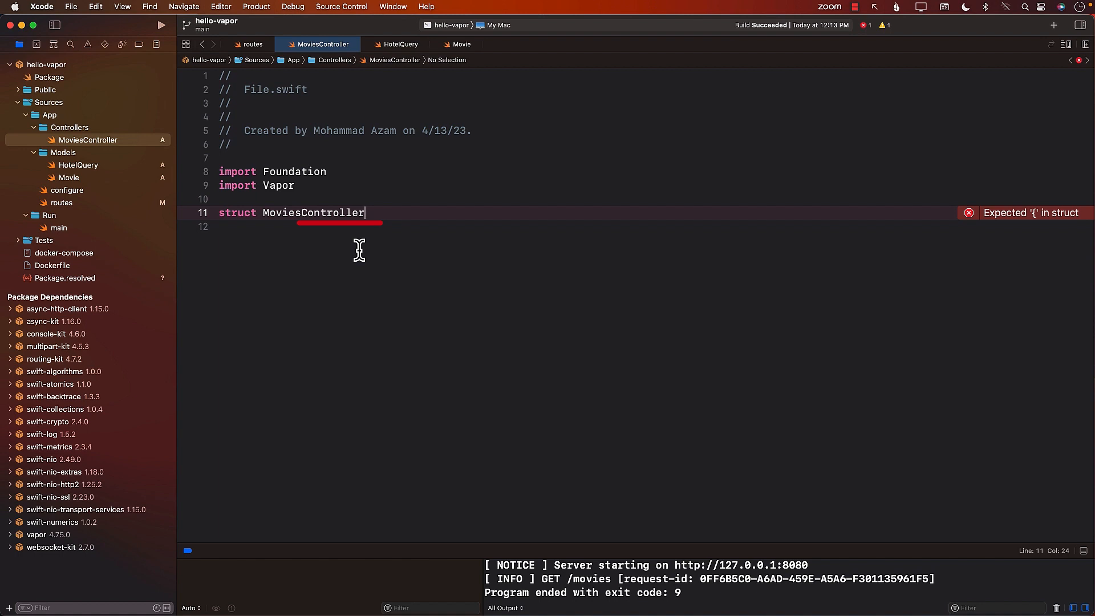
{"action": "double_click", "coordinate": [313, 212]}
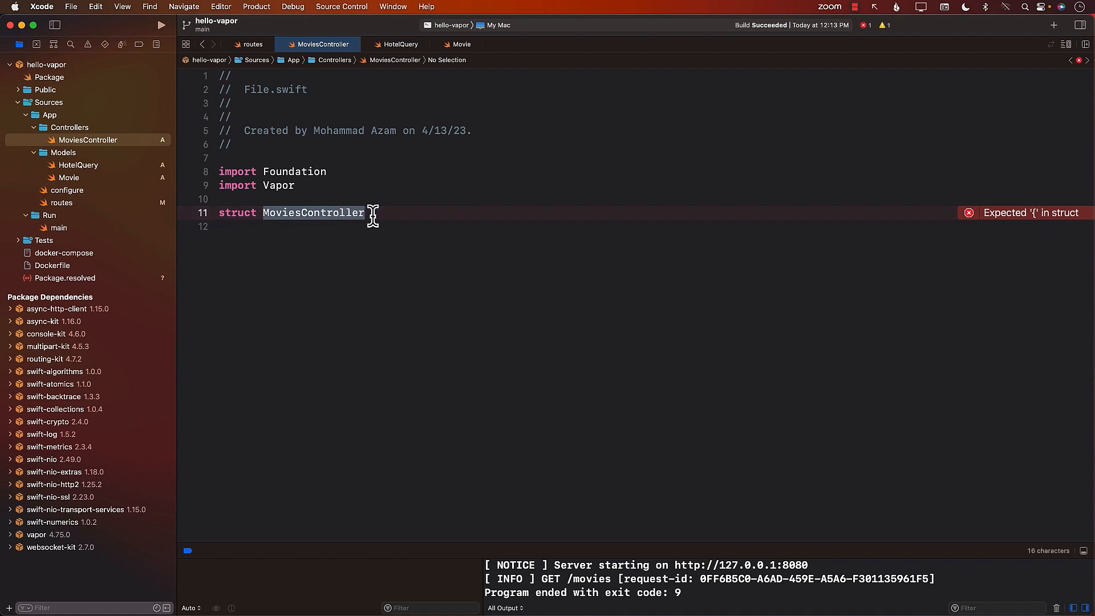
{"action": "type", "text": ": R"}
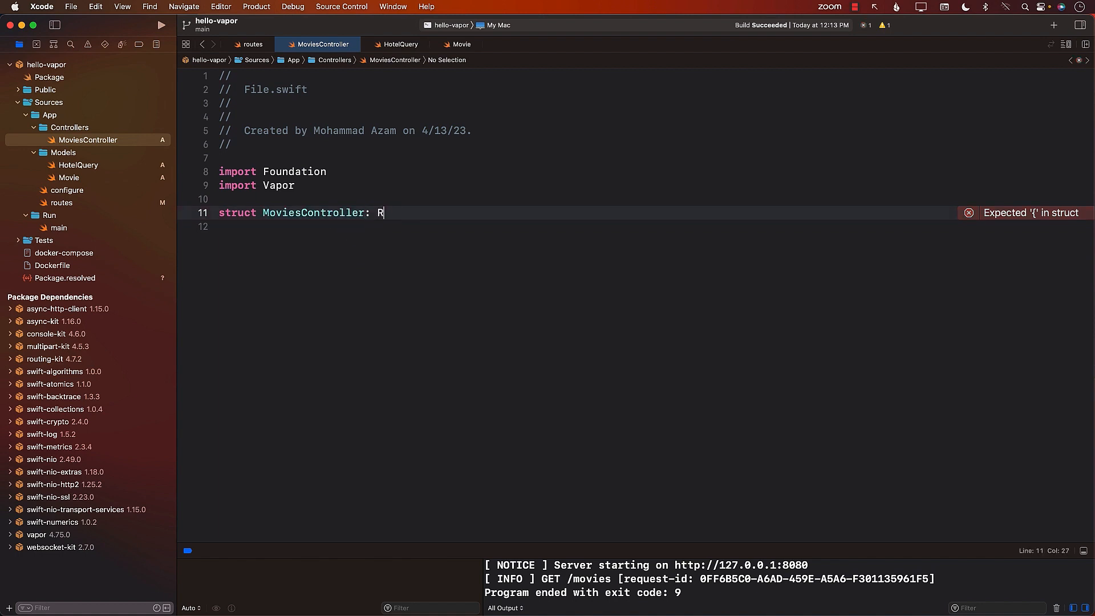
{"action": "type", "text": "outeCollection {"}
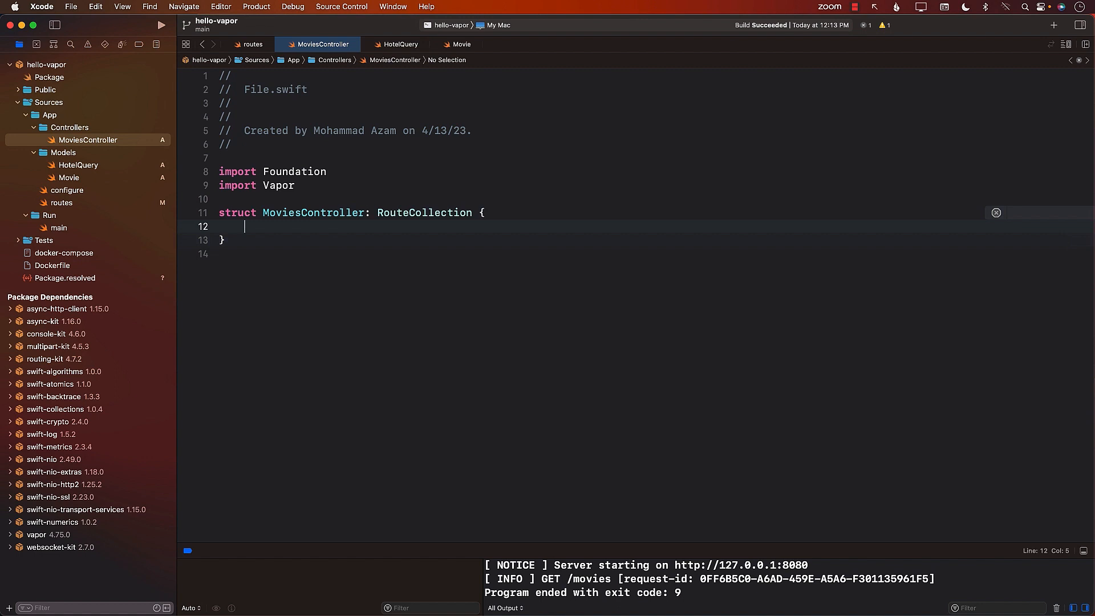
{"action": "key", "text": "Return"}
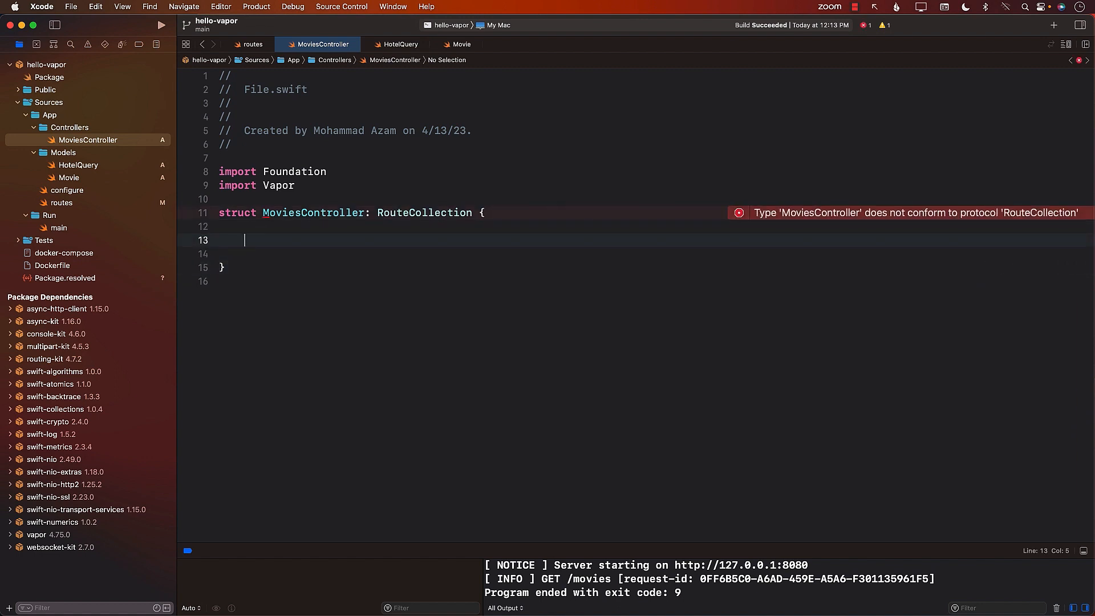
Apply the fix-it to add the boot(routes: RoutesBuilder) stub and drop the Vapor. prefix.
{"action": "double_click", "coordinate": [425, 212]}
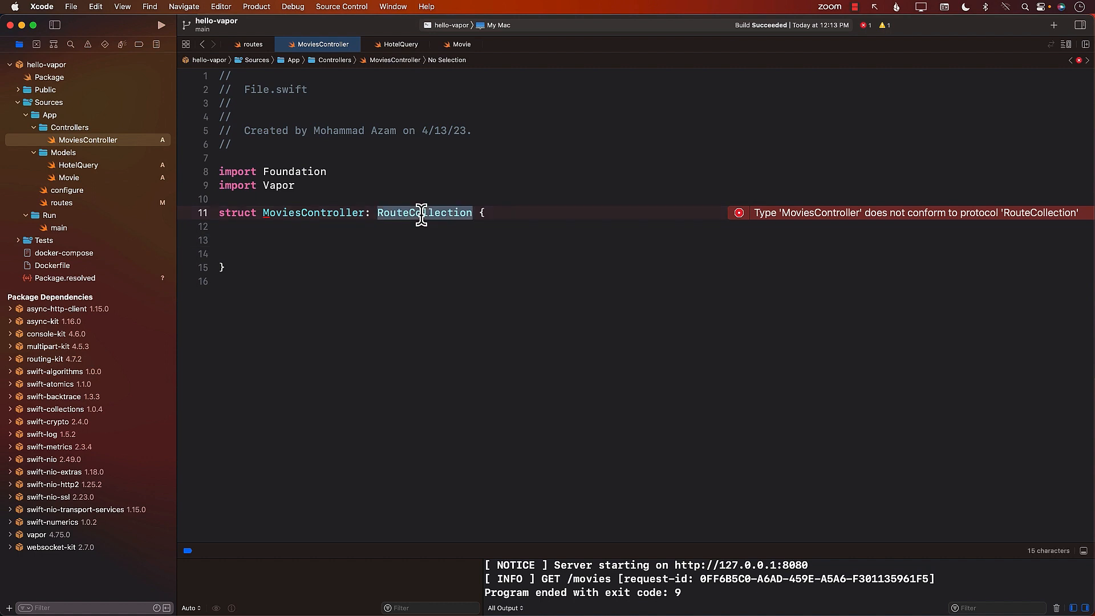
{"action": "left_click", "coordinate": [738, 213]}
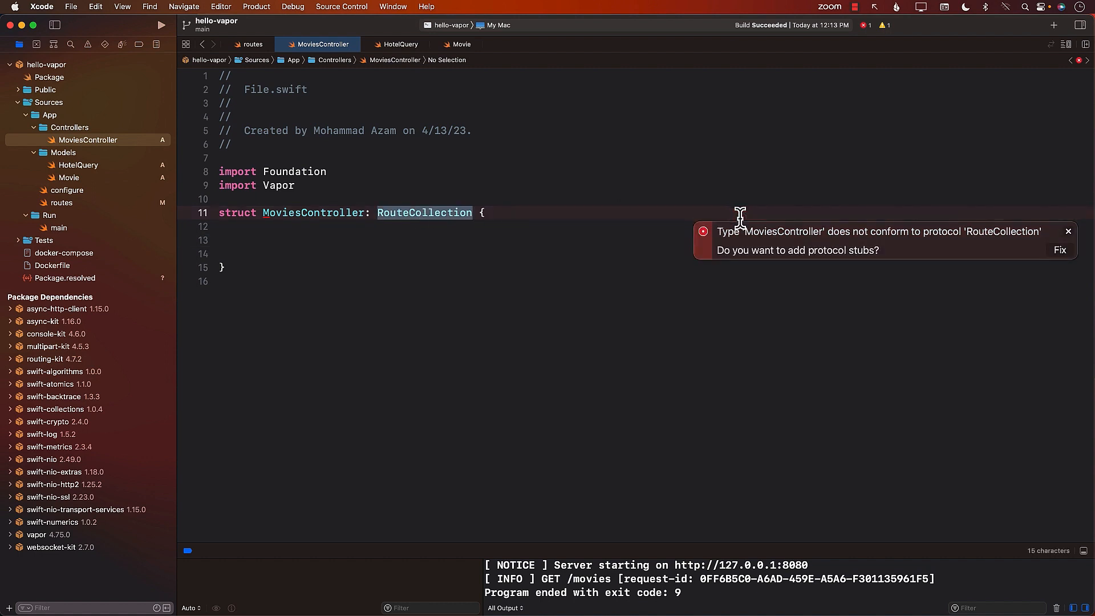
{"action": "left_click", "coordinate": [1060, 250]}
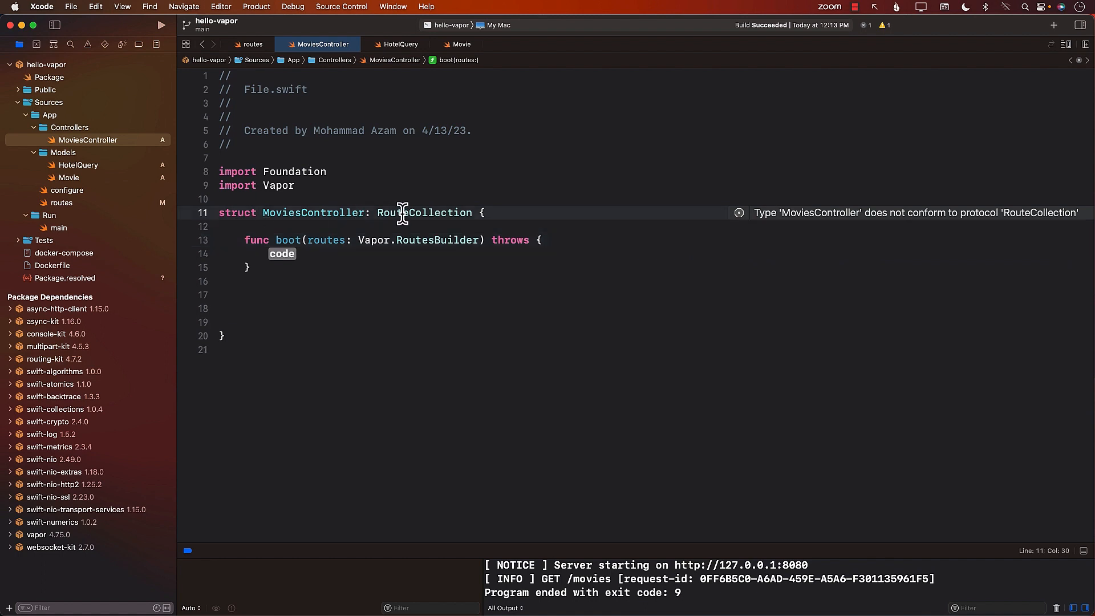
{"action": "double_click", "coordinate": [425, 212]}
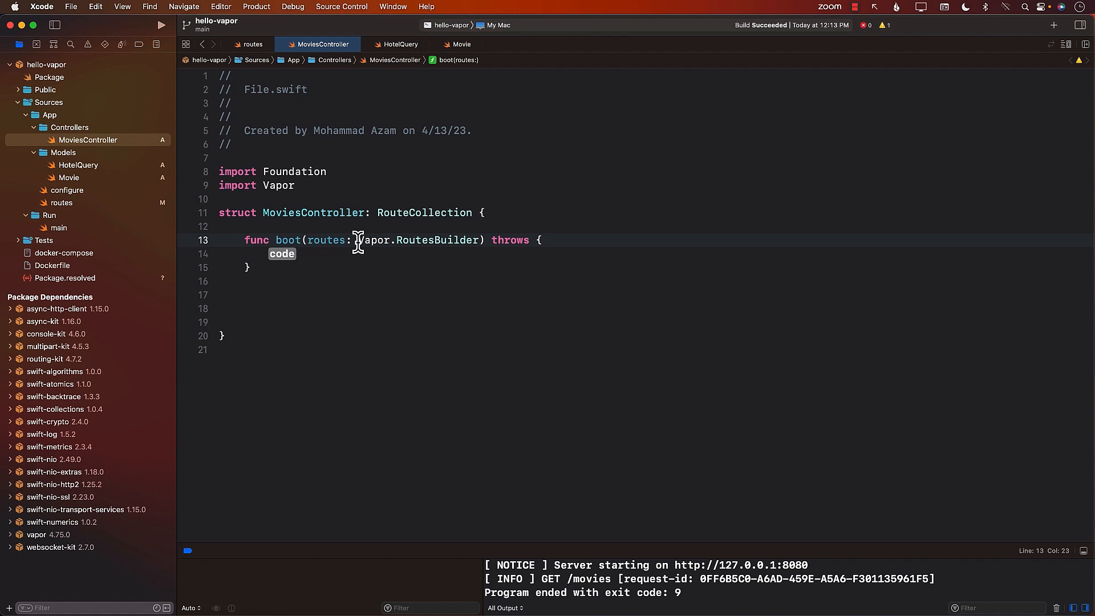
{"action": "double_click", "coordinate": [374, 240]}
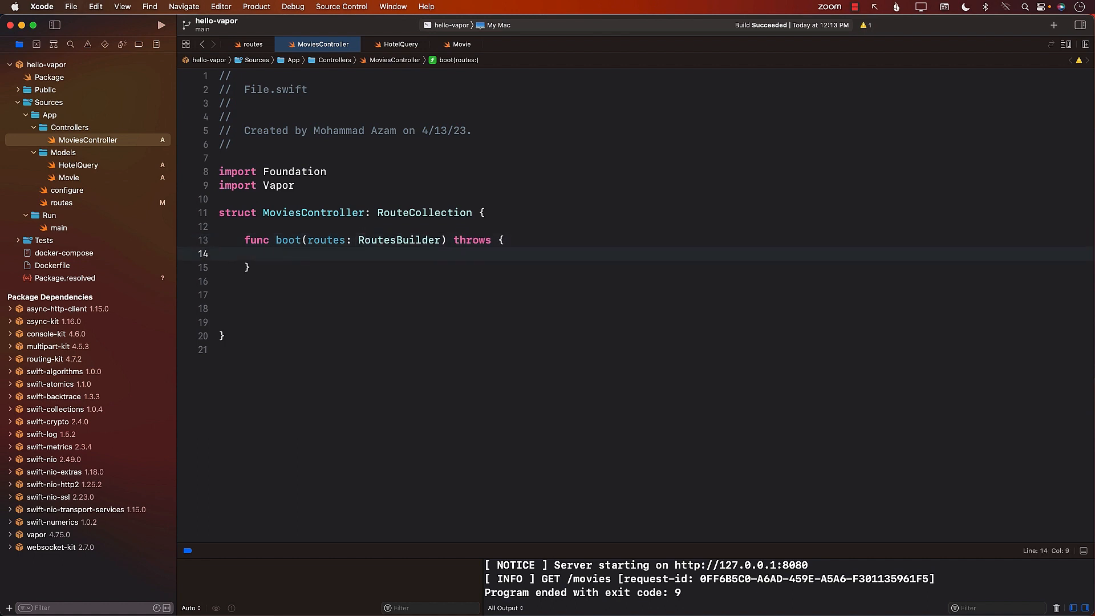
{"action": "left_click", "coordinate": [269, 254]}
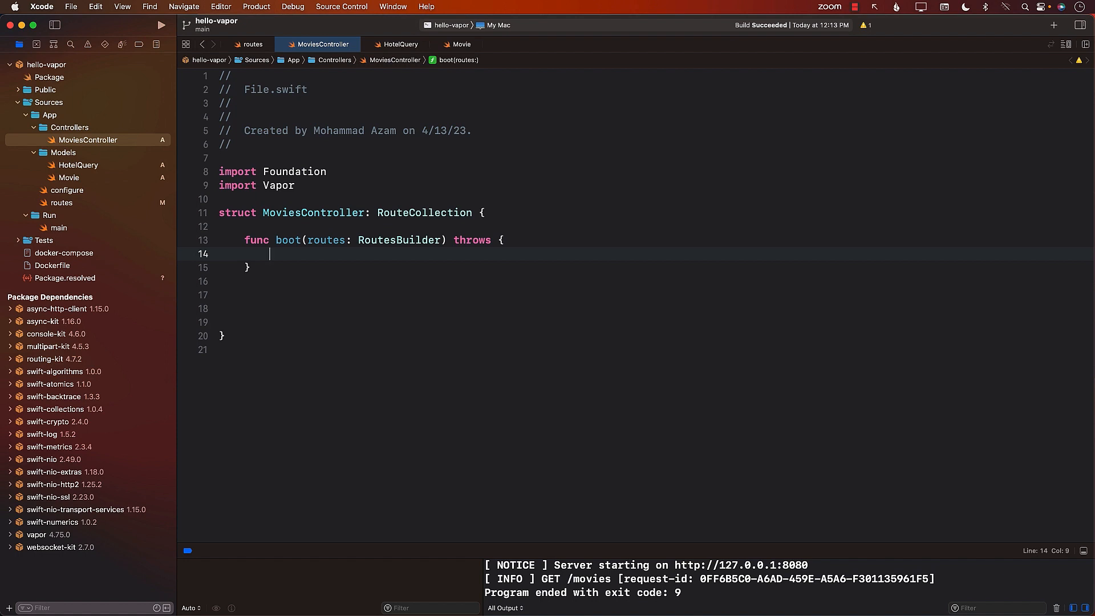
{"action": "mouse_move", "coordinate": [314, 212]}
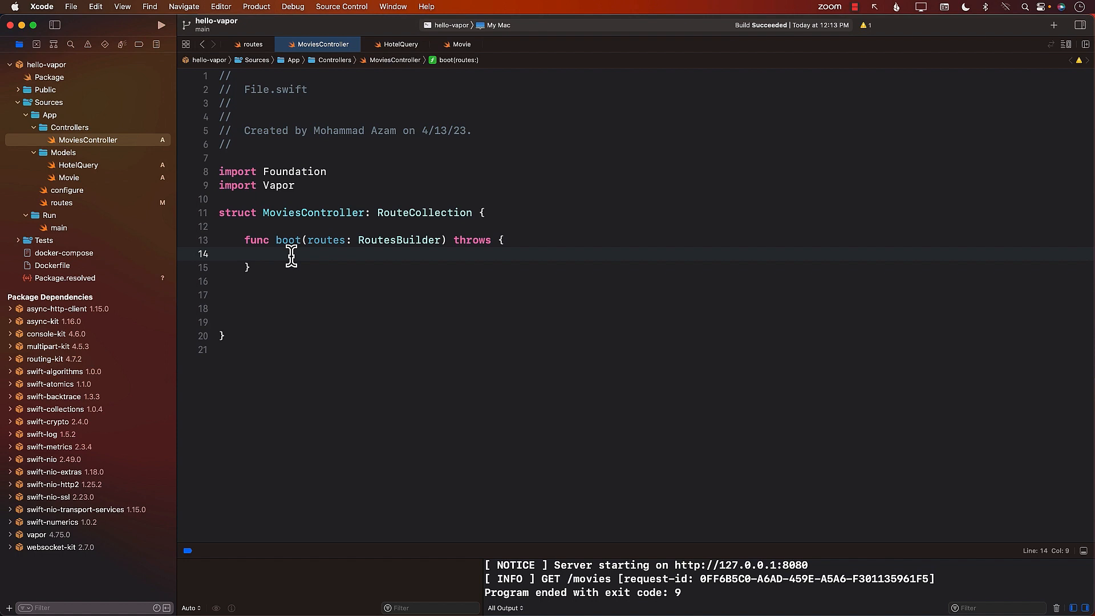
In boot, add let movies = routes.grouped("movies").
{"action": "left_click", "coordinate": [269, 253]}
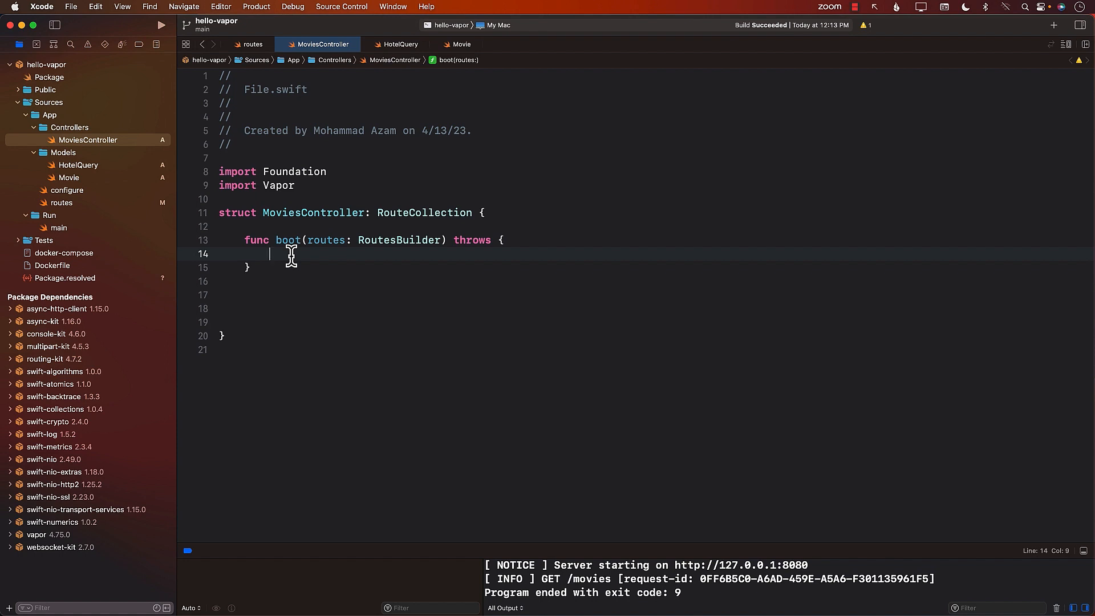
{"action": "type", "text": "routes.grouped(\""}
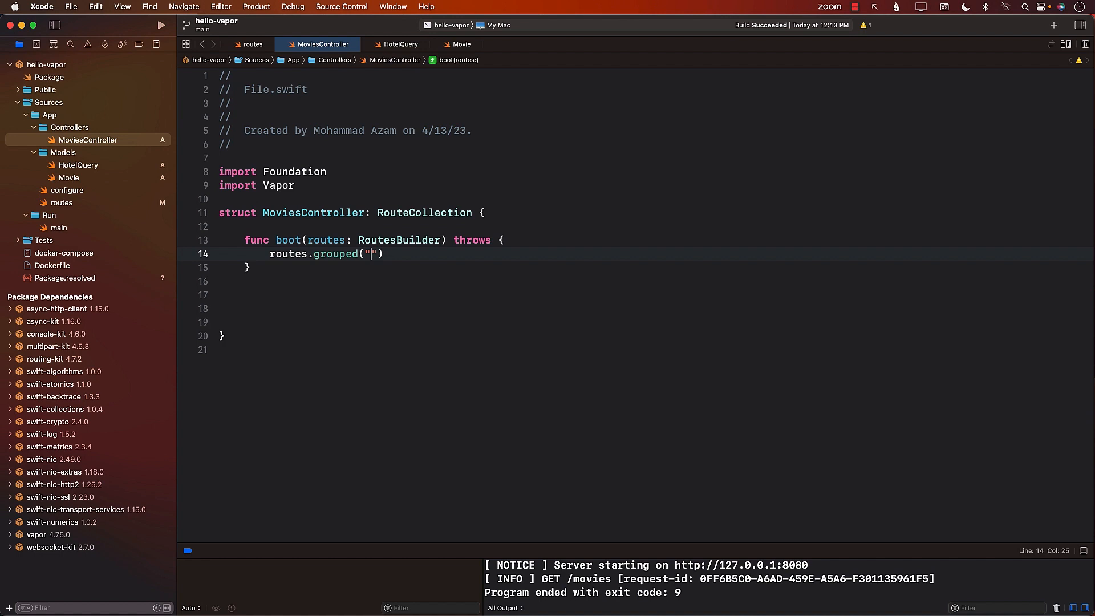
{"action": "type", "text": "movies"}
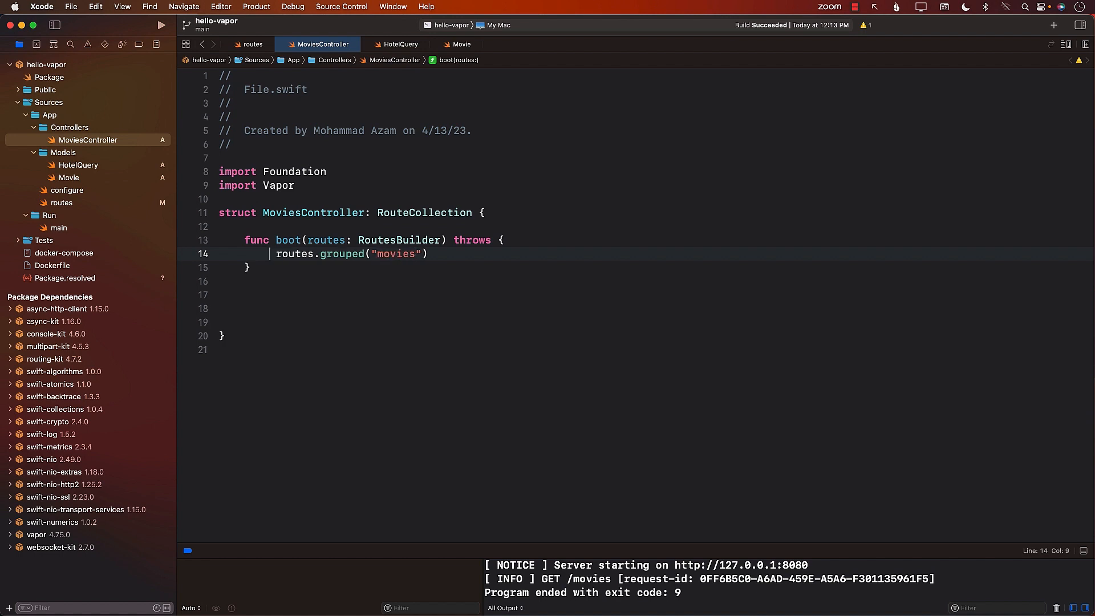
{"action": "type", "text": "let movies ="}
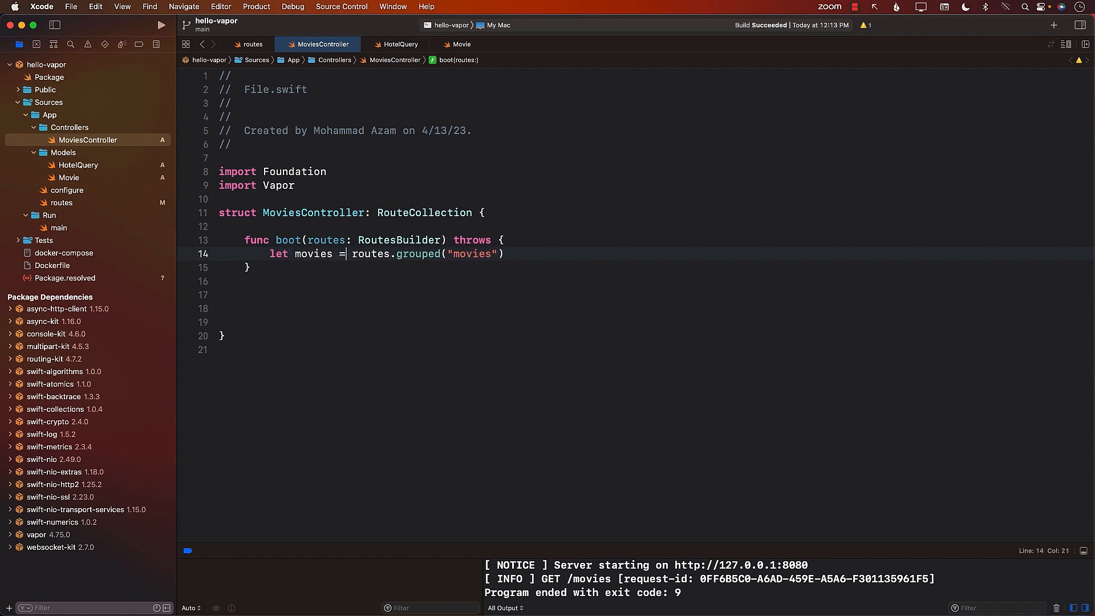
{"action": "left_click", "coordinate": [312, 253]}
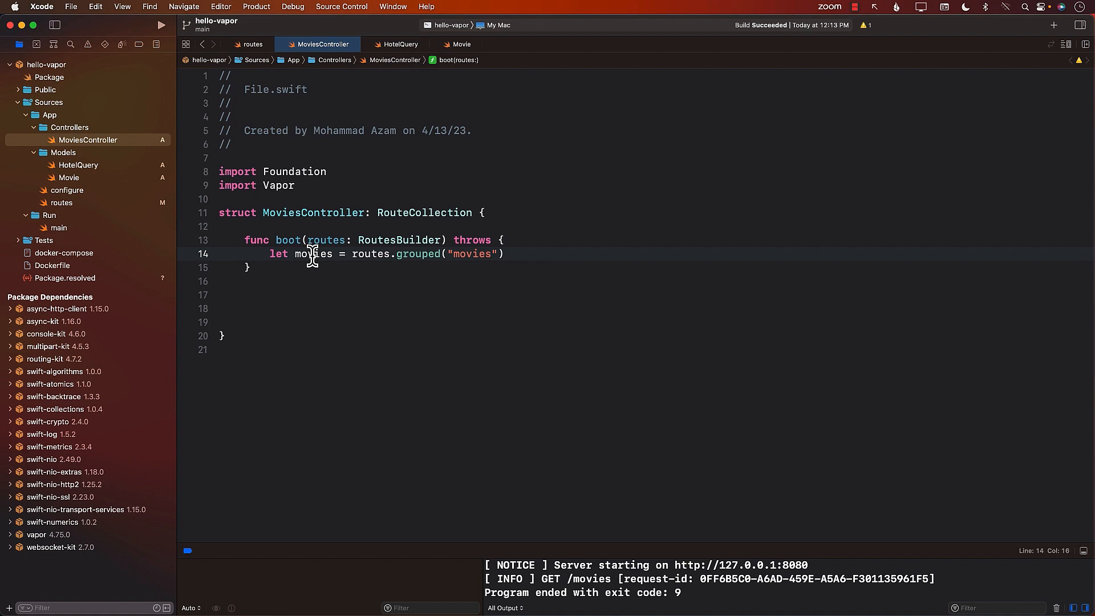
{"action": "double_click", "coordinate": [312, 253]}
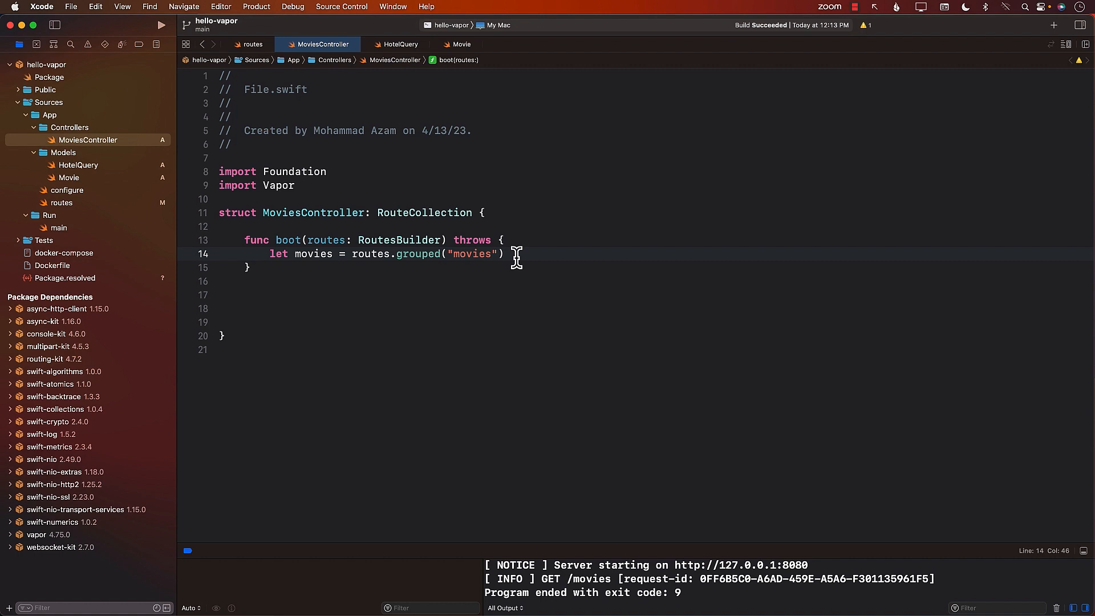
Register movies.get(use: index) with a // /movies comment and begin the handler declaration.
{"action": "type", "text": "movies"}
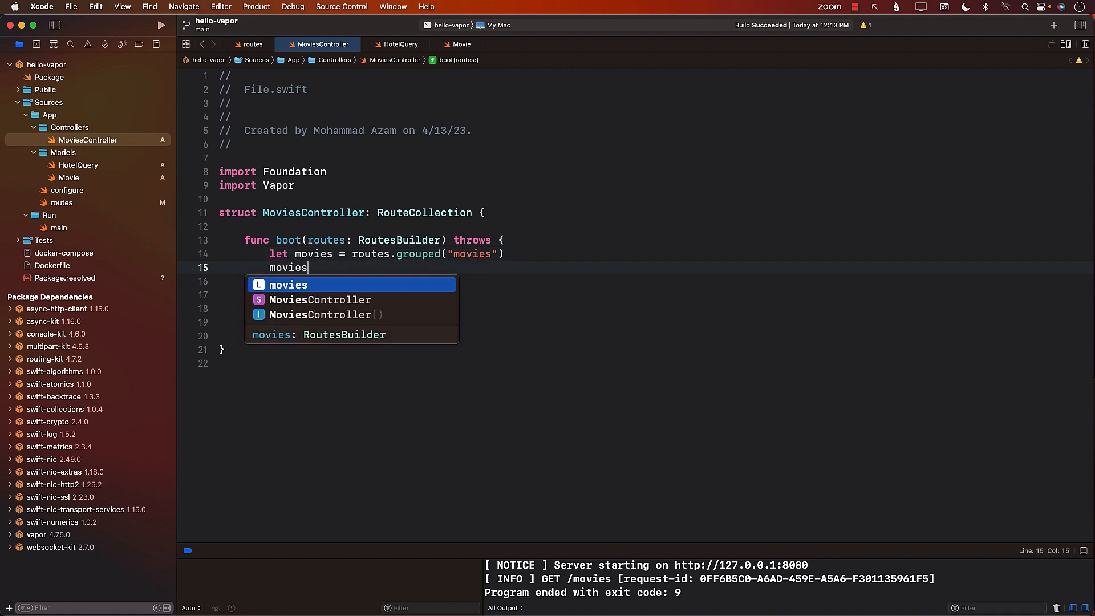
{"action": "type", "text": ".get(use"}
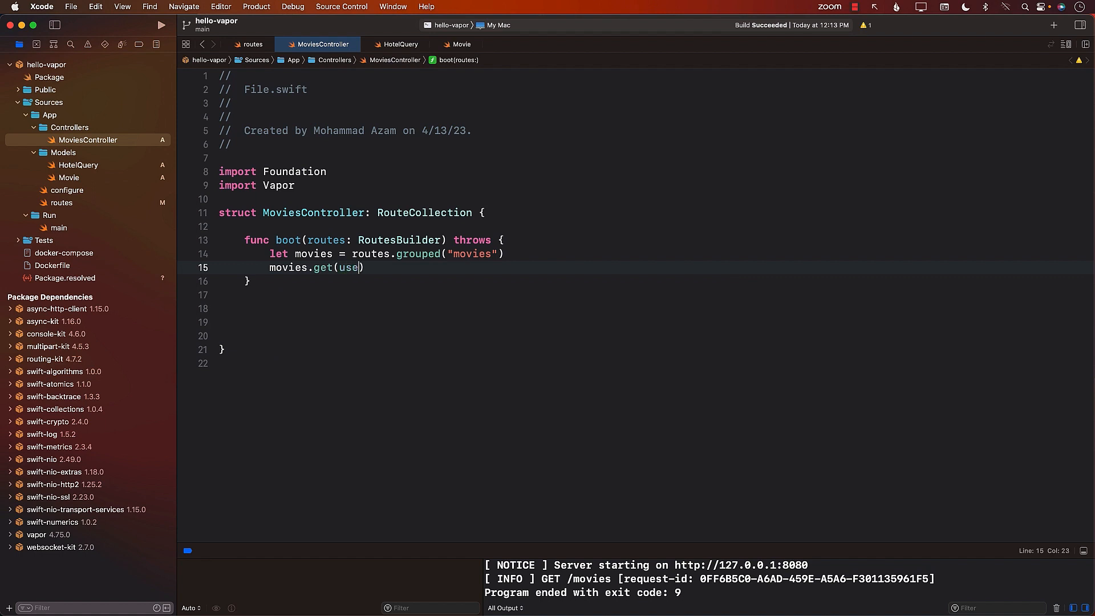
{"action": "type", "text": ": index)"}
{"action": "type", "text": "// "}
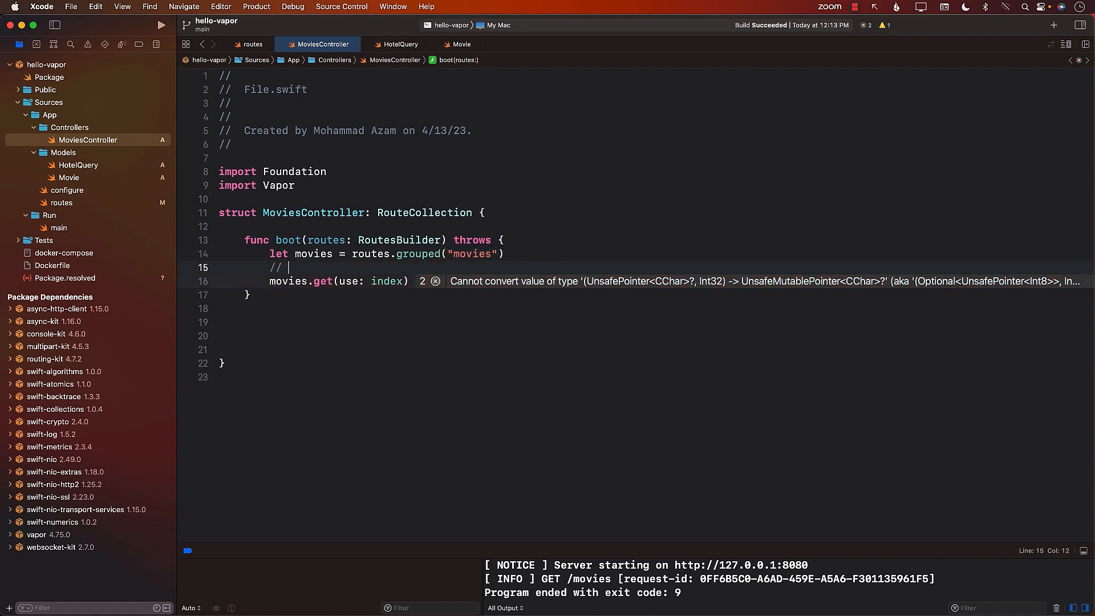
{"action": "type", "text": "/movies"}
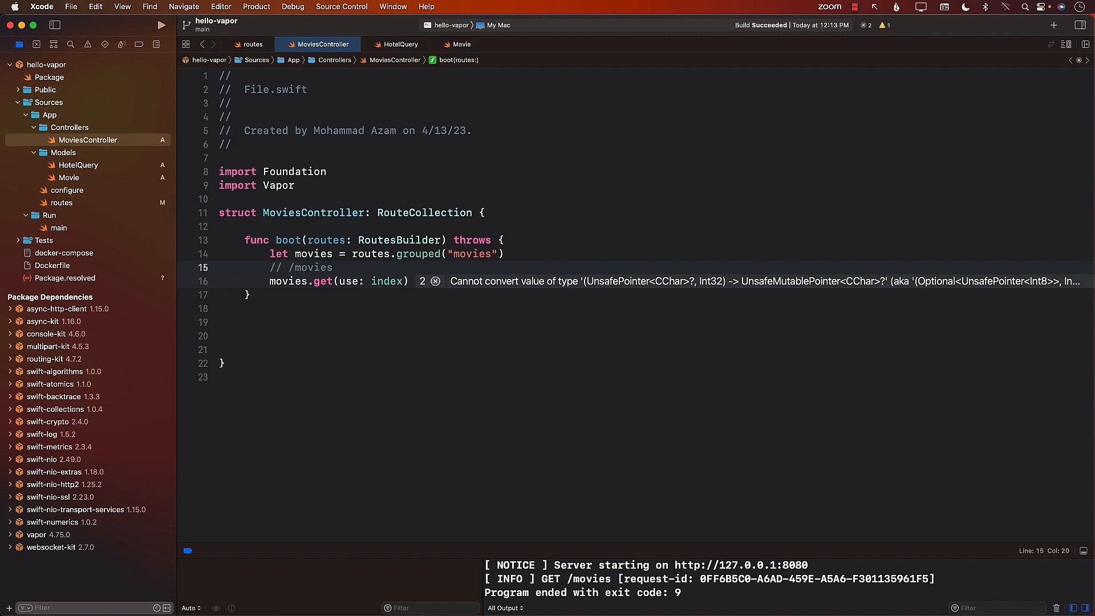
{"action": "double_click", "coordinate": [313, 267]}
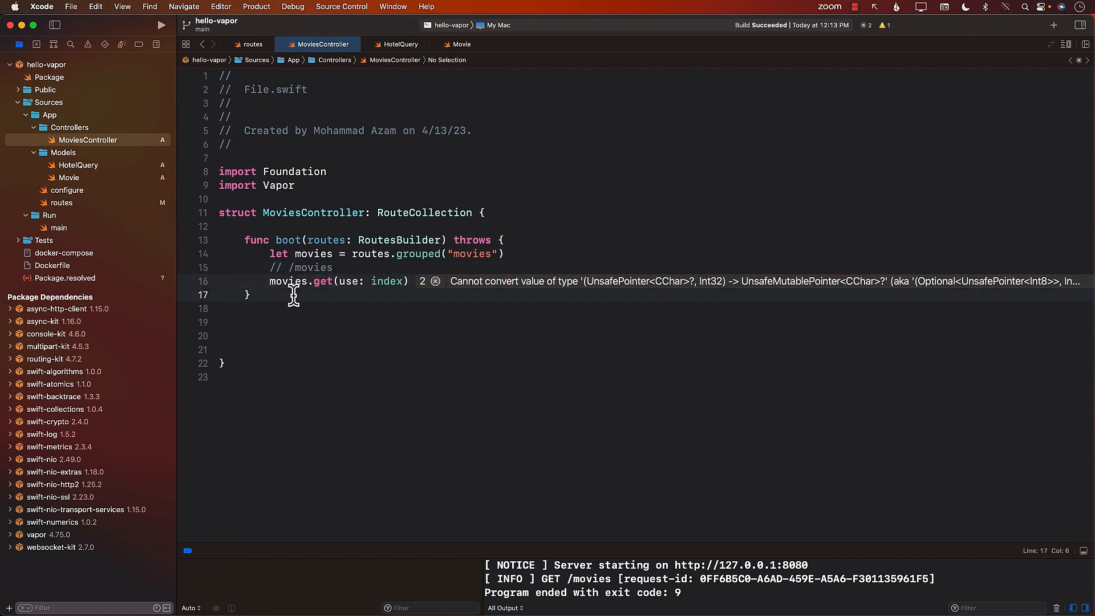
{"action": "type", "text": "func"}
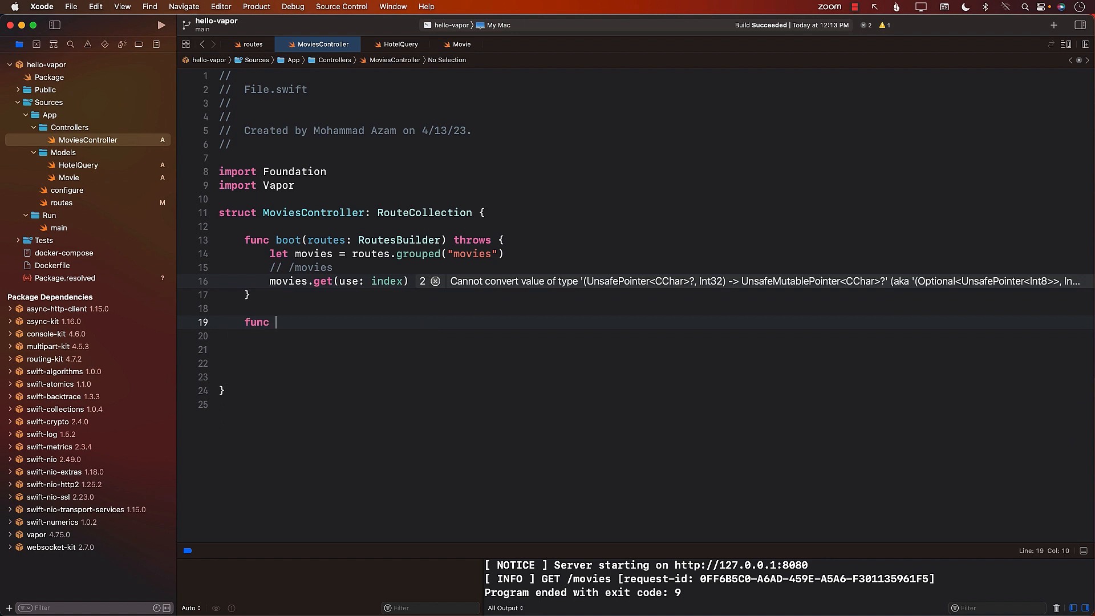
Write func index(req: Request) async throws -> String returning "Index" and build the project successfully.
{"action": "type", "text": "index("}
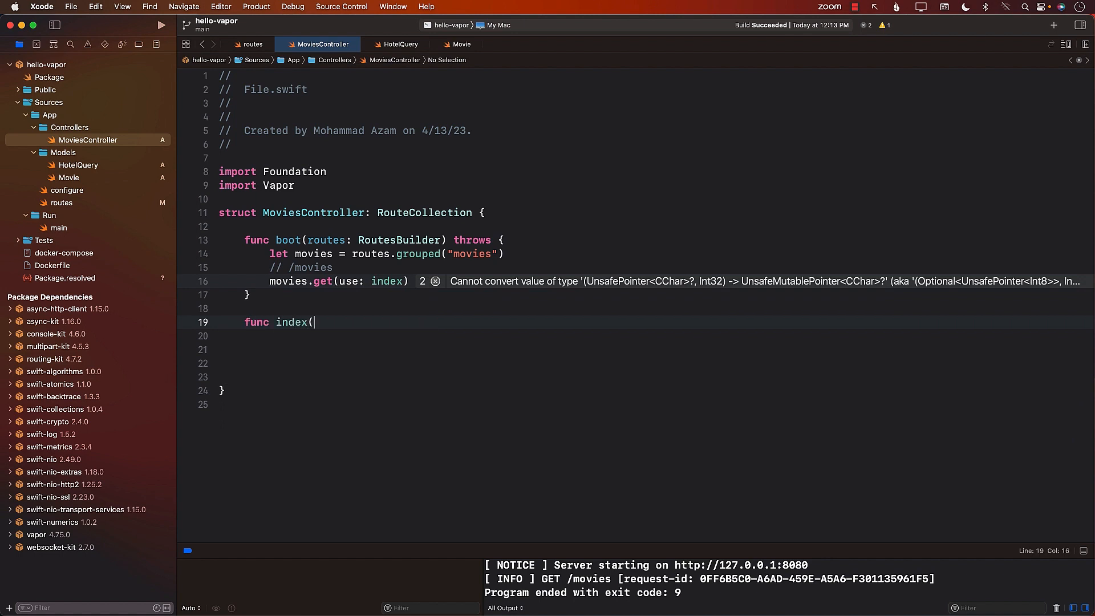
{"action": "type", "text": "req: Request) async throw -> String {"}
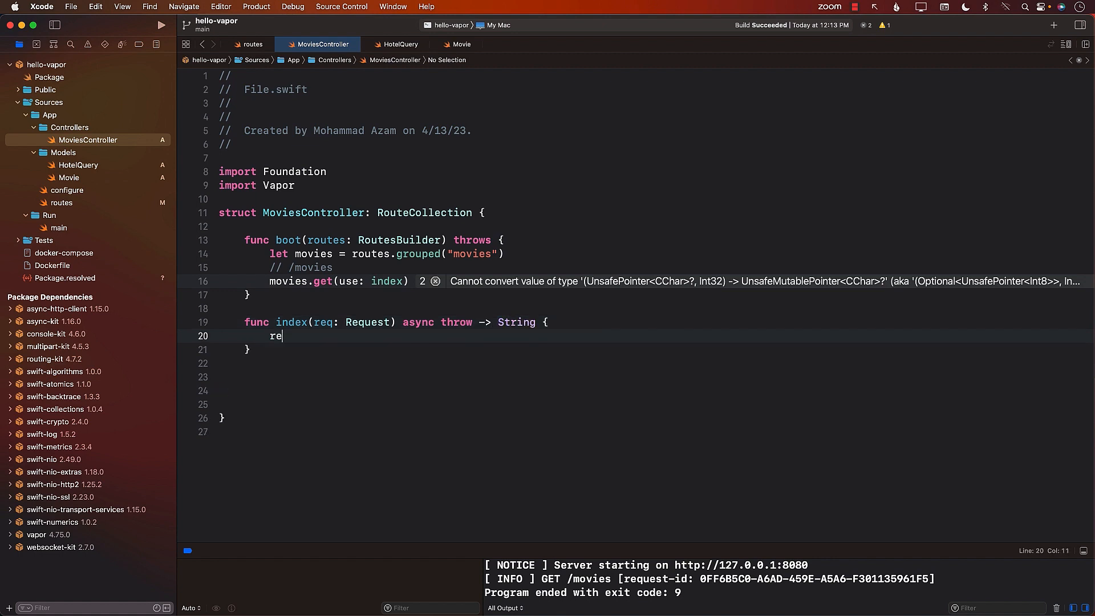
{"action": "type", "text": "turn \"\""}
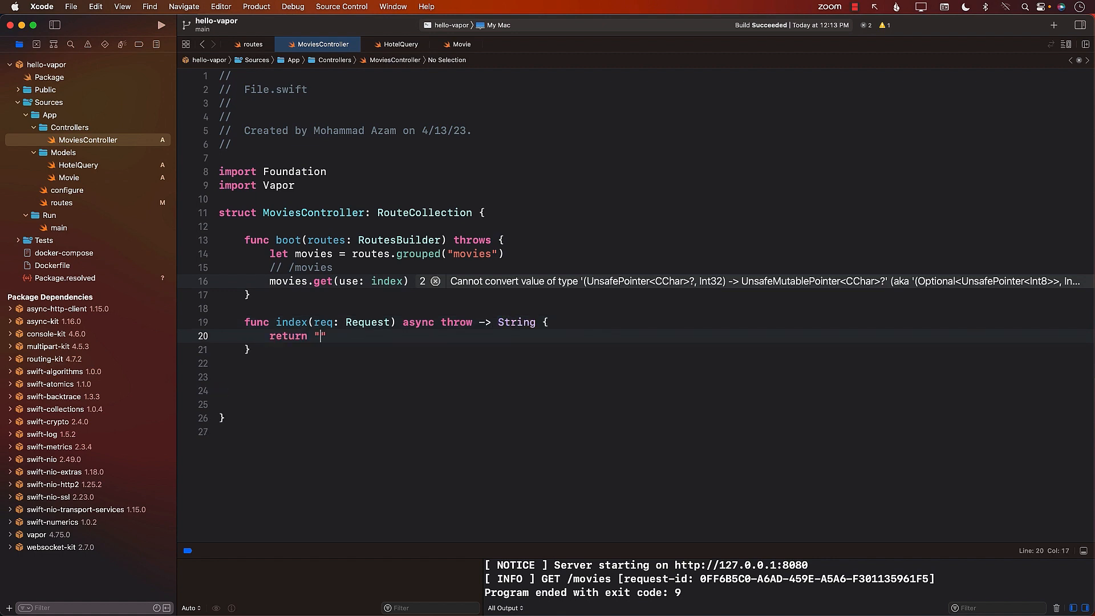
{"action": "type", "text": "Index"}
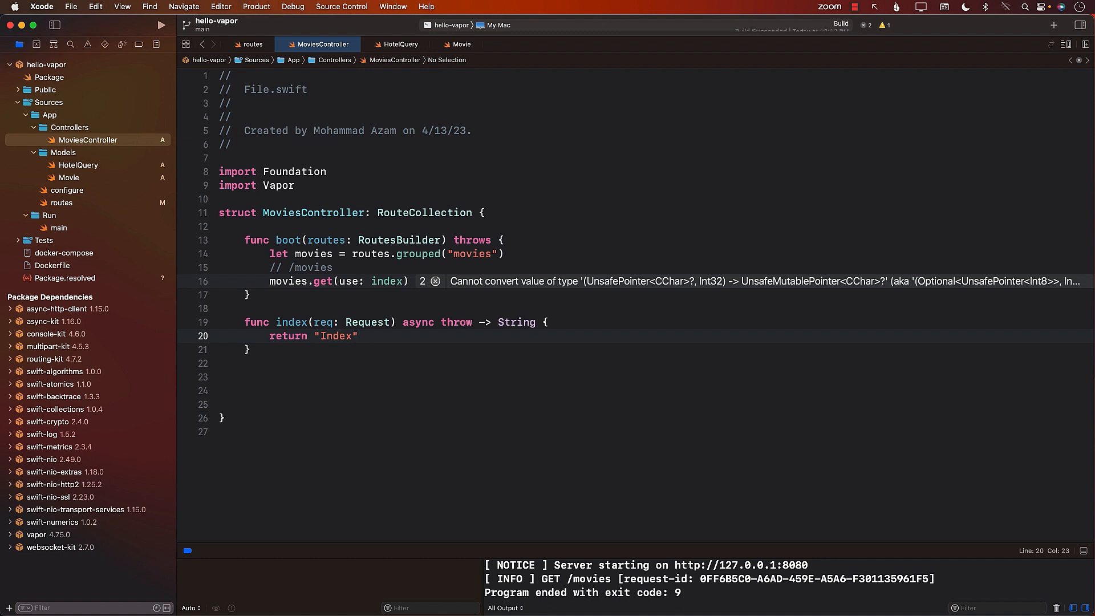
{"action": "left_click", "coordinate": [160, 25]}
{"action": "type", "text": "s"}
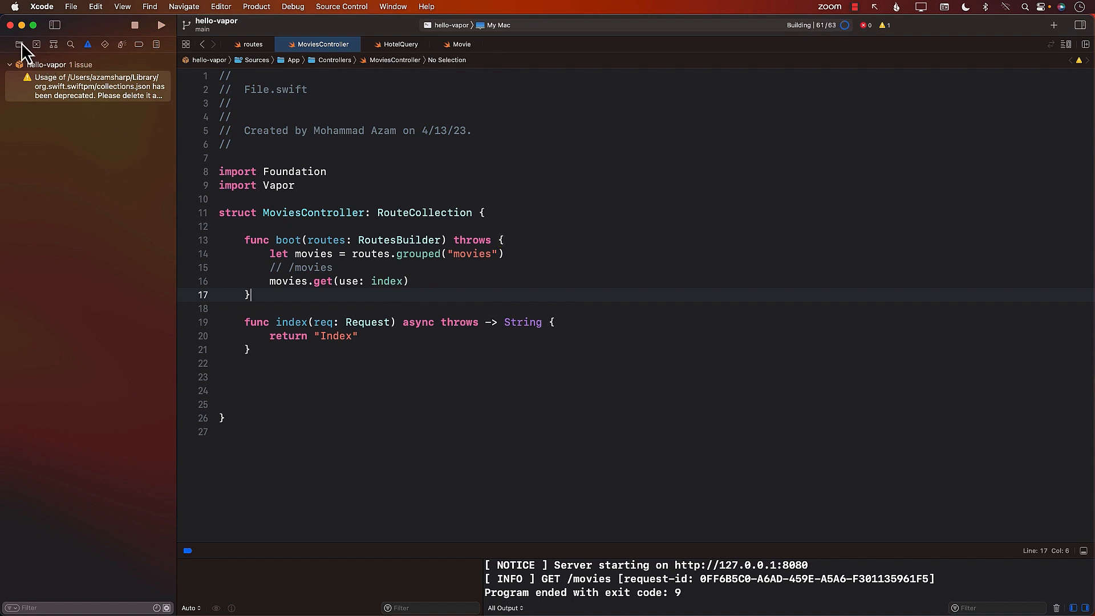
{"action": "left_click", "coordinate": [19, 44]}
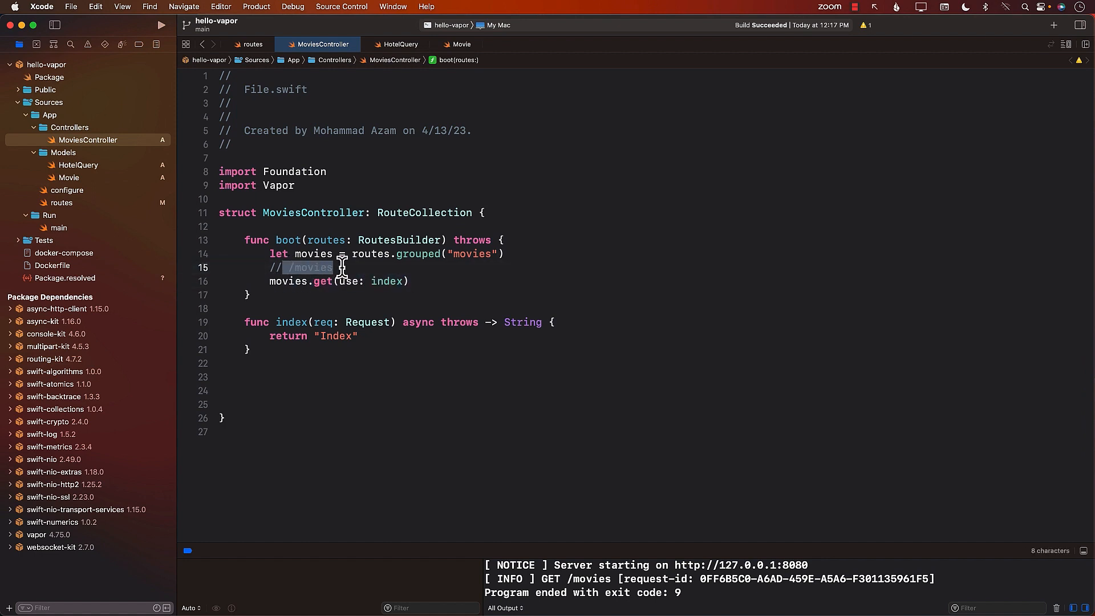
{"action": "left_click", "coordinate": [338, 267]}
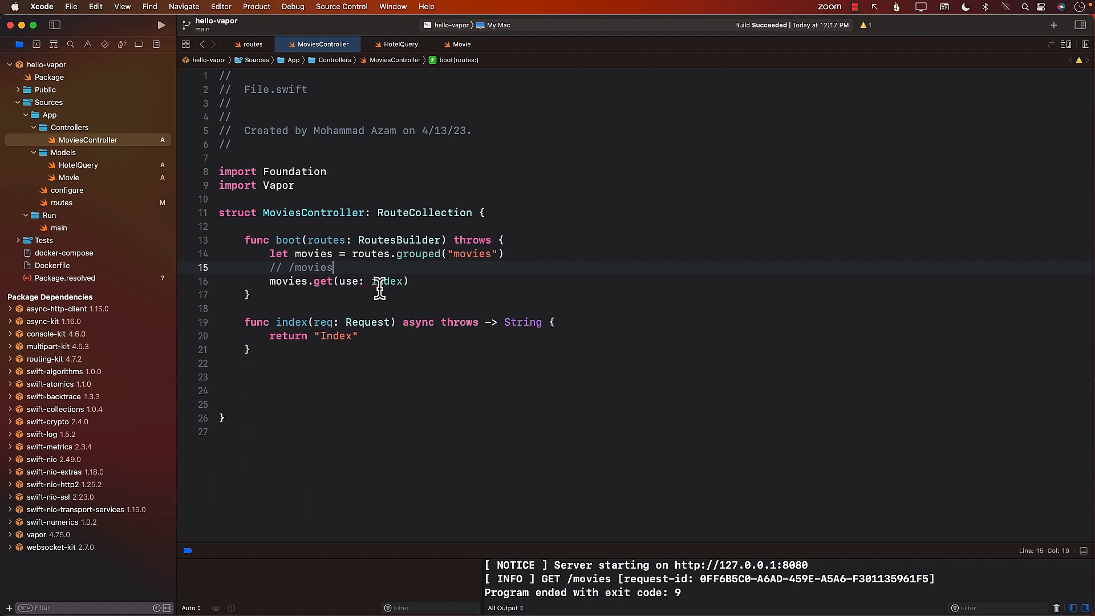
{"action": "double_click", "coordinate": [388, 281]}
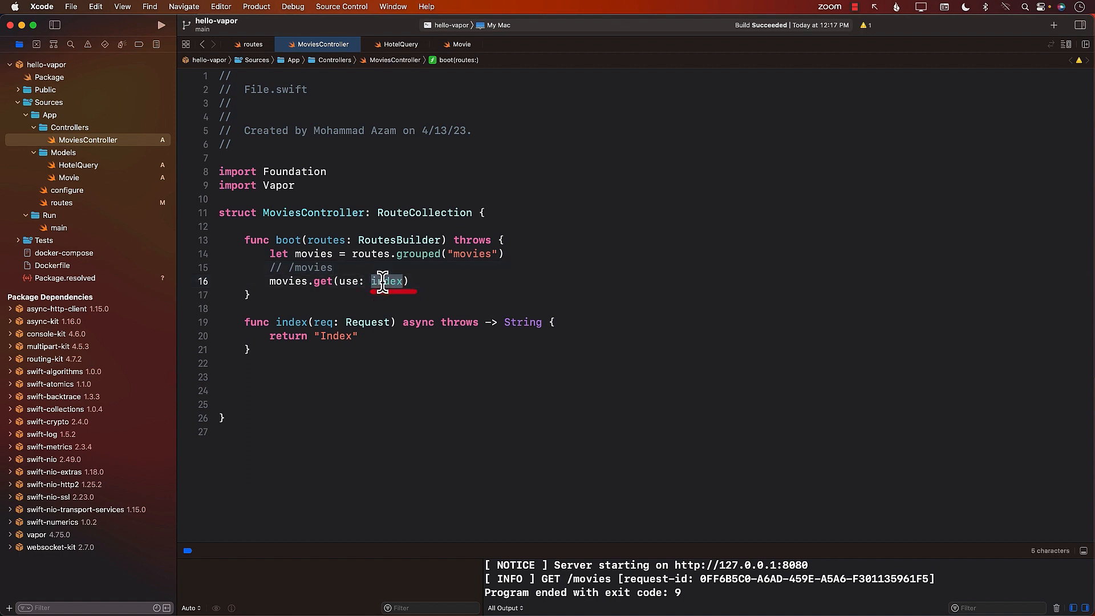
{"action": "mouse_move", "coordinate": [430, 284]}
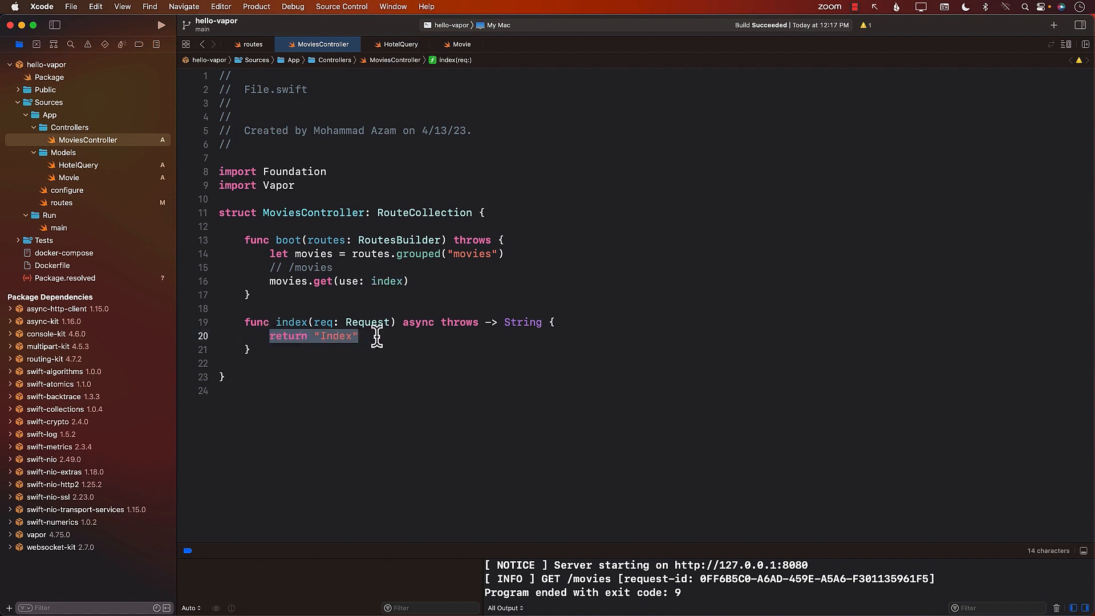
{"action": "left_click", "coordinate": [359, 335]}
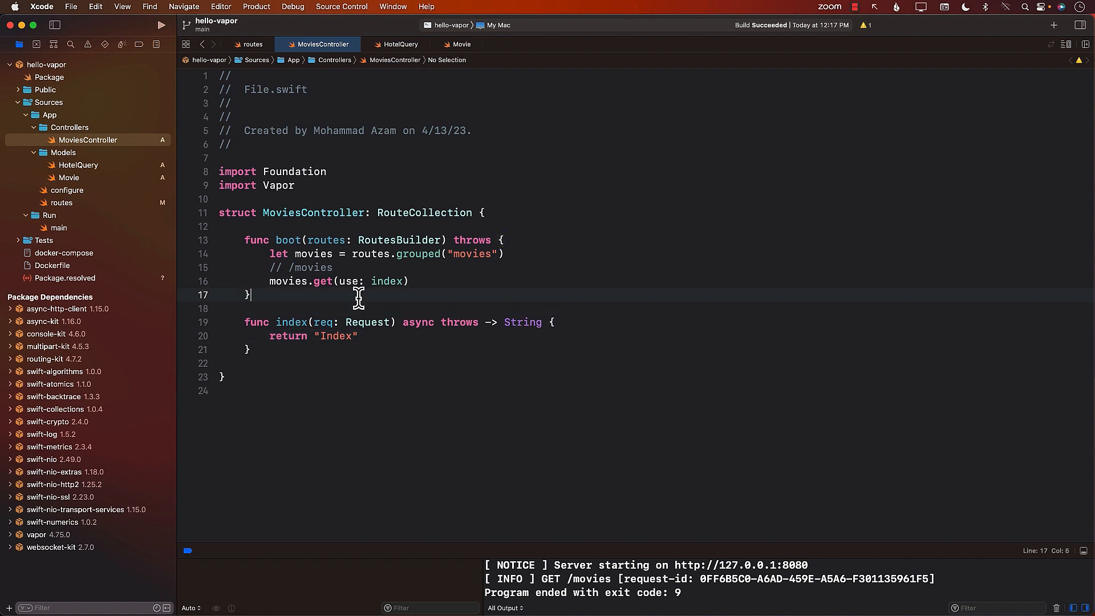
{"action": "mouse_move", "coordinate": [303, 290]}
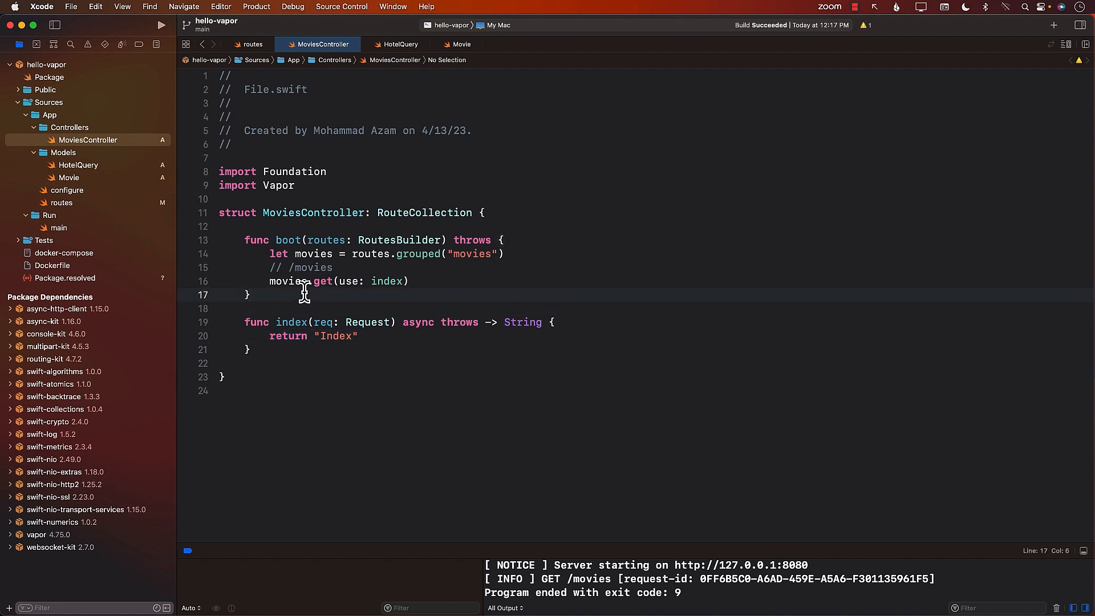
{"action": "left_click", "coordinate": [381, 336]}
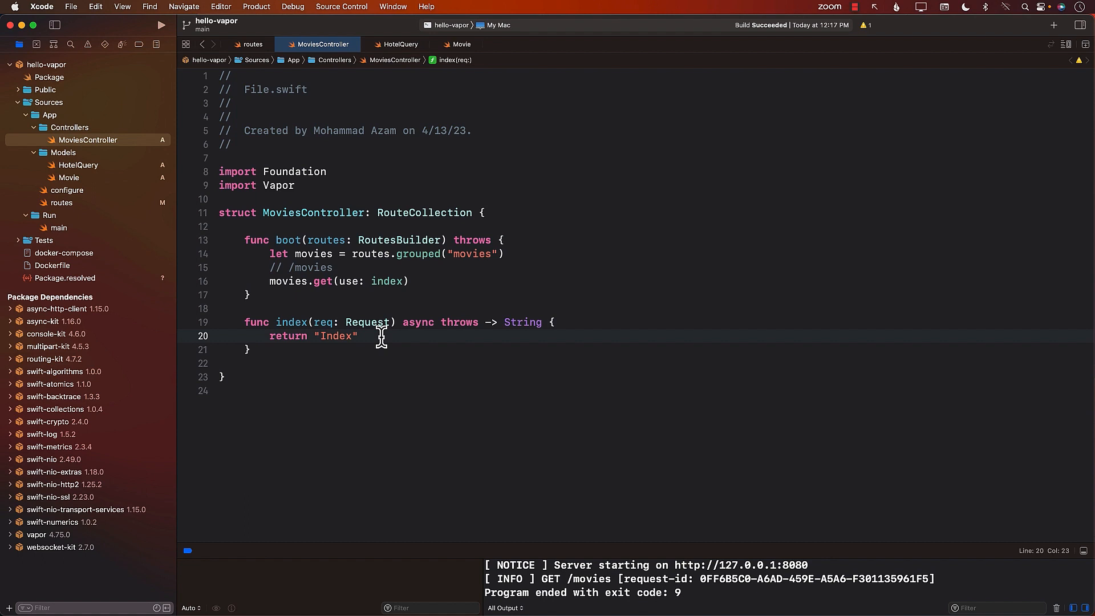
{"action": "left_click", "coordinate": [60, 203]}
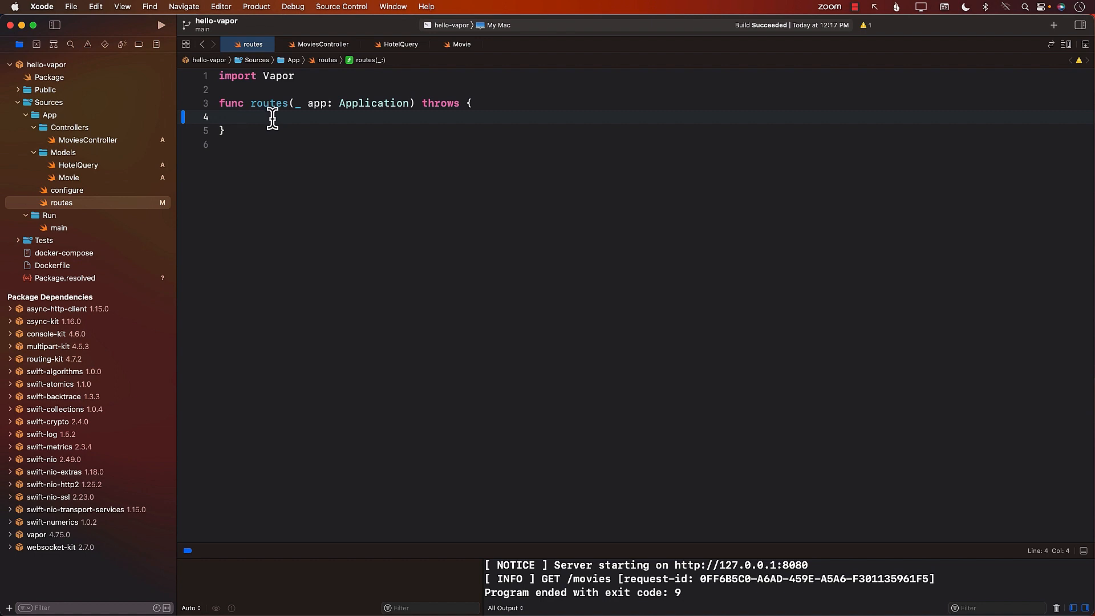
Register try app.register(collection: MoviesController()) in routes, run the app serving /movies, then stop it.
{"action": "type", "text": "try"}
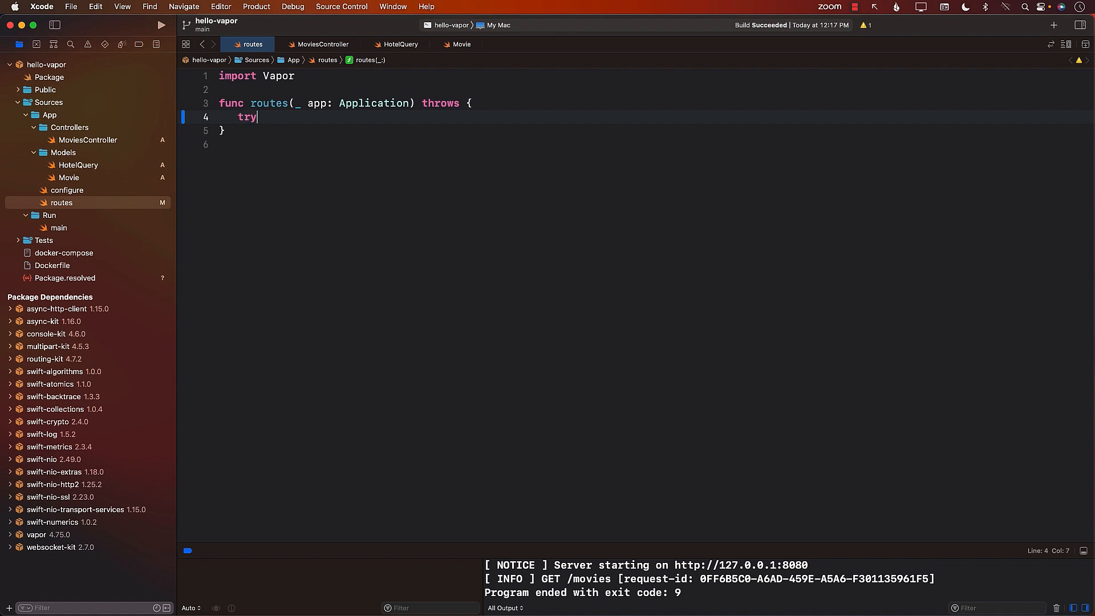
{"action": "type", "text": "app.register(collection: RouteCollection"}
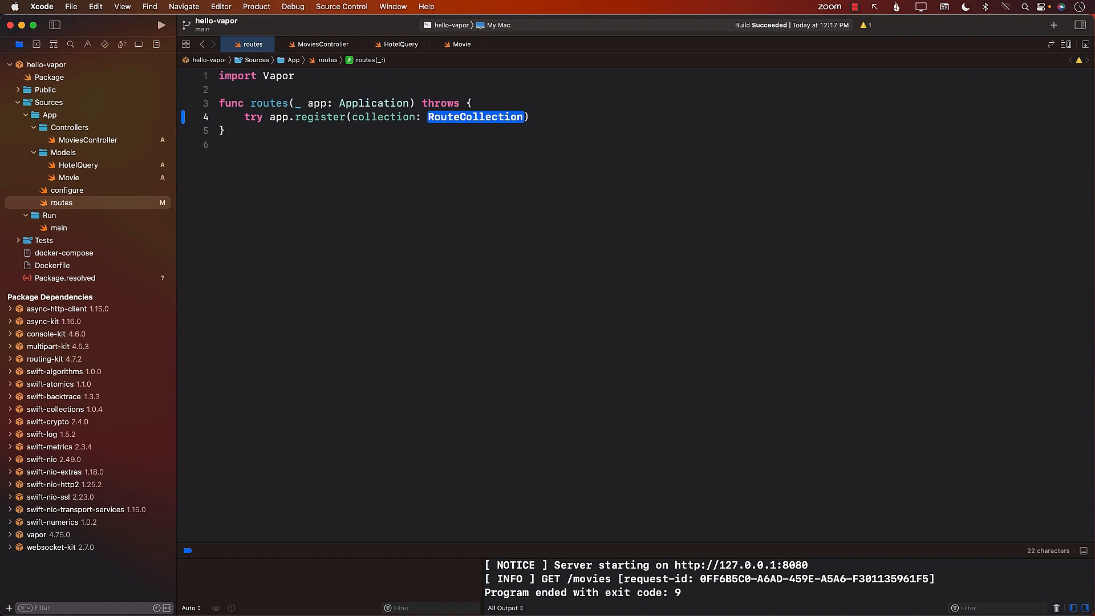
{"action": "type", "text": "Mov"}
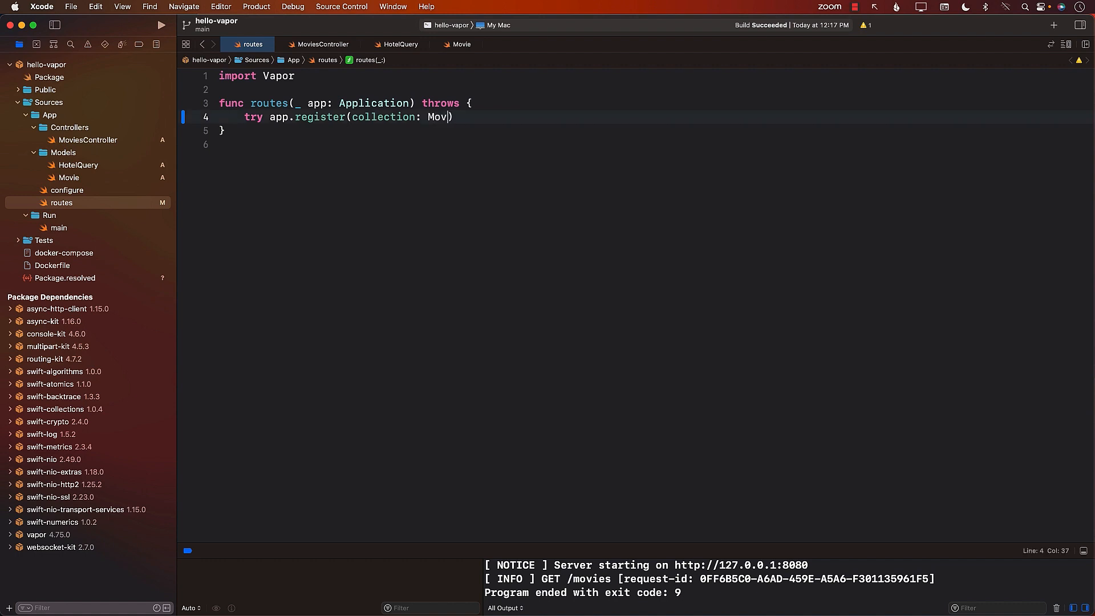
{"action": "type", "text": "iesController("}
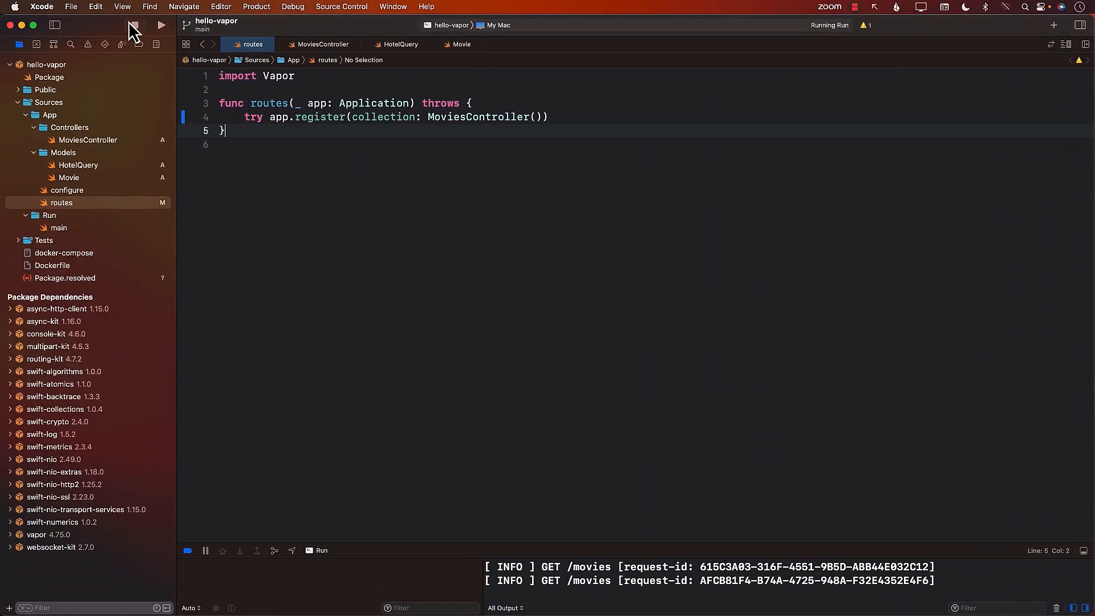
{"action": "left_click", "coordinate": [323, 45]}
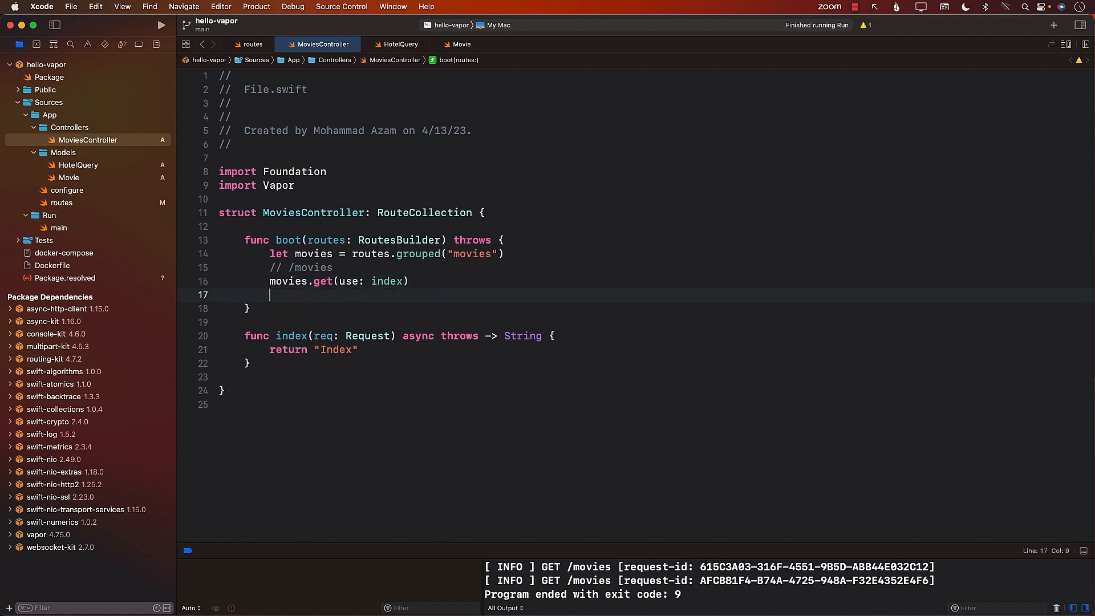
Add movies.get(":movieId", use: show) in boot with a // movies/23 comment.
{"action": "type", "text": "movies"}
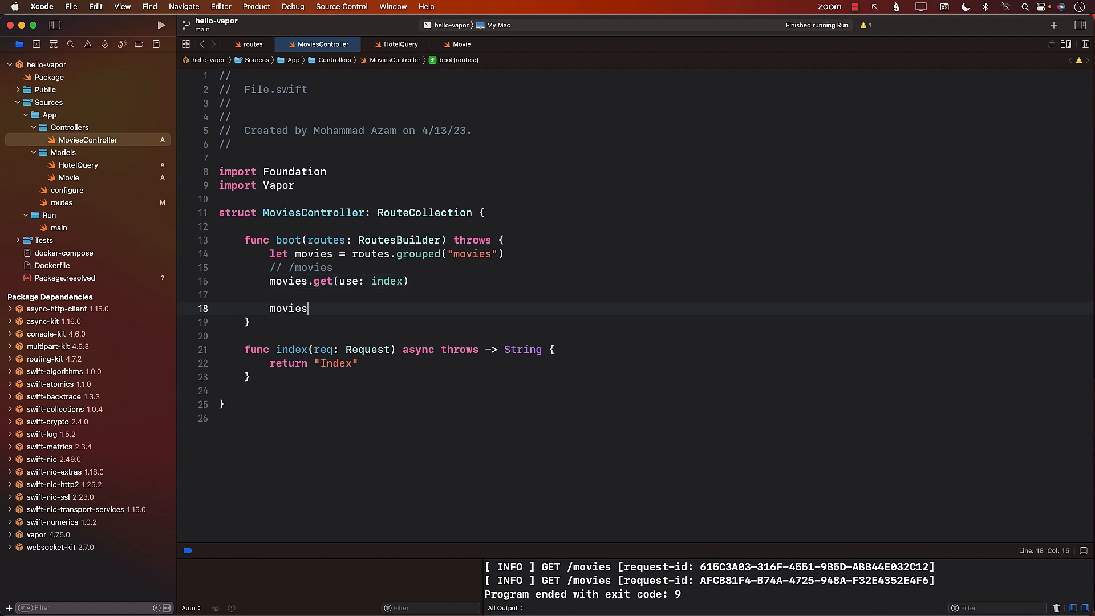
{"action": "type", "text": ".get(\":"}
{"action": "type", "text": "//"}
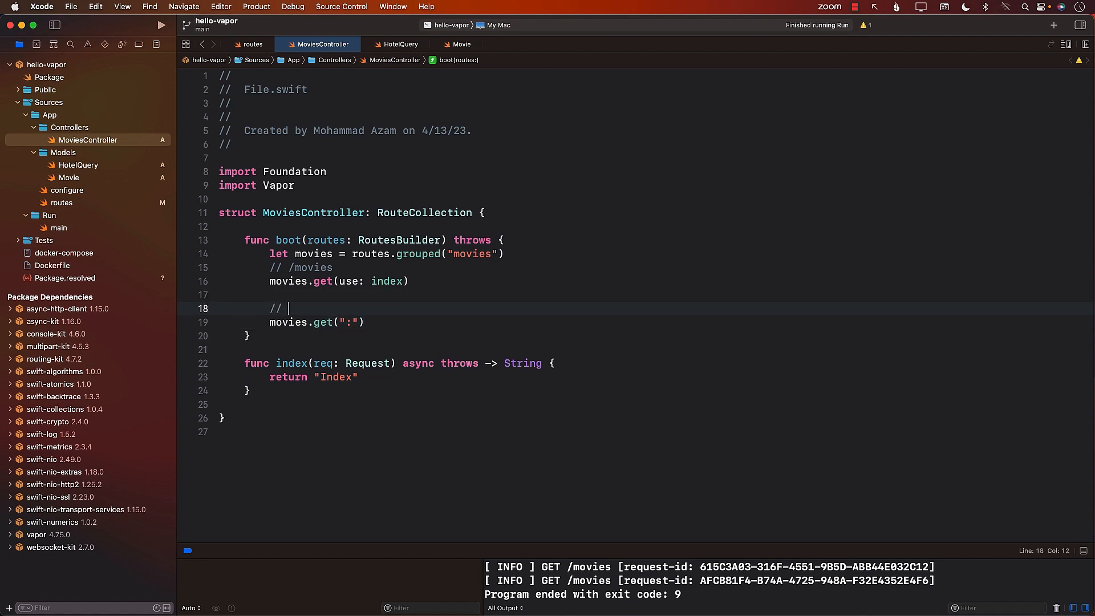
{"action": "type", "text": "movies/23"}
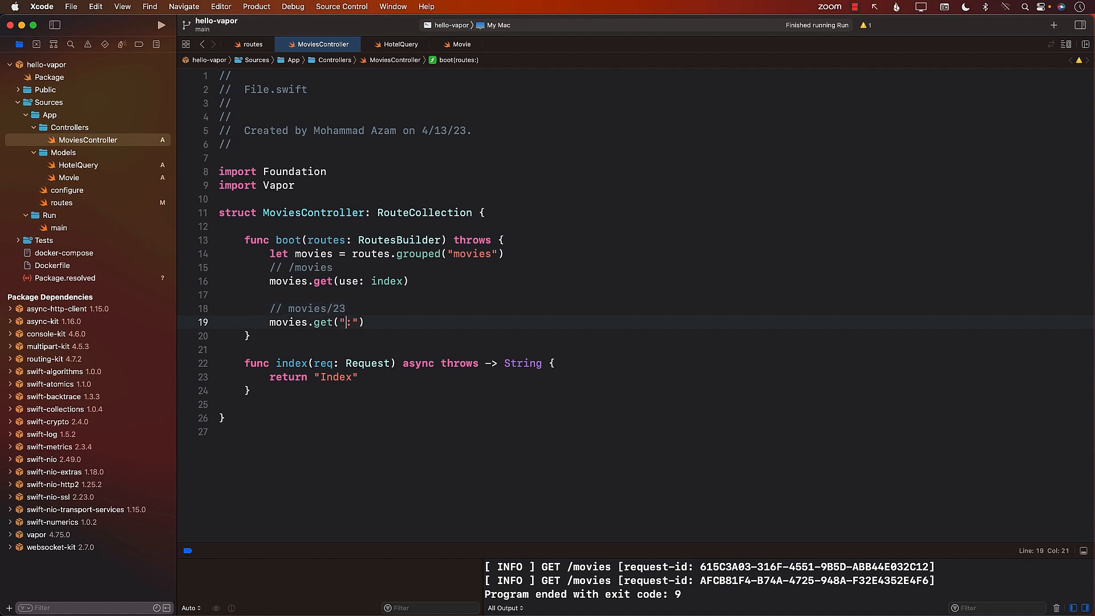
{"action": "type", "text": "movieId"}
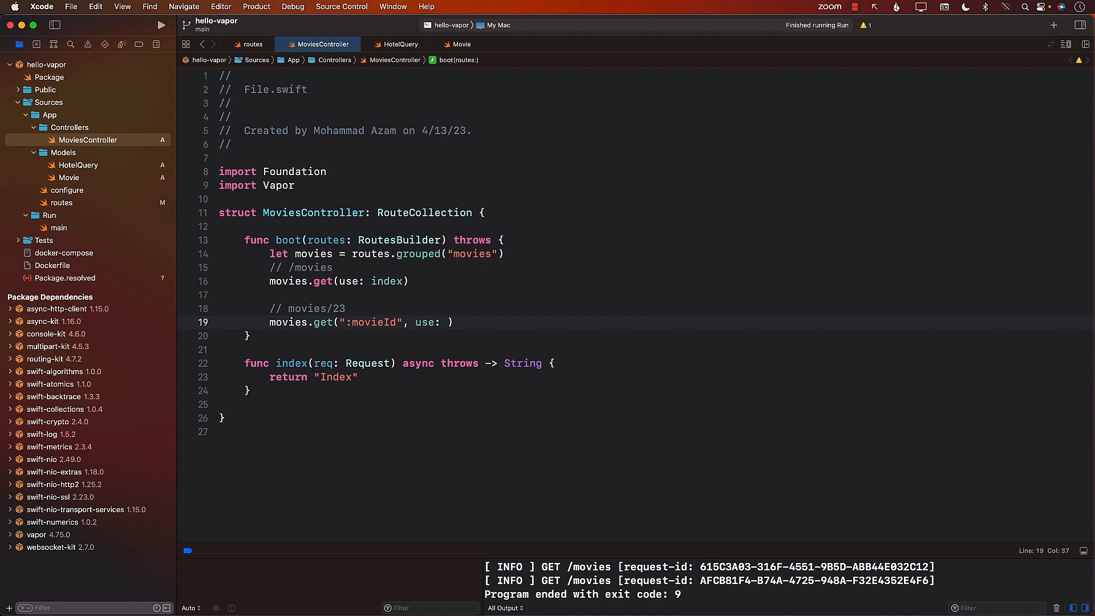
{"action": "type", "text": "show"}
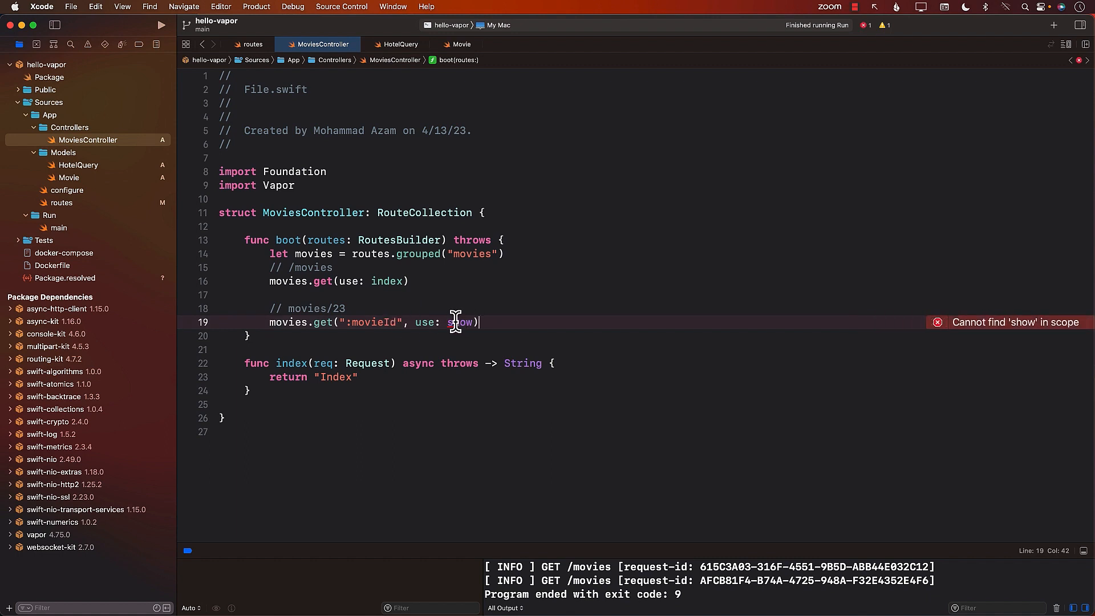
Declare func show(req: Request) async throws -> String after the index handler.
{"action": "double_click", "coordinate": [460, 322]}
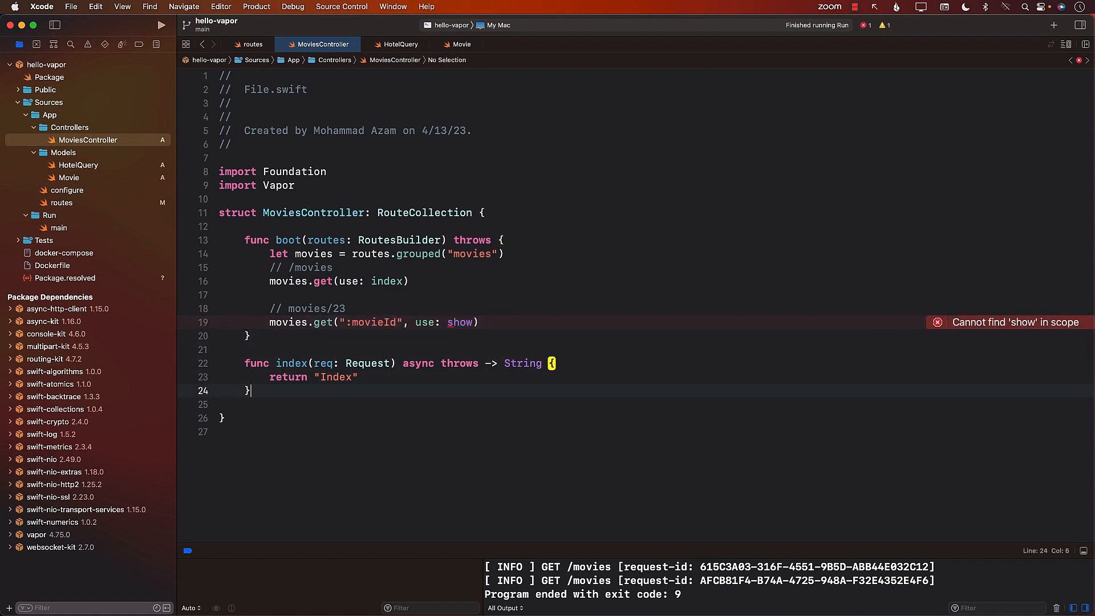
{"action": "type", "text": "func show"}
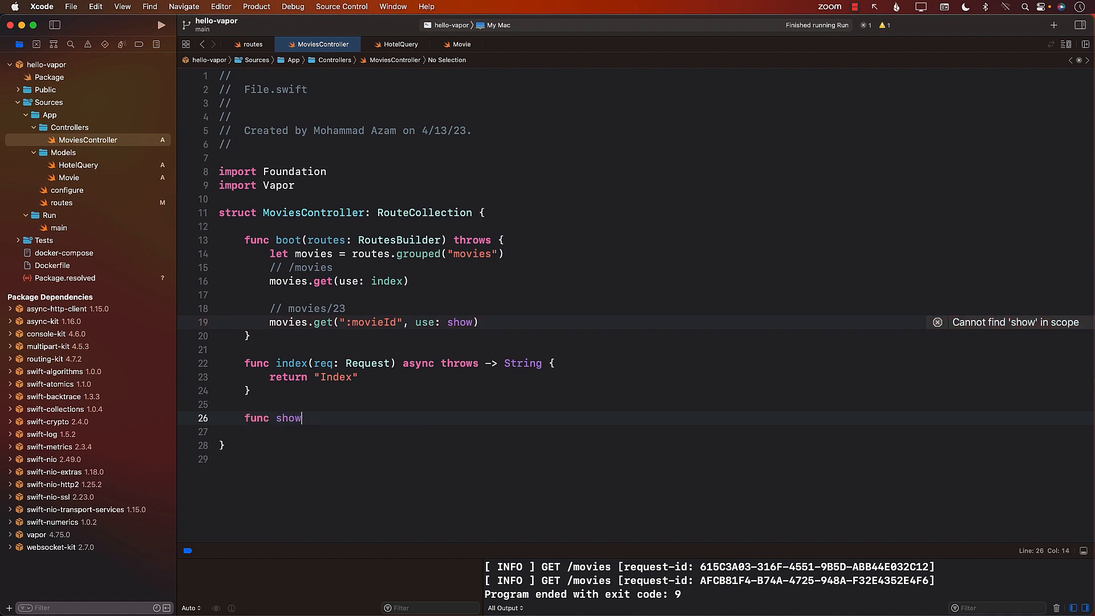
{"action": "type", "text": "(req: Request"}
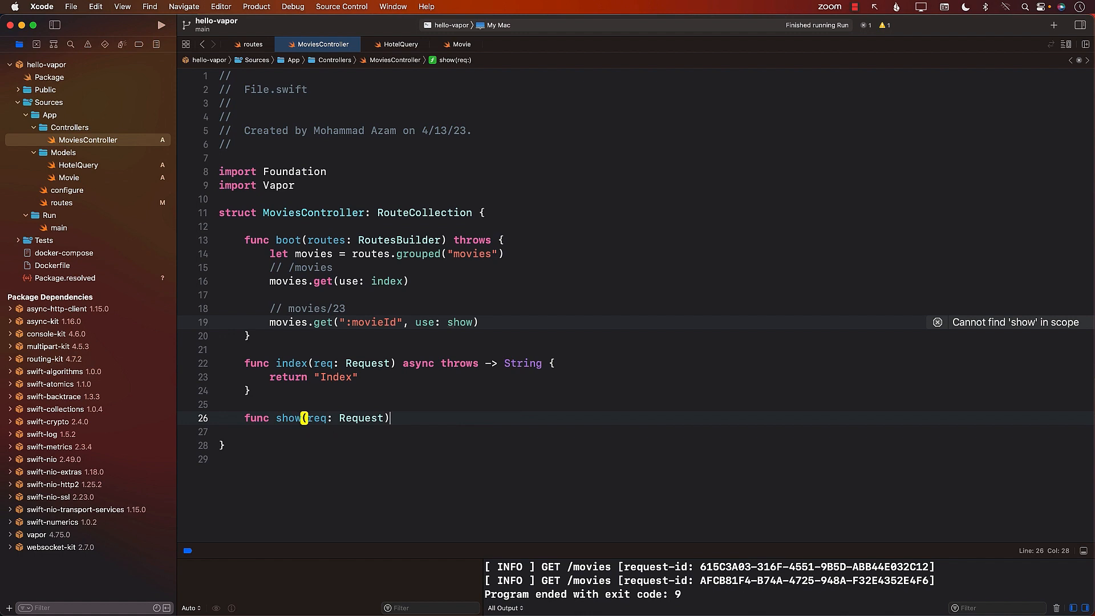
{"action": "type", "text": "async th"}
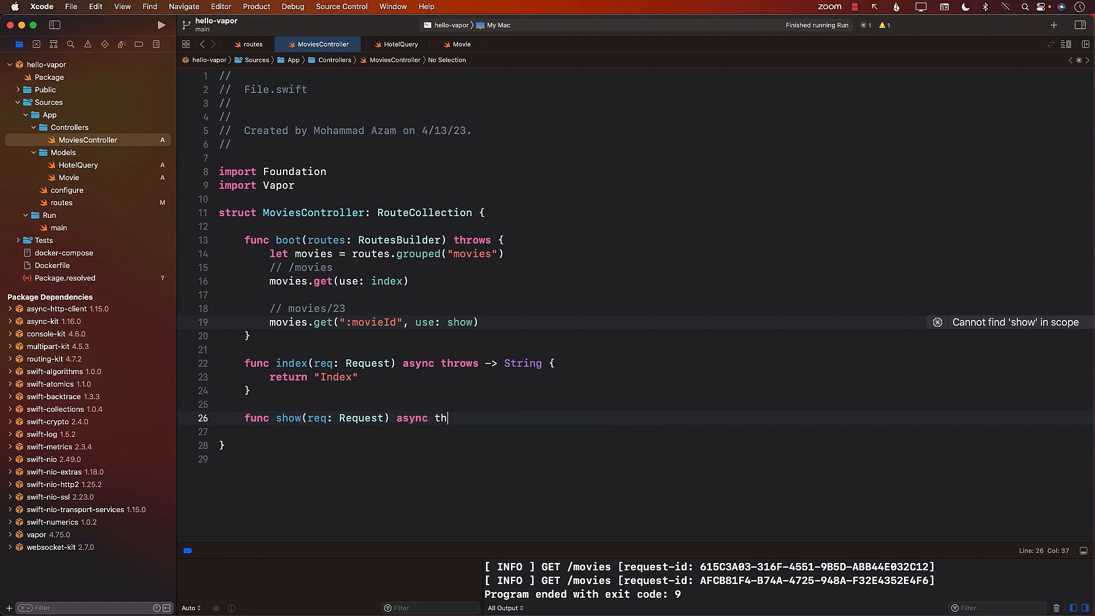
{"action": "type", "text": "rows -> String {"}
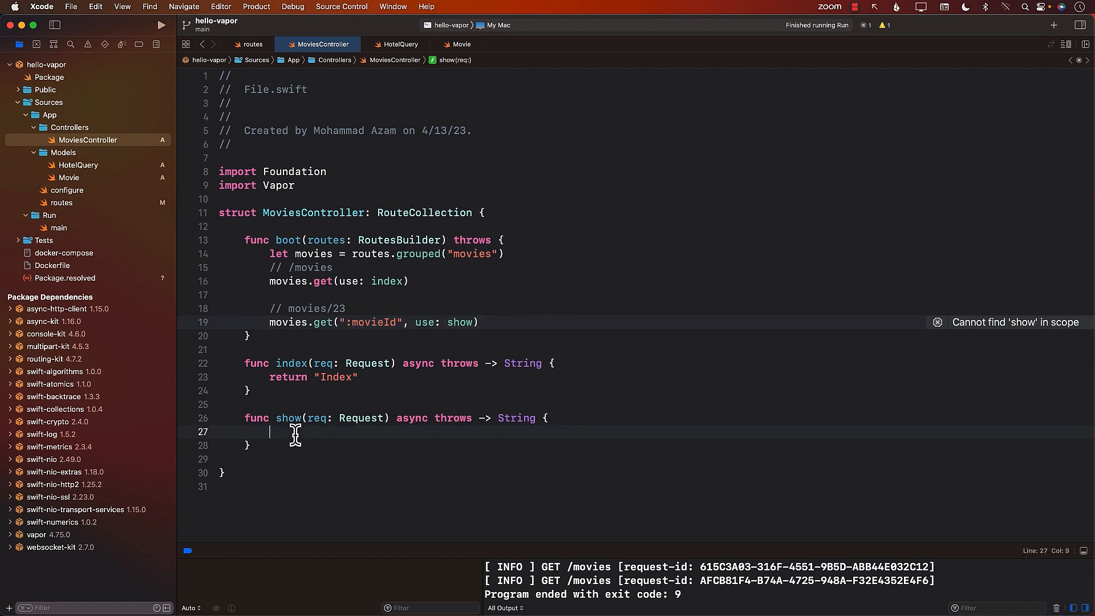
Guard let movieId = req.parameters.get("movieId") else throw Abort(.internalServerError), and start the return.
{"action": "type", "text": "req.pa"}
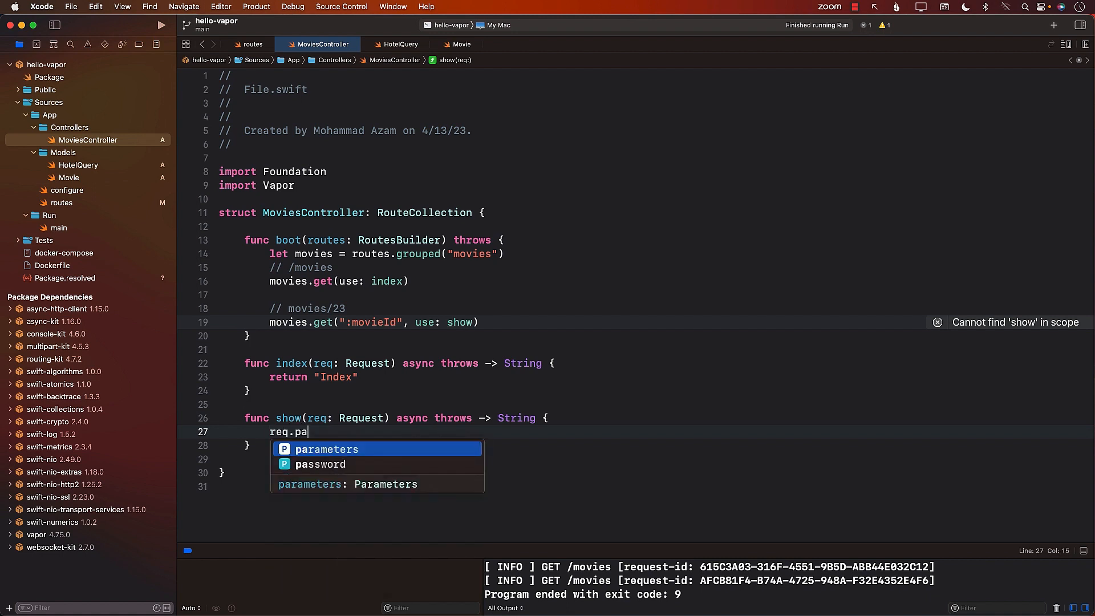
{"action": "type", "text": "rameters.get(\""}
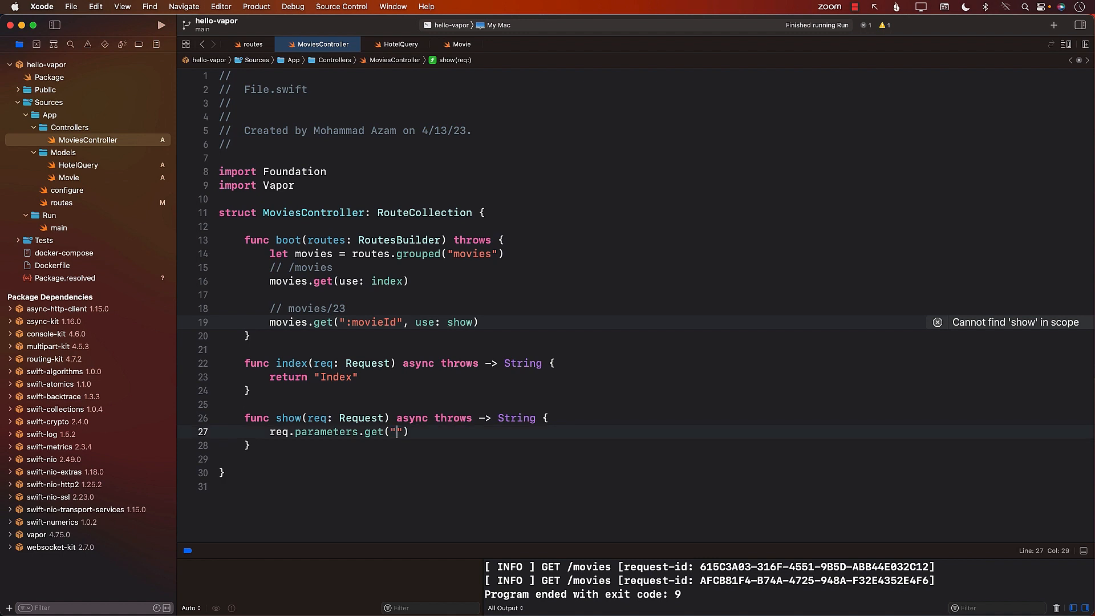
{"action": "type", "text": "movieId"}
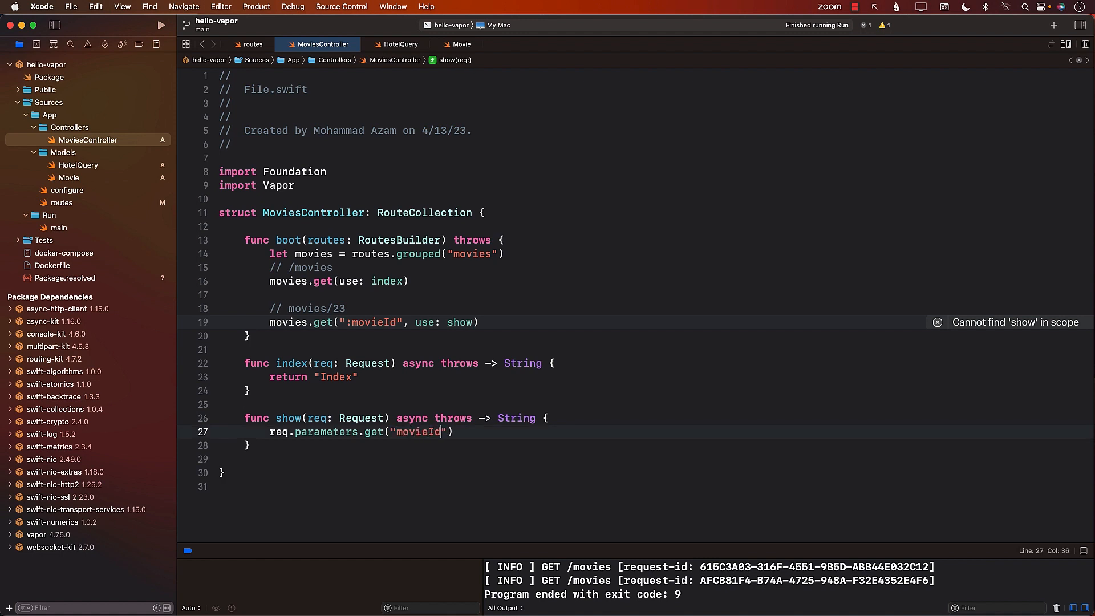
{"action": "type", "text": "guard let movieId ="}
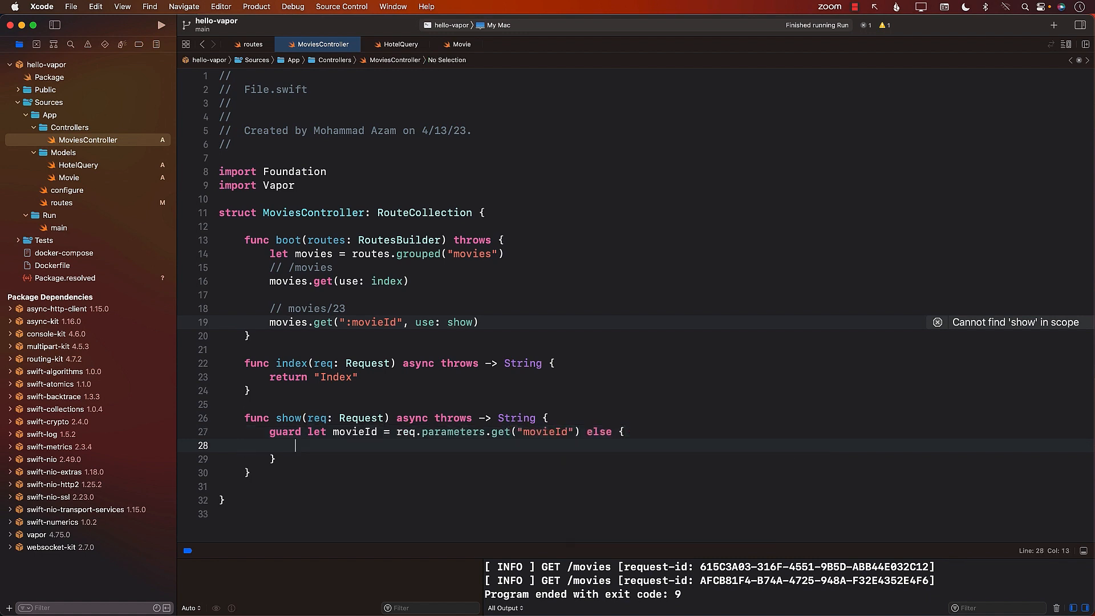
{"action": "type", "text": "throw Aboirt(."}
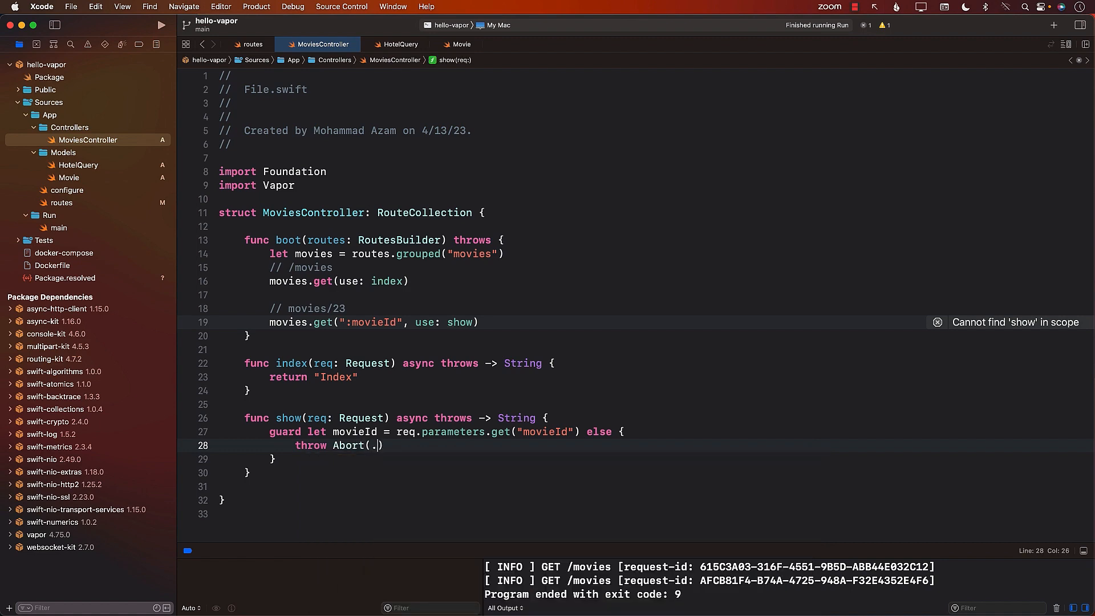
{"action": "type", "text": "internalServerErro"}
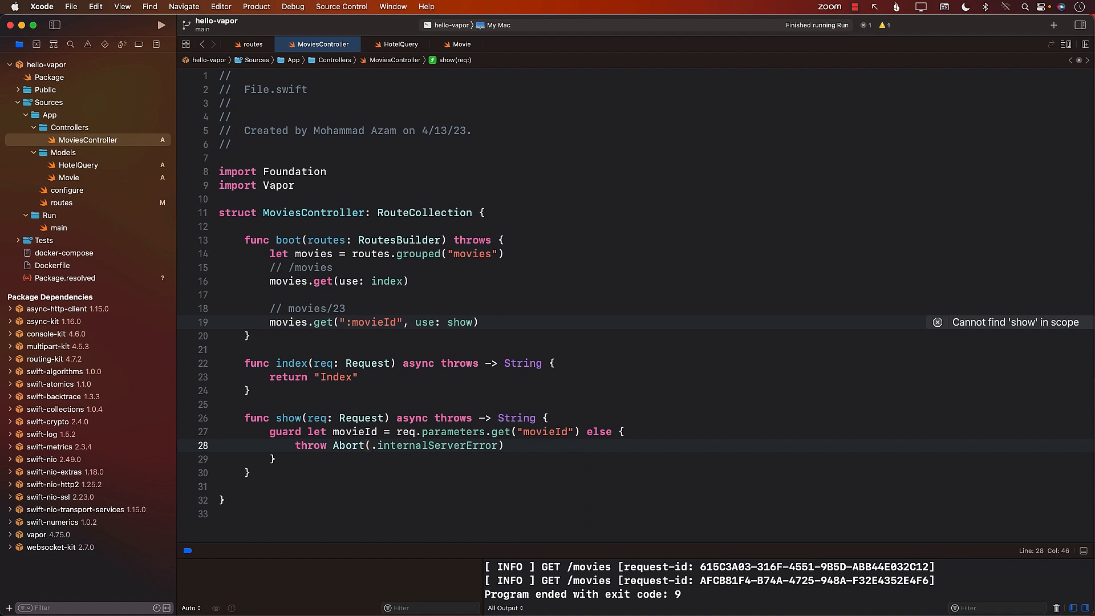
{"action": "type", "text": "return \"\\"}
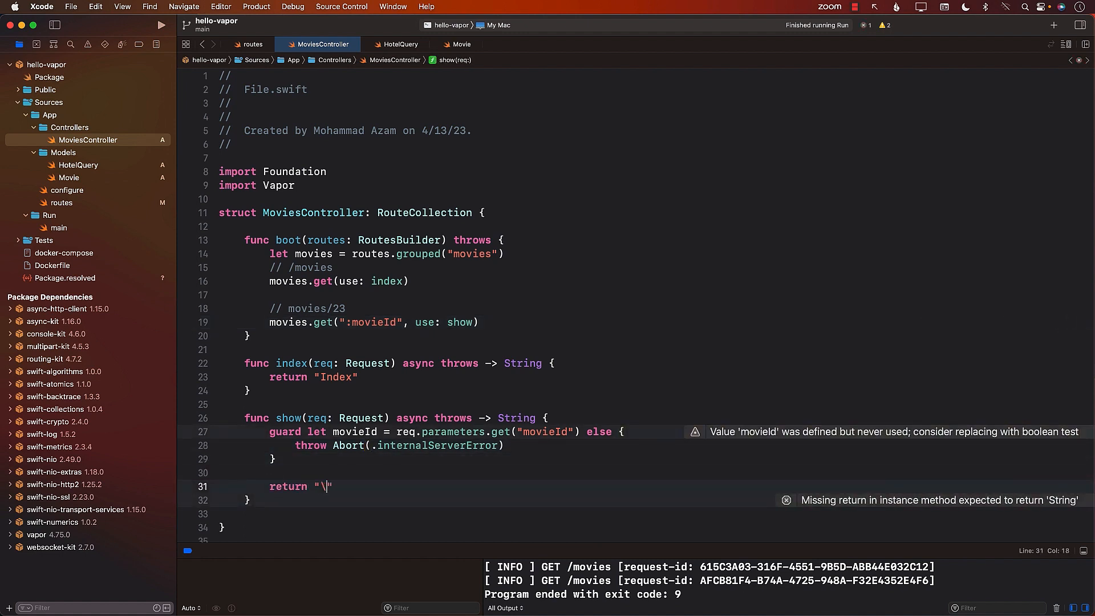
Return "\(movieId)" from show and add a blank line above the guard.
{"action": "type", "text": "(movieId"}
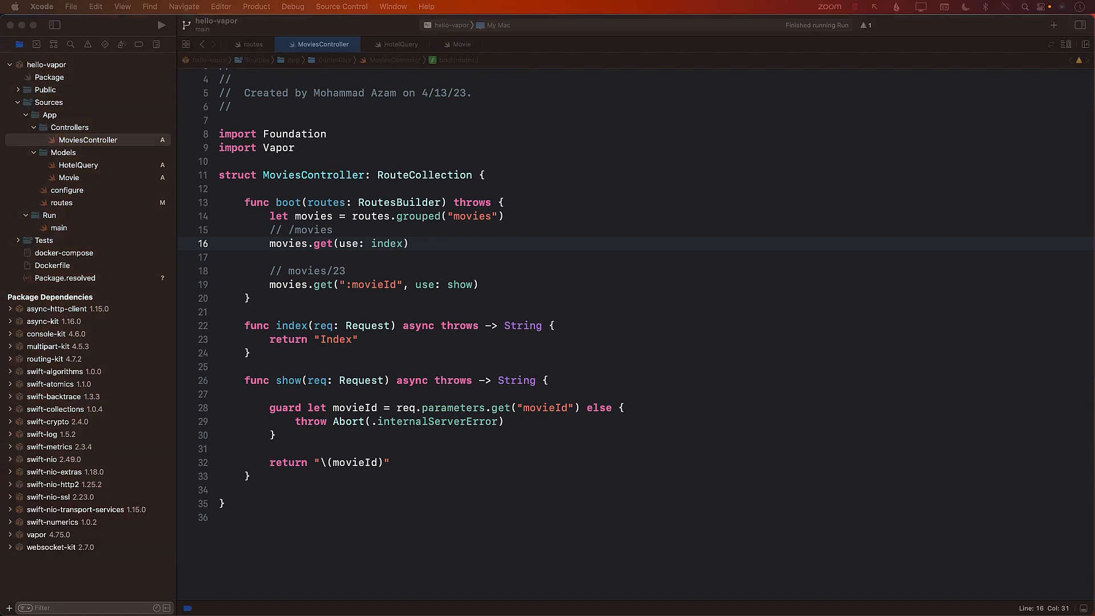
{"action": "mouse_move", "coordinate": [315, 174]}
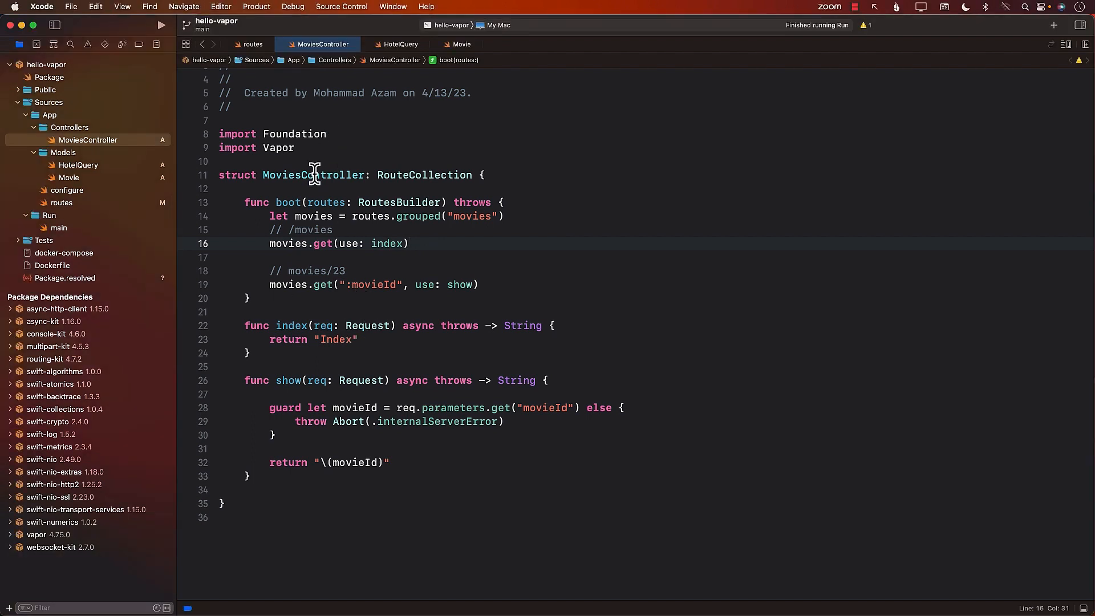
{"action": "double_click", "coordinate": [313, 175]}
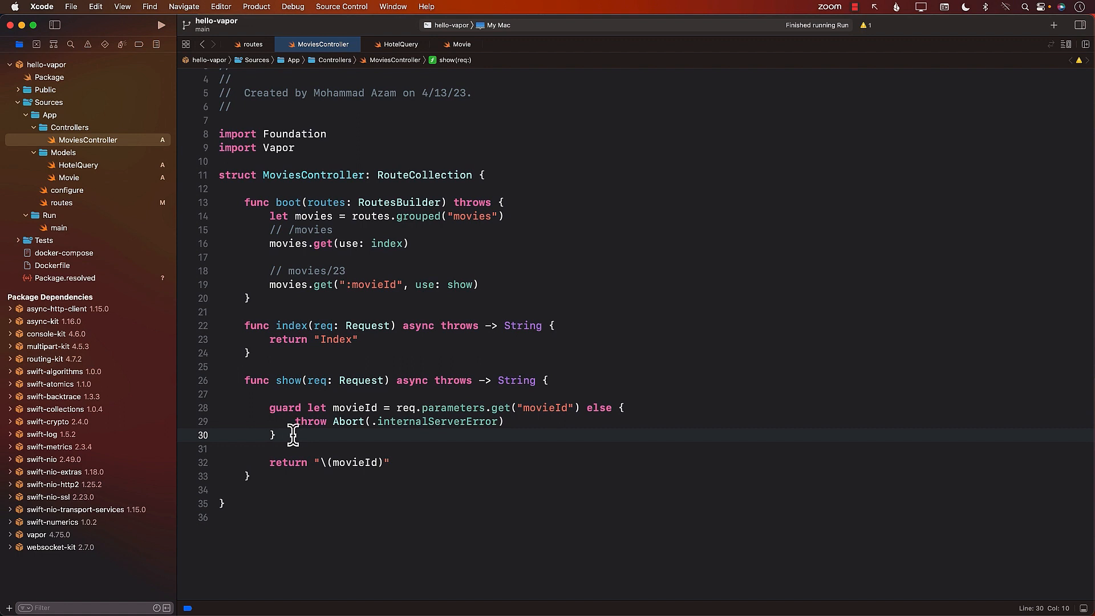
{"action": "mouse_move", "coordinate": [168, 42]}
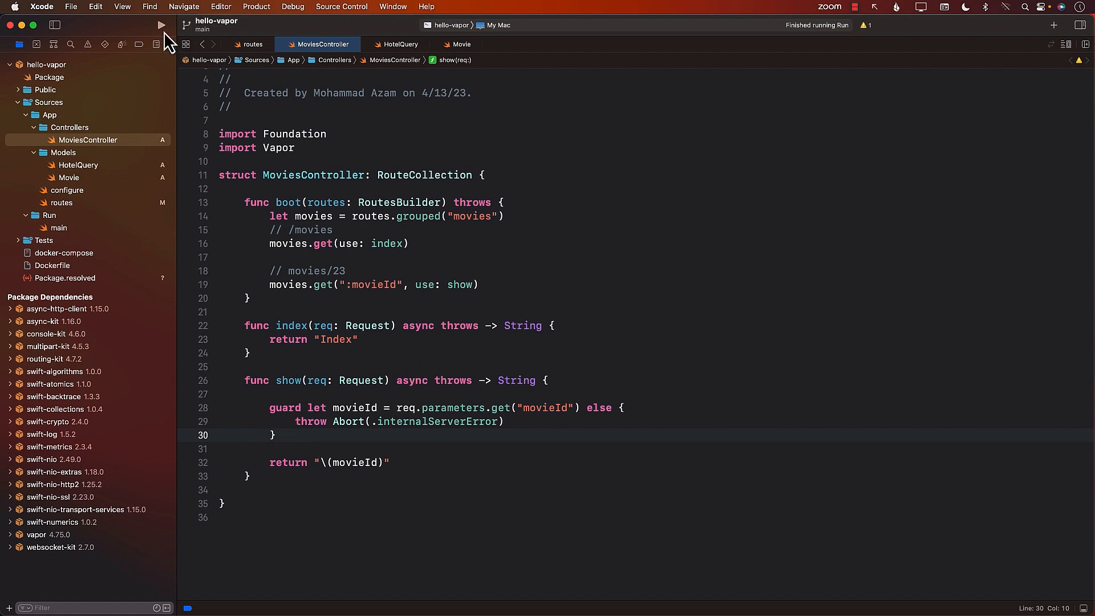
Run the app so the server handles GET /movies/34, then stop the run.
{"action": "left_click", "coordinate": [160, 24]}
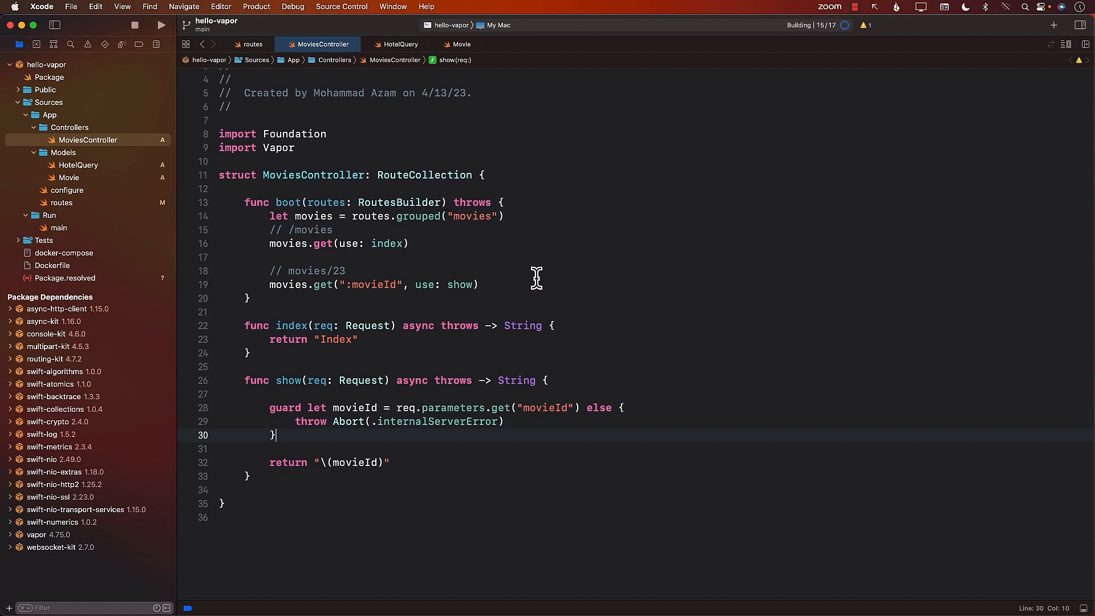
{"action": "left_click", "coordinate": [161, 25]}
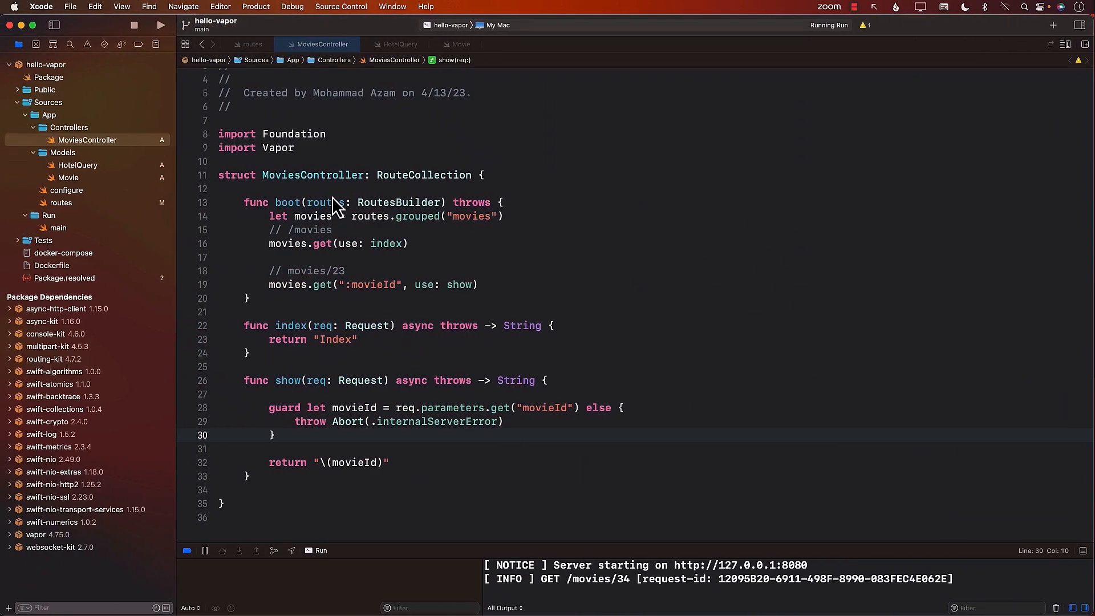
{"action": "left_click", "coordinate": [244, 188]}
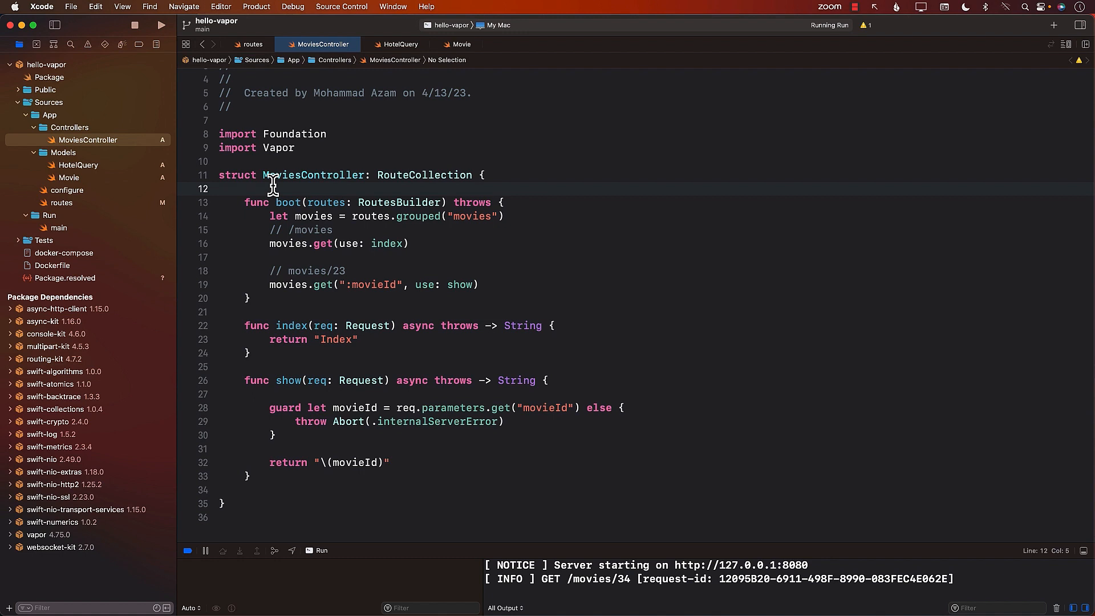
{"action": "left_click", "coordinate": [160, 25]}
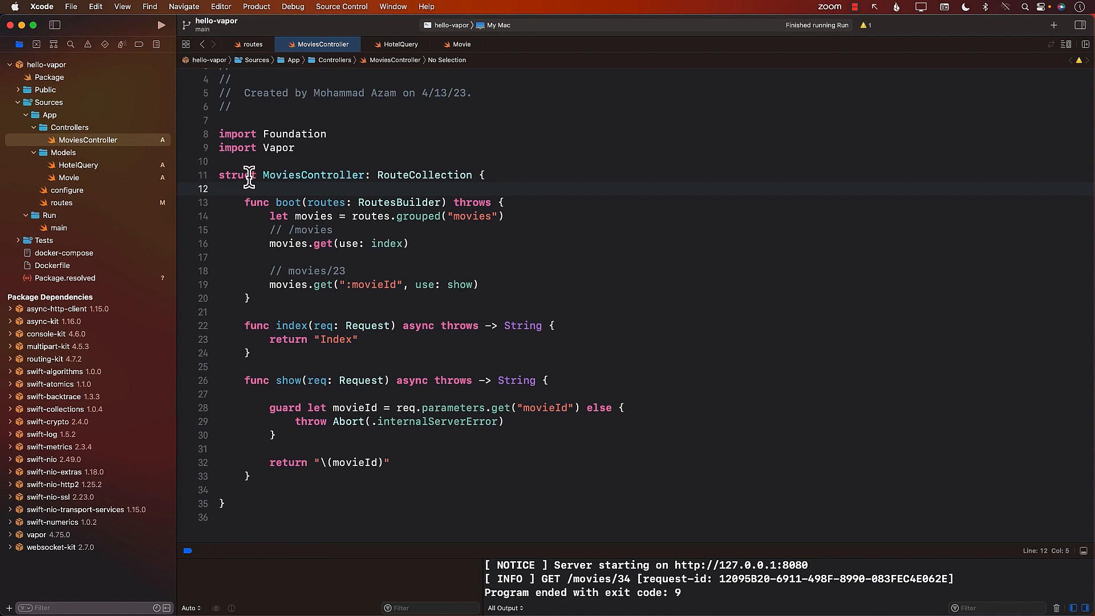
{"action": "mouse_move", "coordinate": [264, 188]}
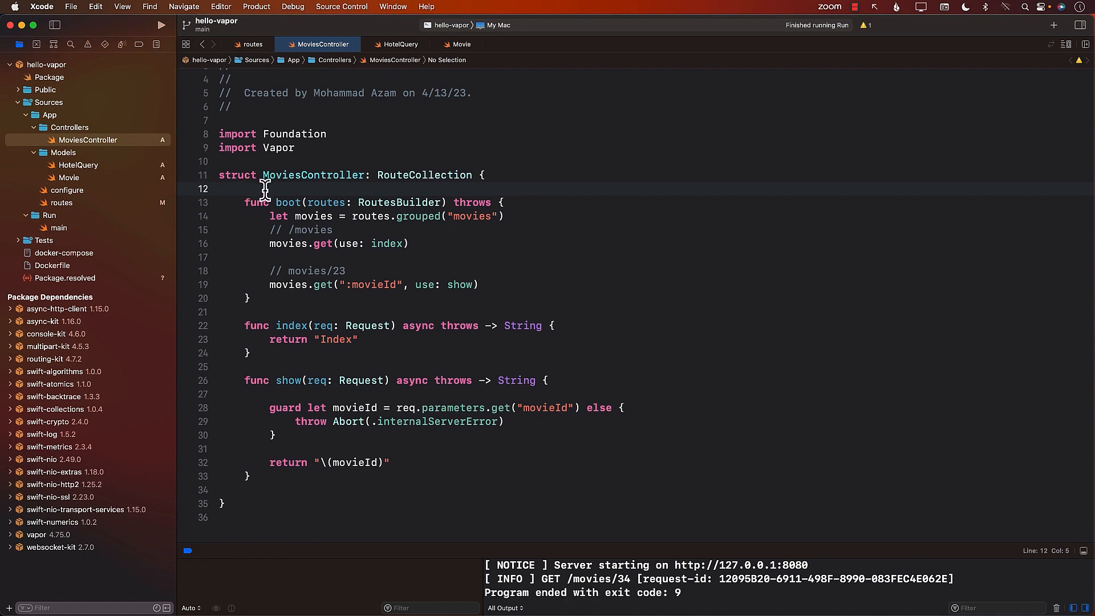
{"action": "left_click", "coordinate": [88, 139]}
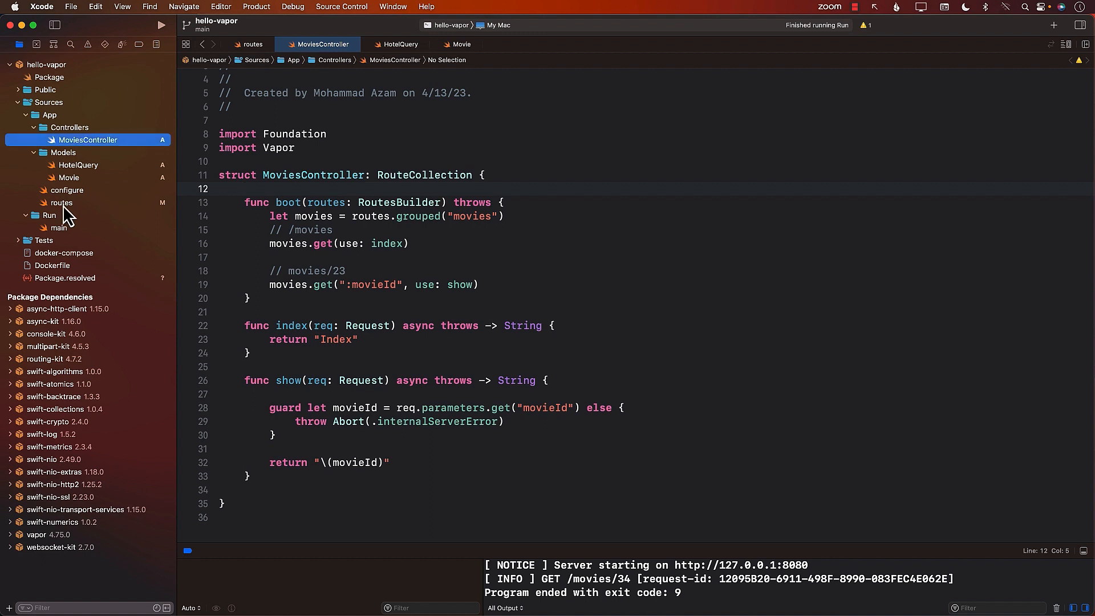
{"action": "left_click", "coordinate": [61, 203]}
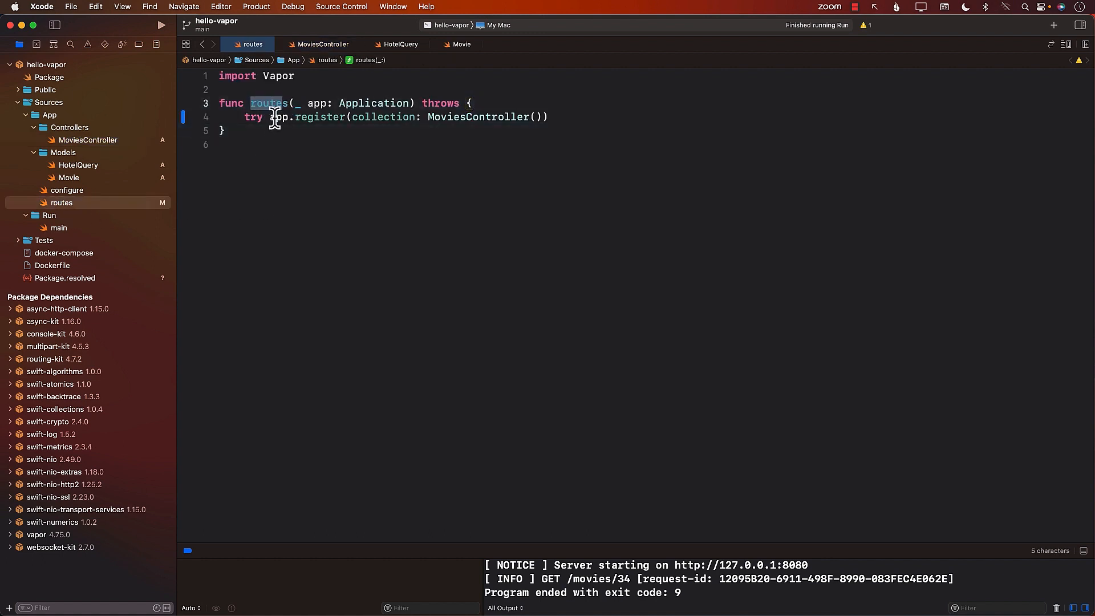
{"action": "triple_click", "coordinate": [395, 116]}
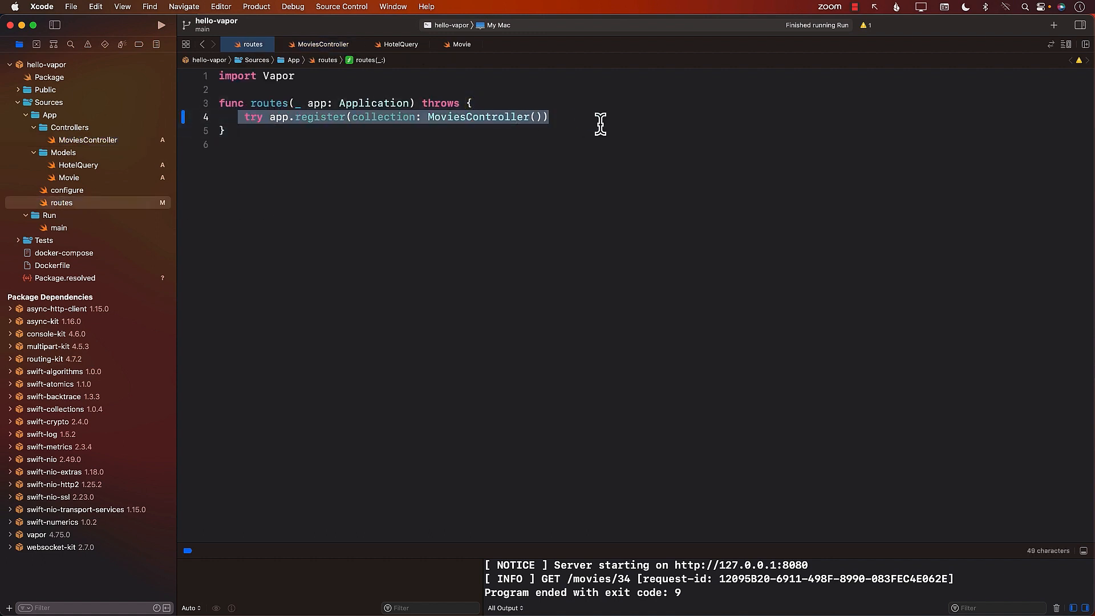
{"action": "double_click", "coordinate": [268, 103]}
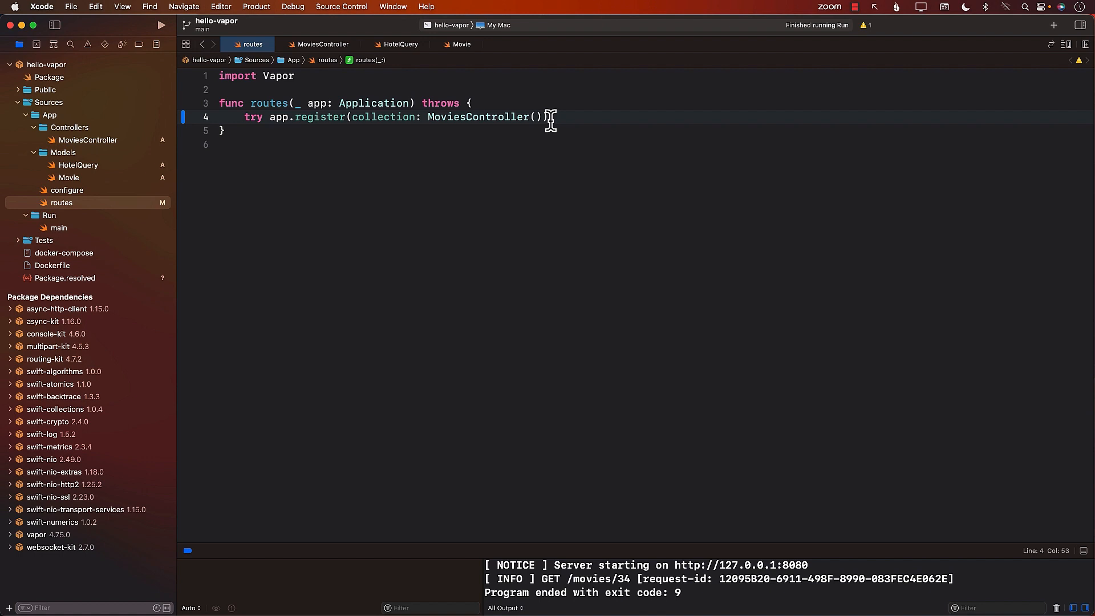
{"action": "mouse_move", "coordinate": [486, 126]}
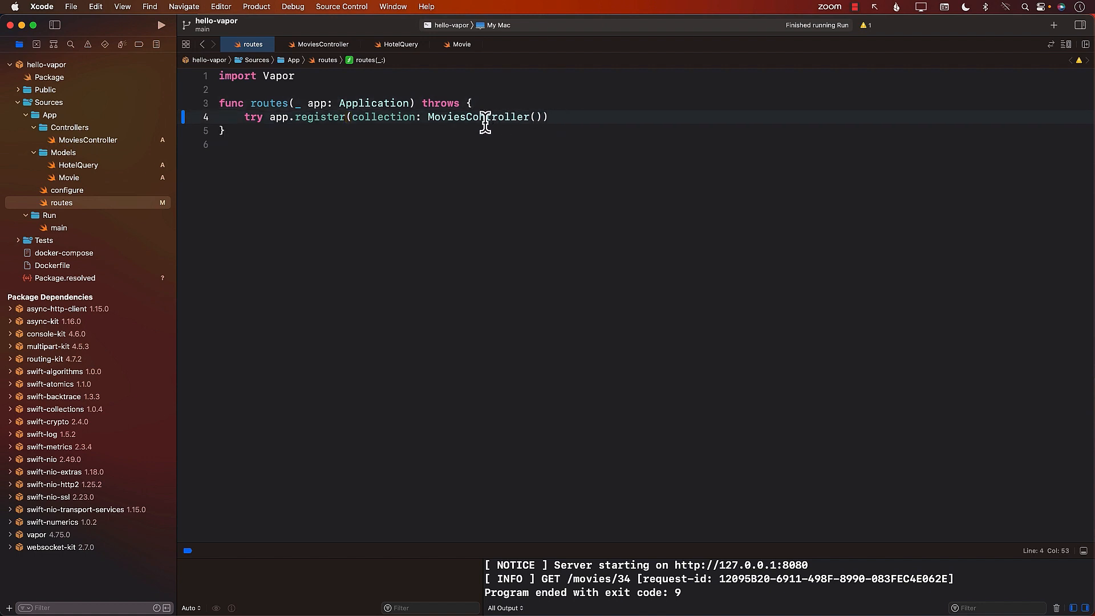
{"action": "double_click", "coordinate": [477, 116]}
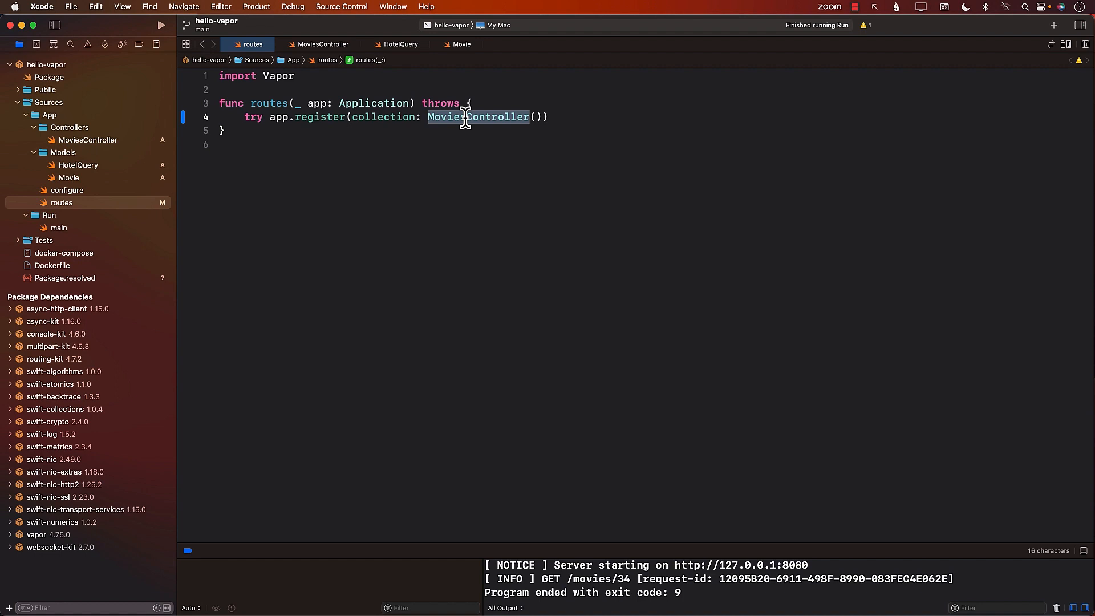
{"action": "mouse_move", "coordinate": [80, 148]}
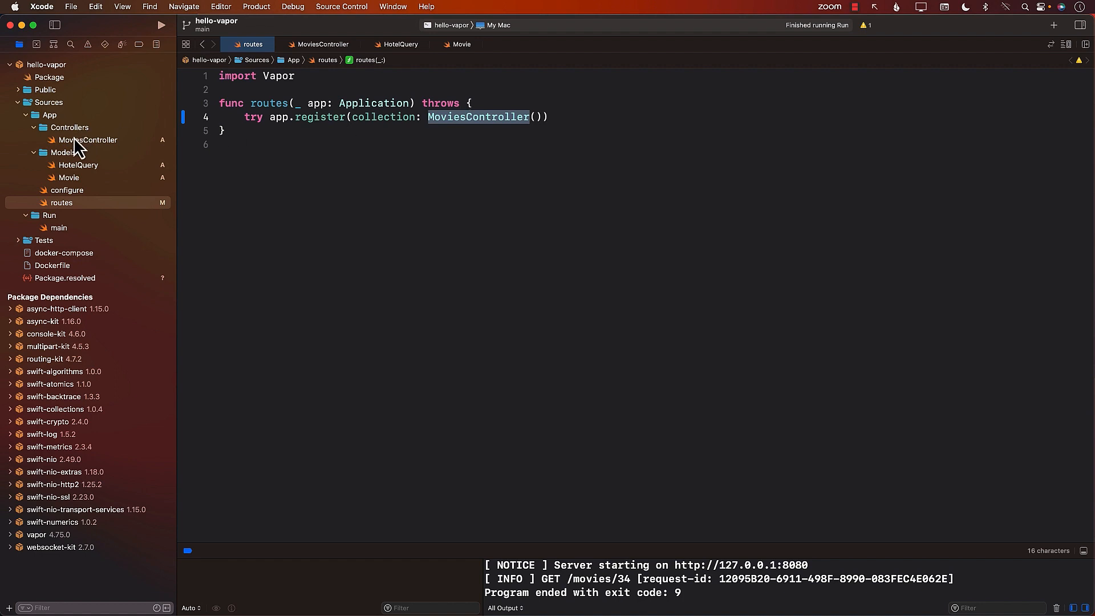
{"action": "left_click", "coordinate": [264, 130]}
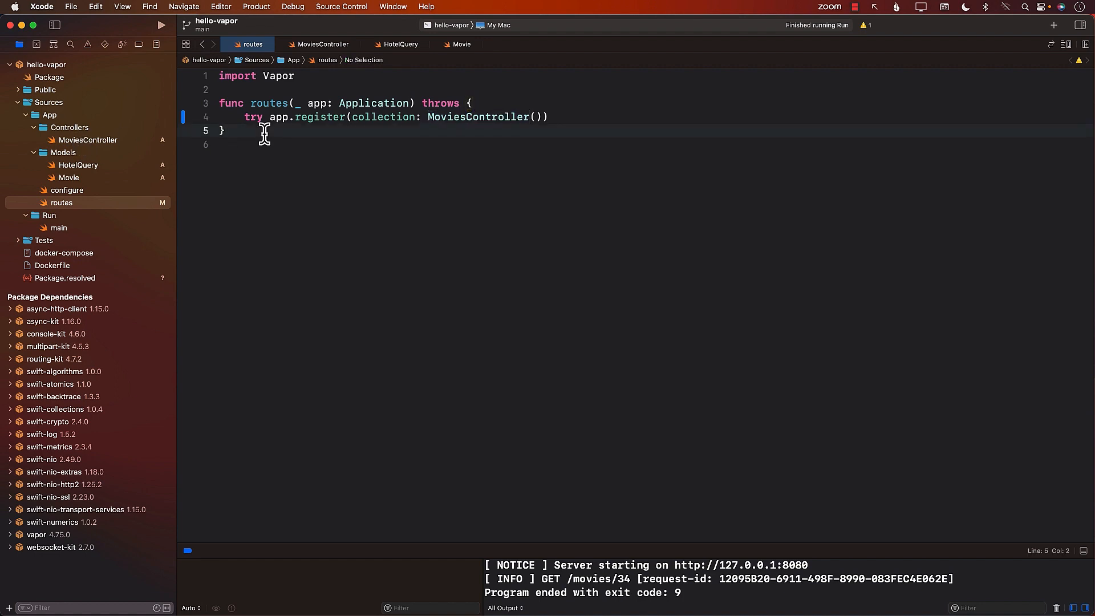
{"action": "mouse_move", "coordinate": [99, 147]}
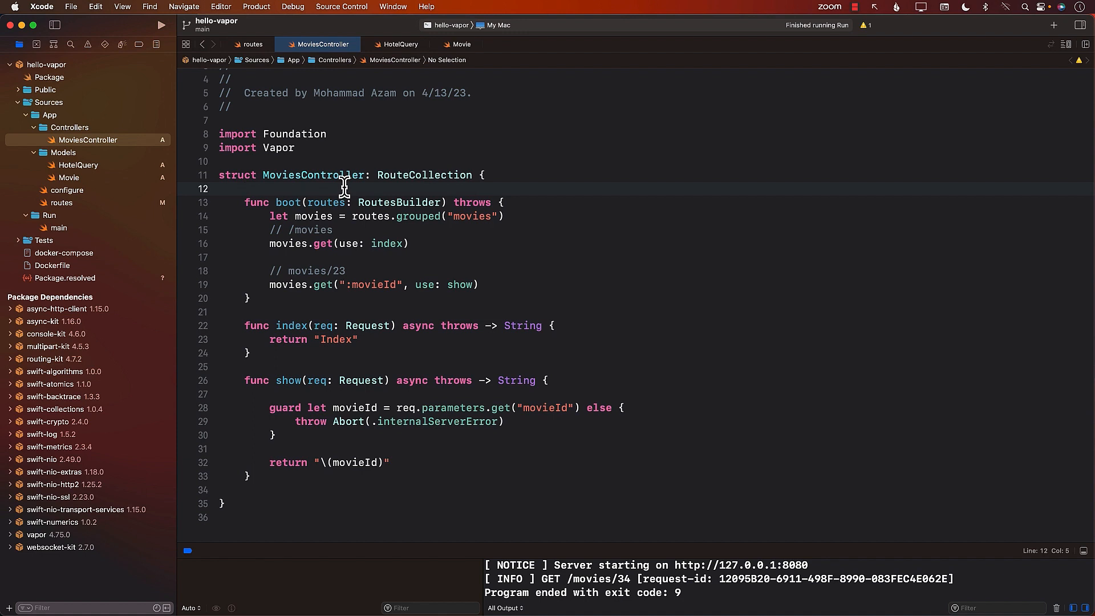
{"action": "double_click", "coordinate": [313, 175]}
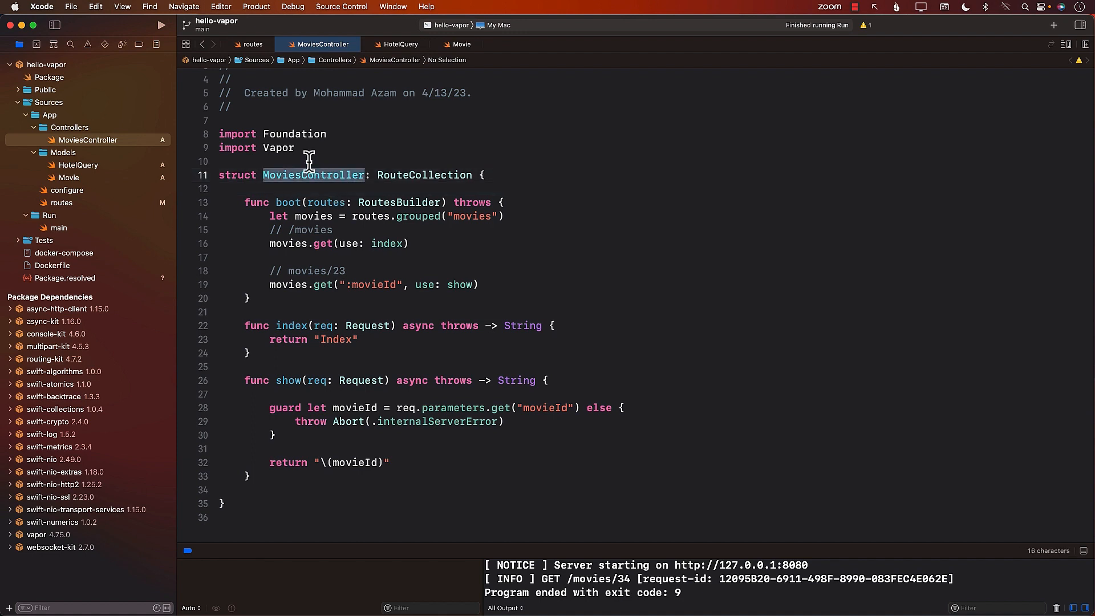